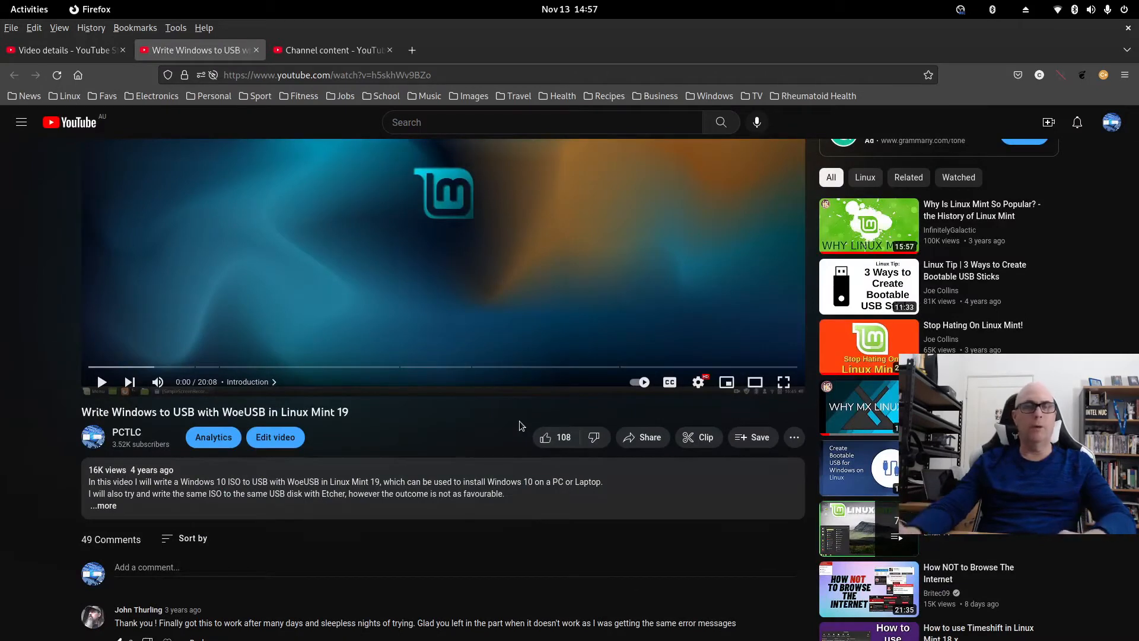
mouse_move(509, 419)
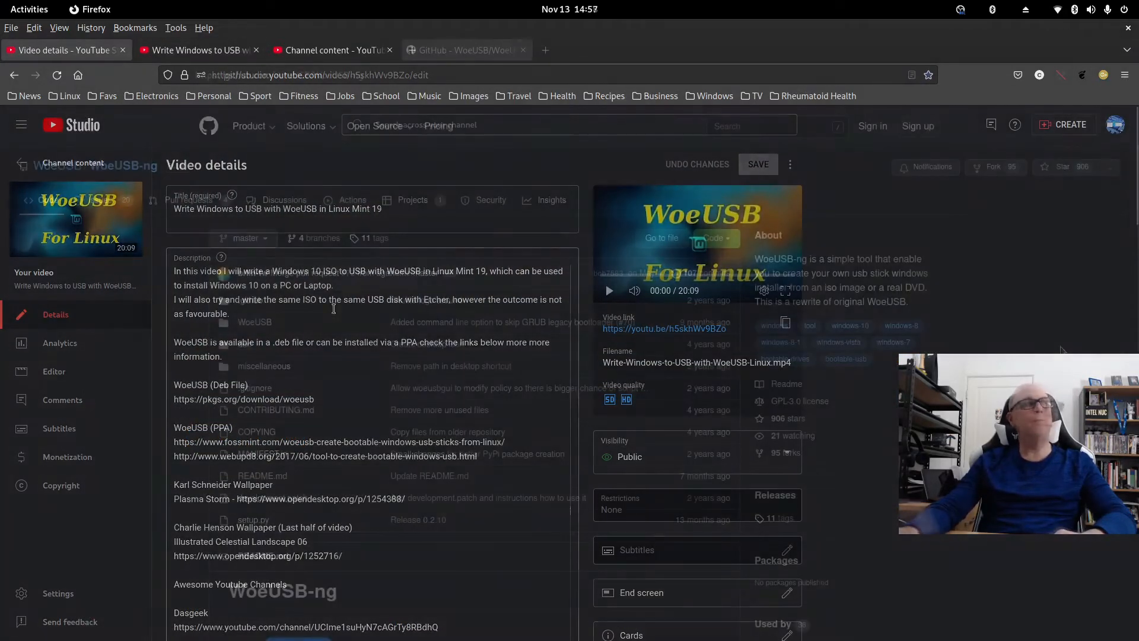
Show the WoeUSB/WoeUSB-ng repository tab and scroll its file list and About description.
left_click(465, 49)
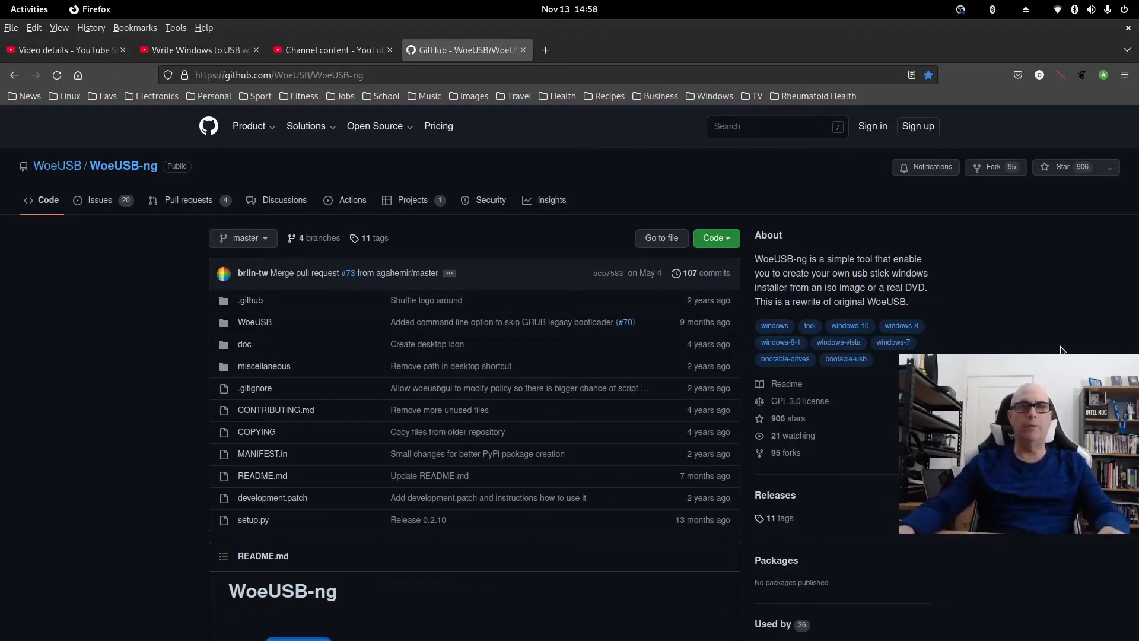
mouse_move(1044, 341)
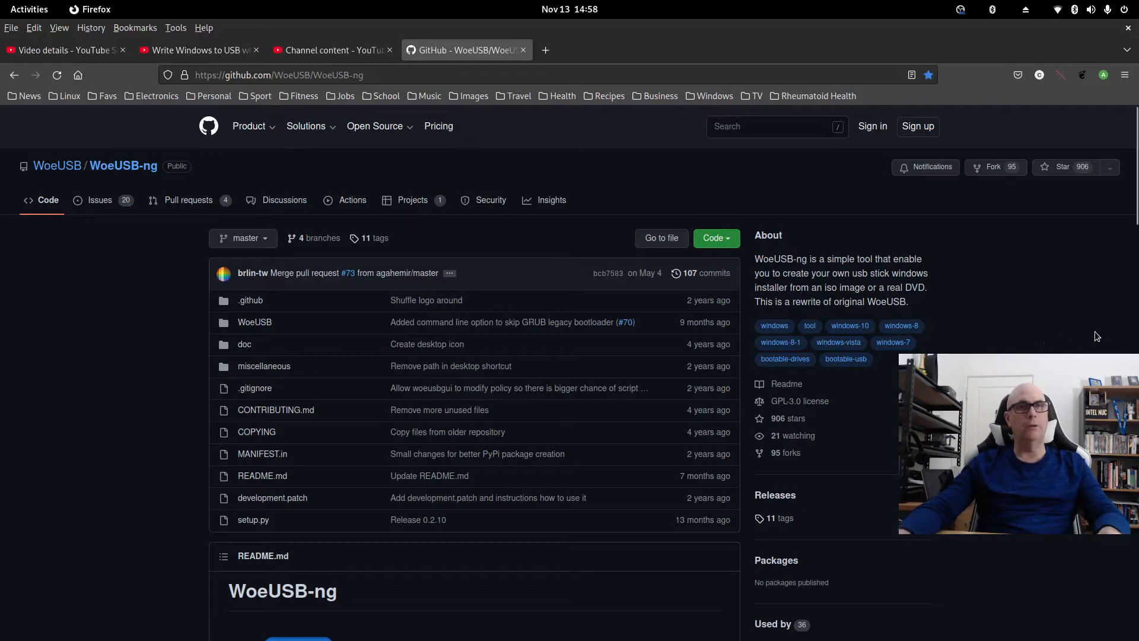
mouse_move(1053, 289)
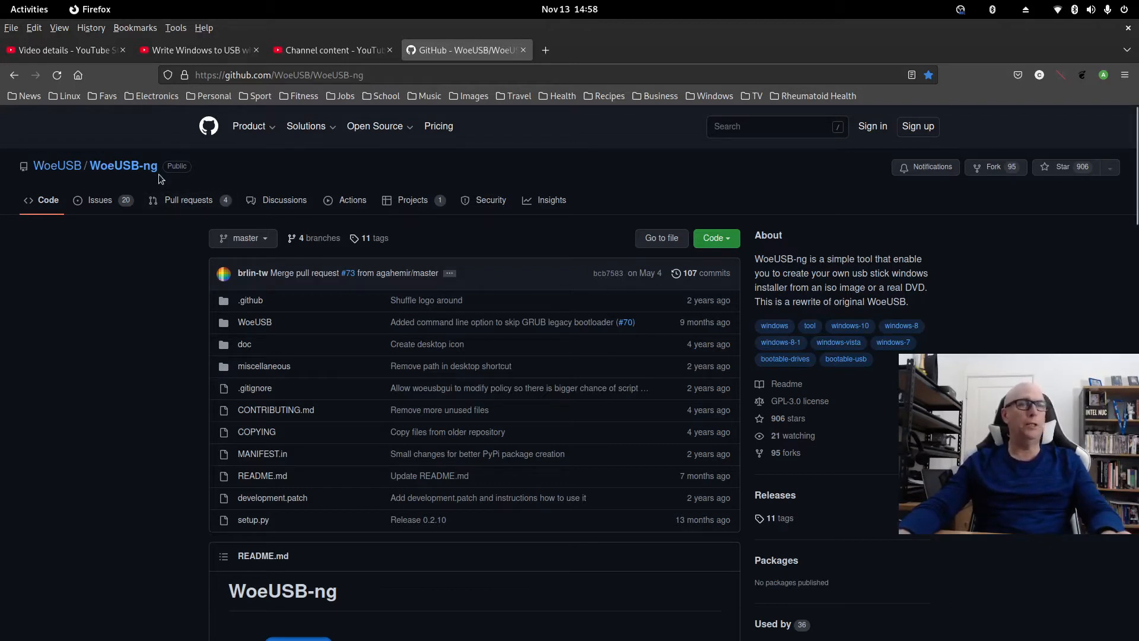
scroll("down", 3)
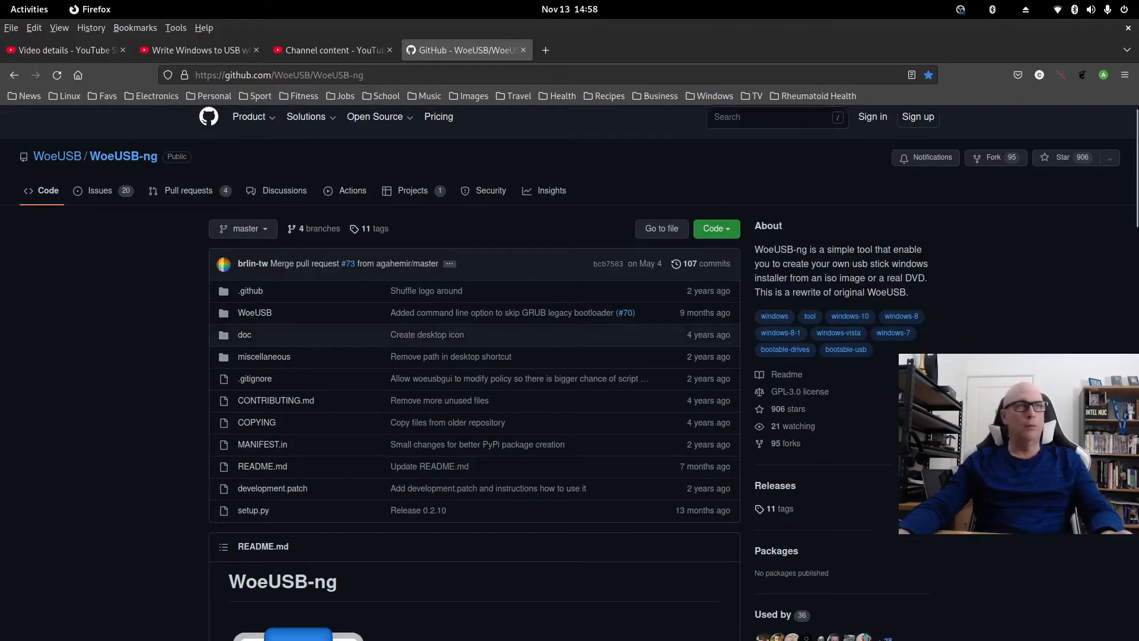
scroll("down", 3)
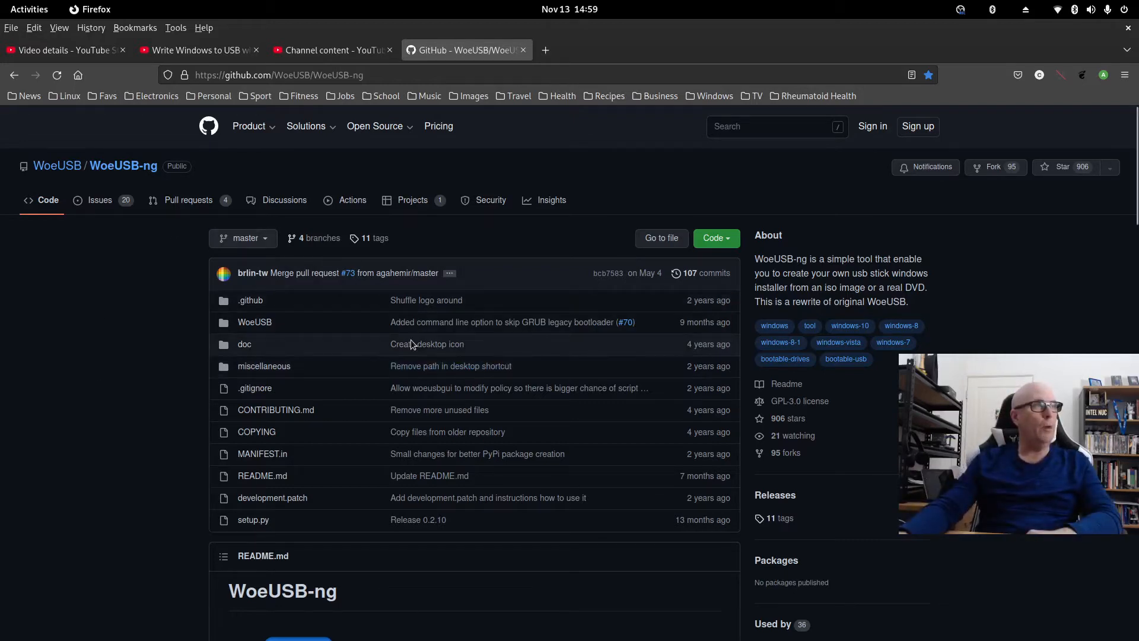
In the README install section, highlight the Arch package name and the Ubuntu dependency command.
scroll("down", 3)
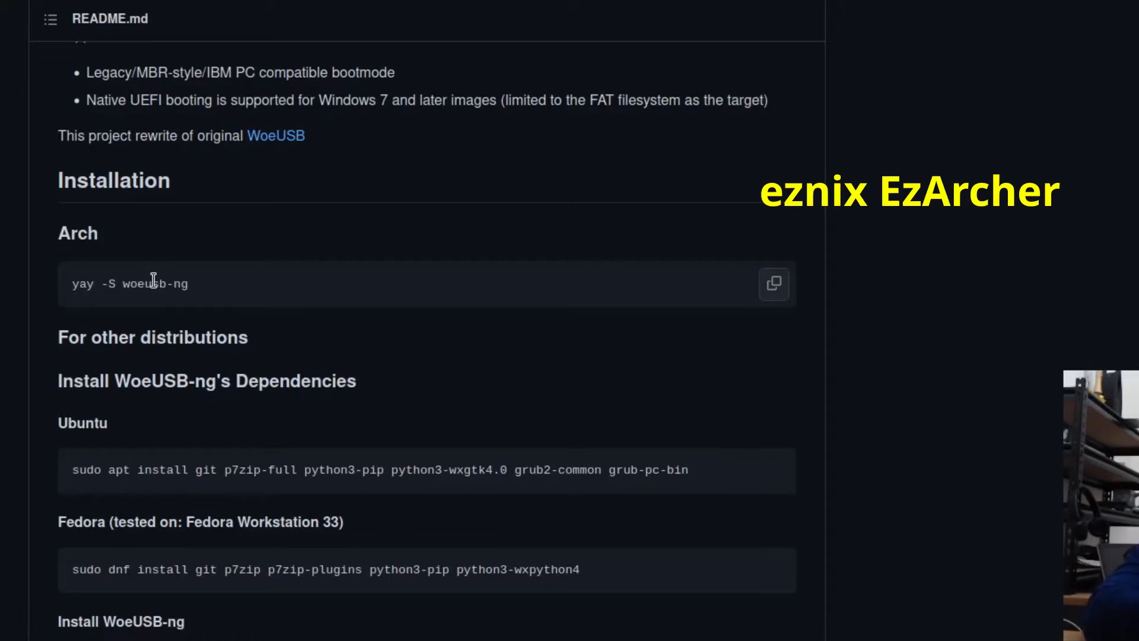
mouse_move(209, 284)
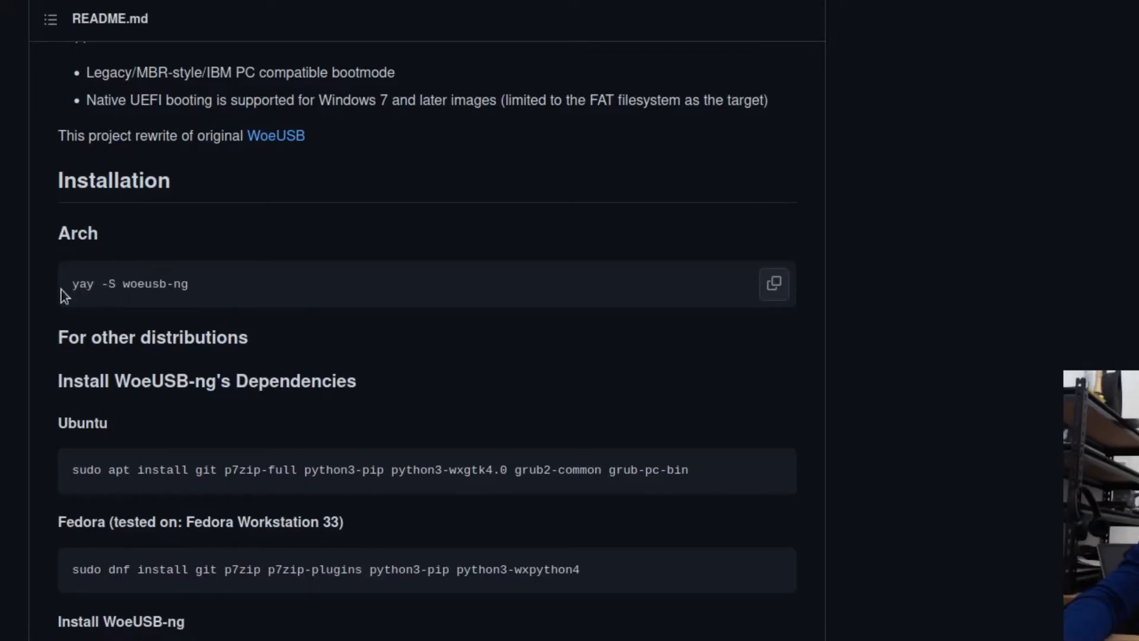
mouse_move(82, 284)
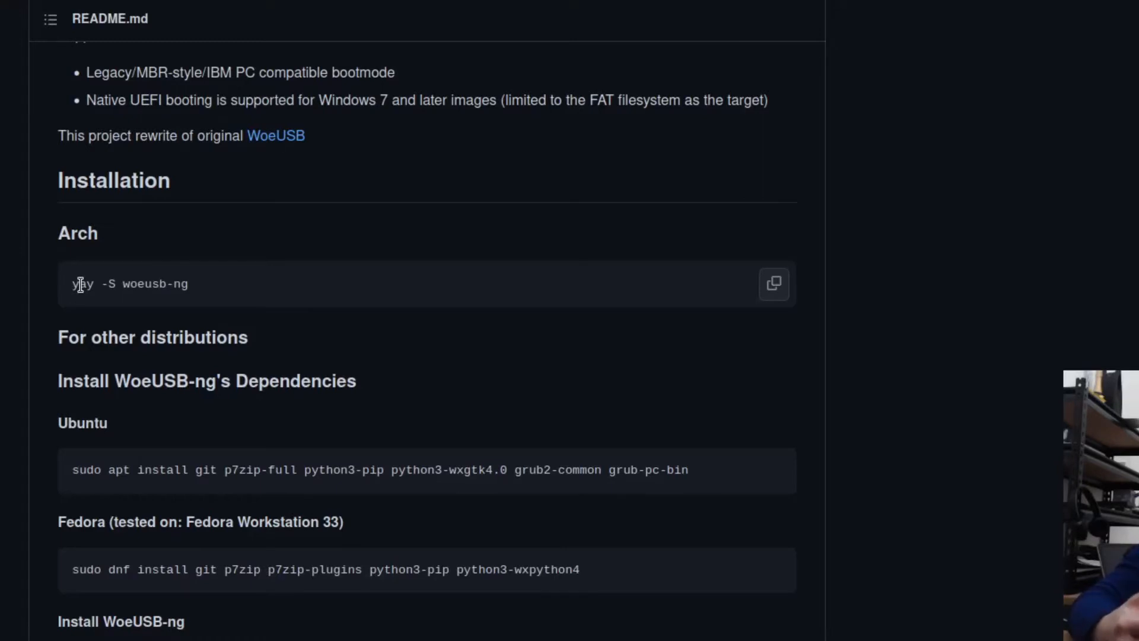
mouse_move(137, 282)
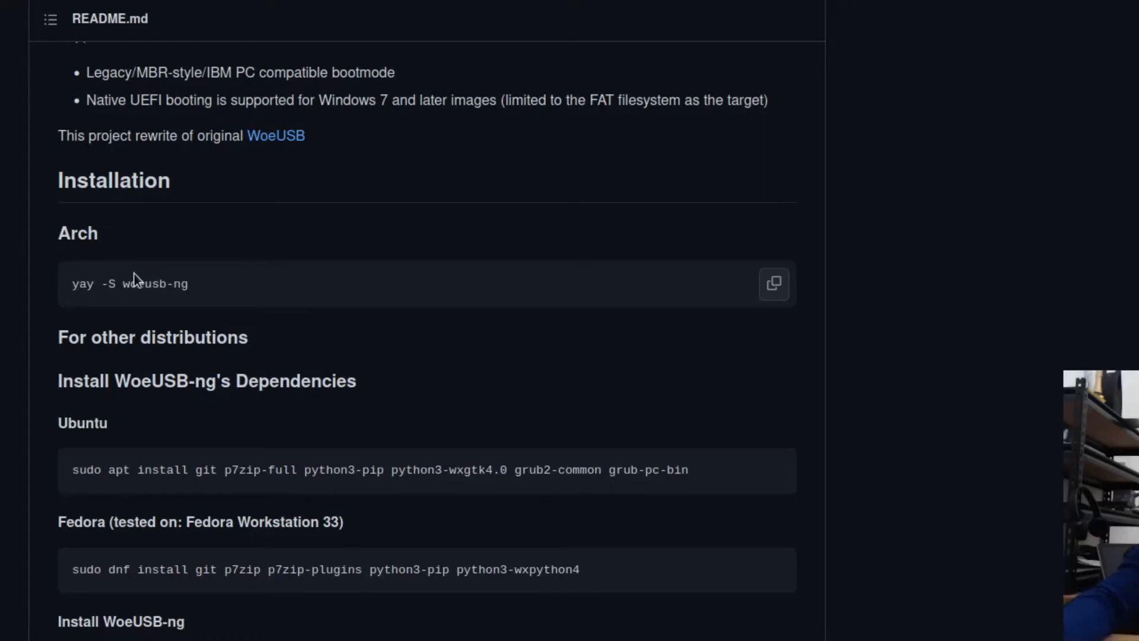
double_click(154, 284)
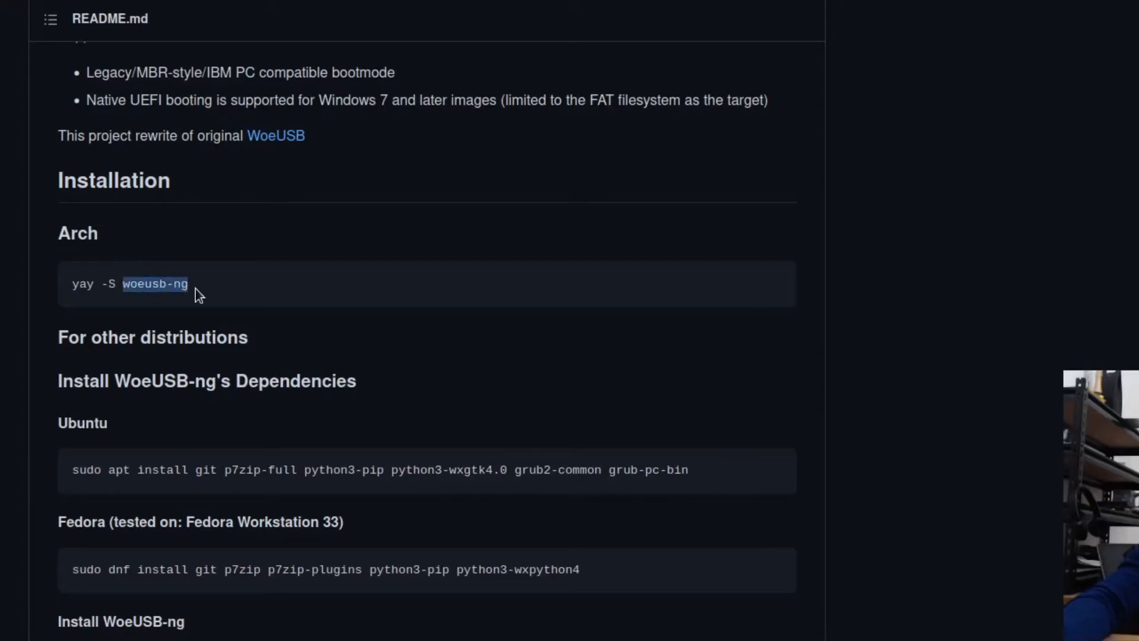
mouse_move(590, 293)
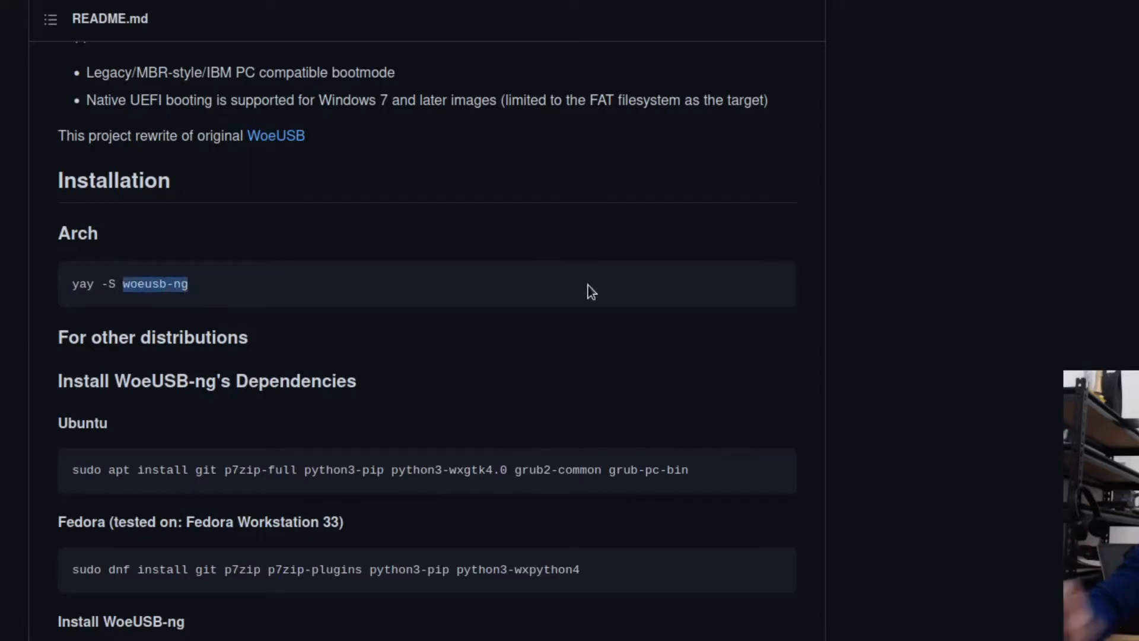
scroll("down", 3)
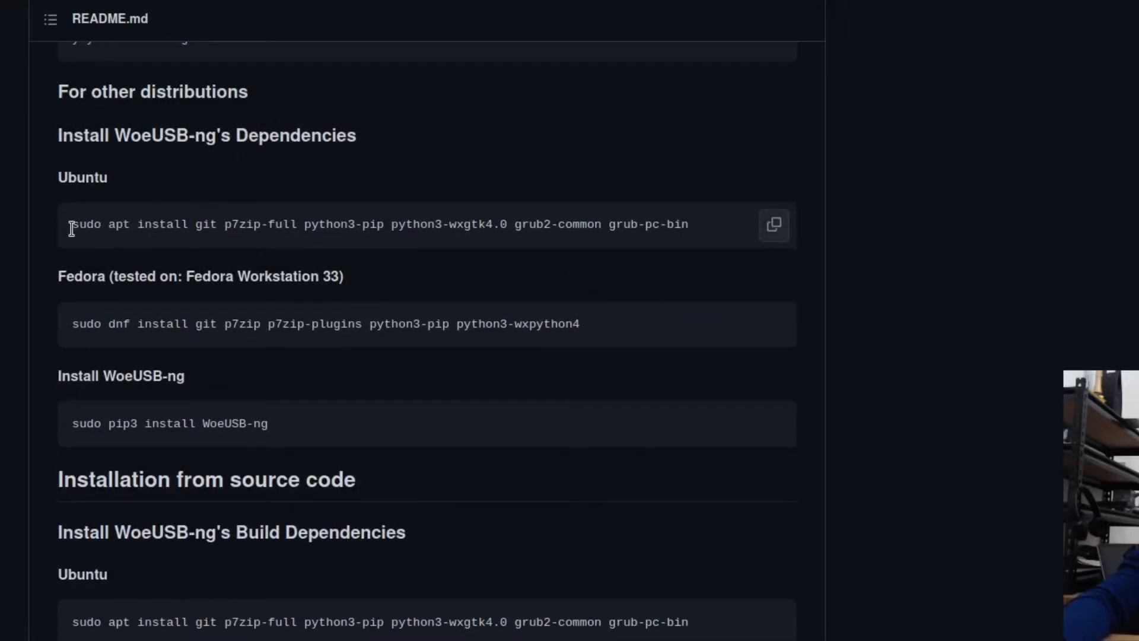
left_click_drag(73, 225, 688, 224)
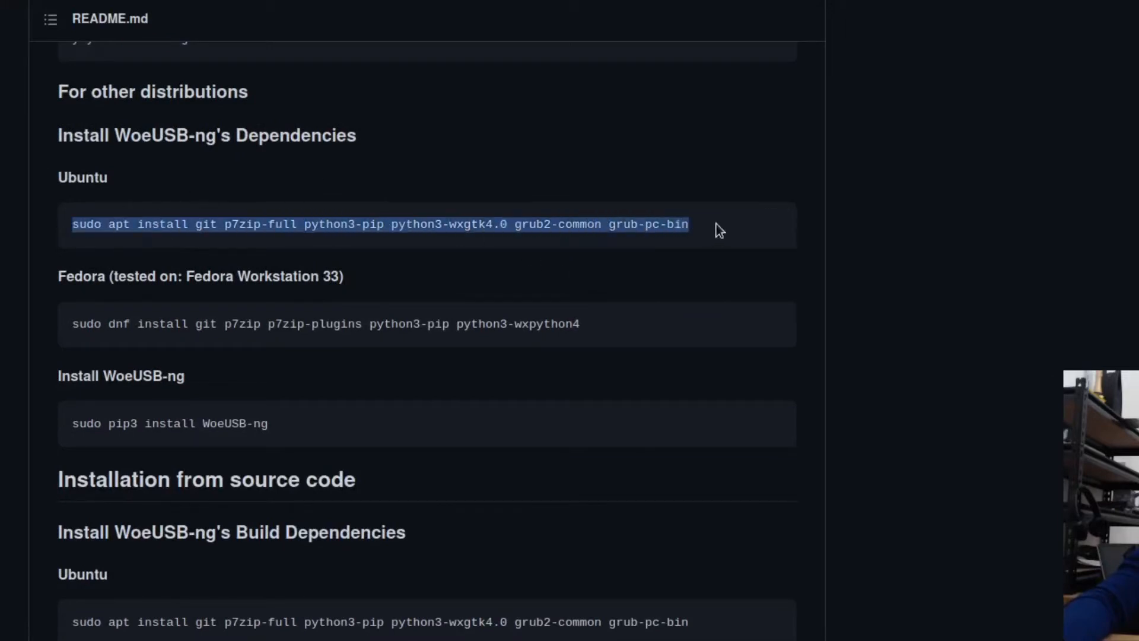
mouse_move(643, 224)
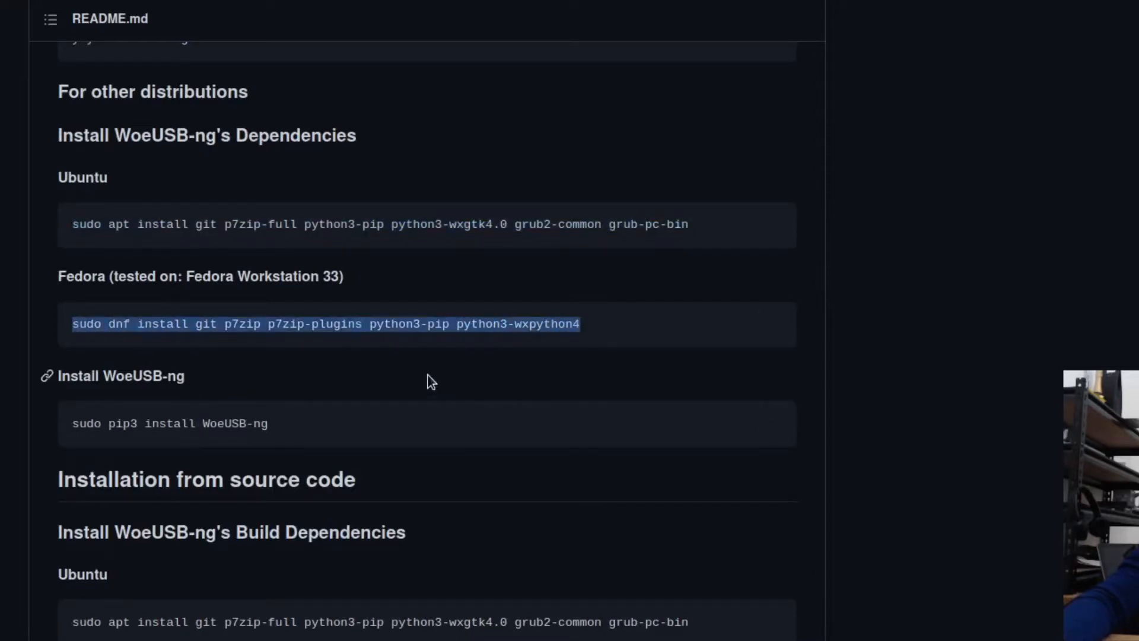
Highlight the Ubuntu dependency install command again and scroll through the remaining install instructions.
scroll("down", 3)
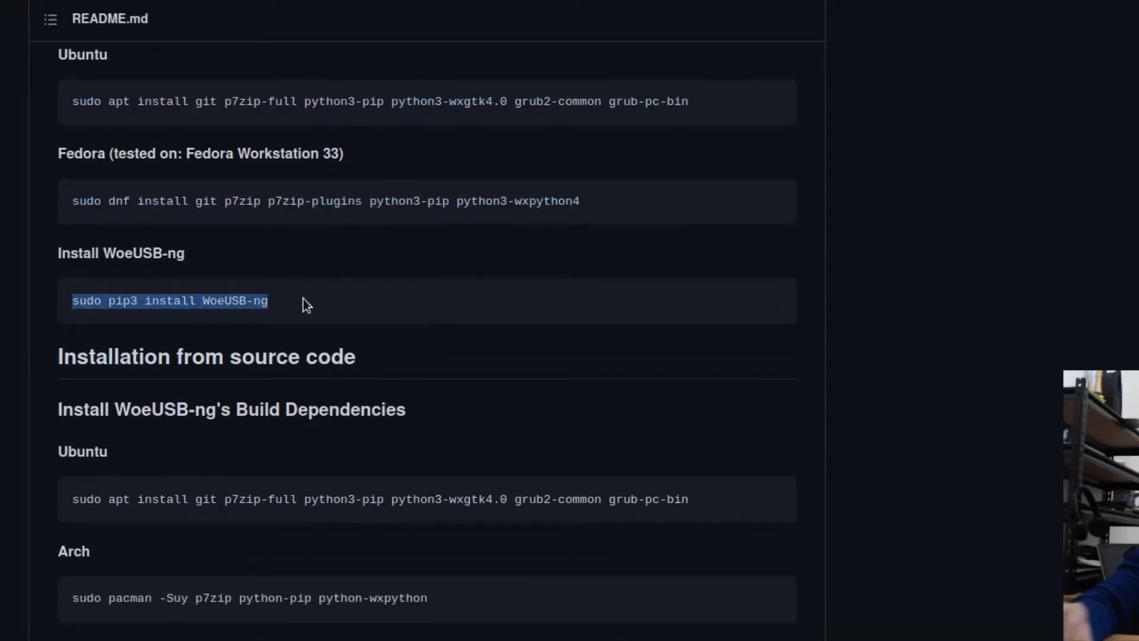
mouse_move(346, 333)
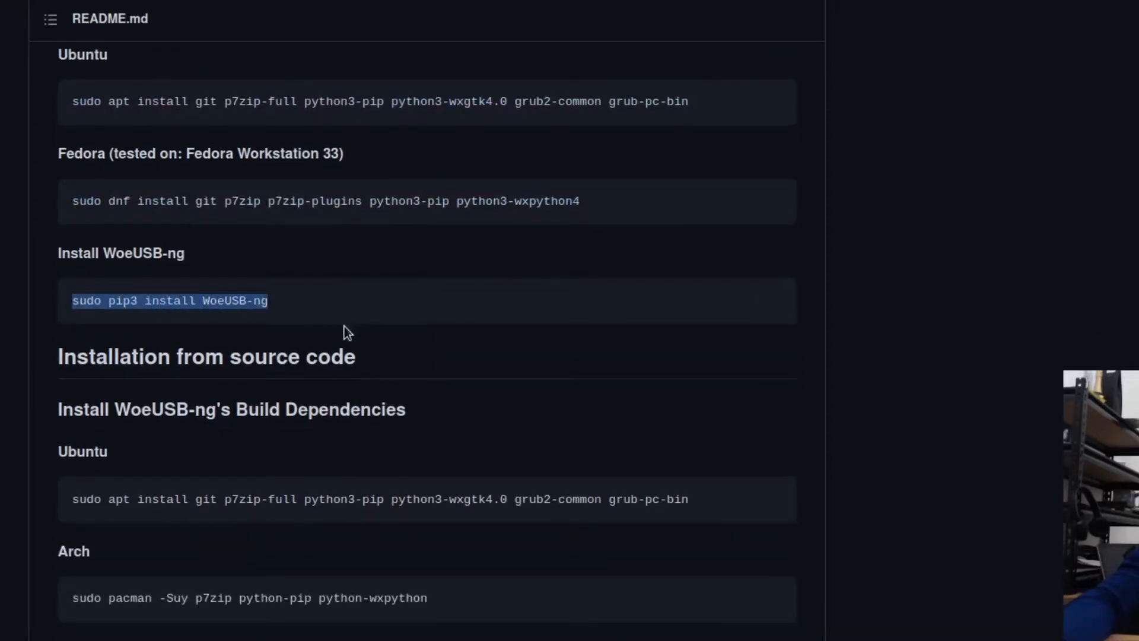
mouse_move(363, 326)
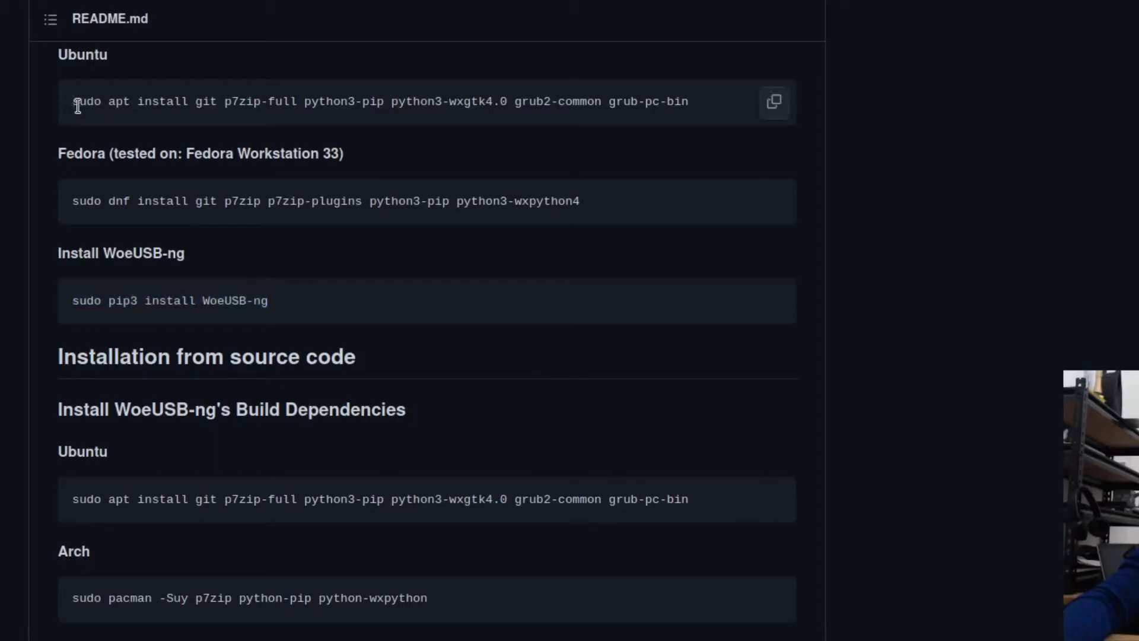
left_click_drag(78, 101, 686, 100)
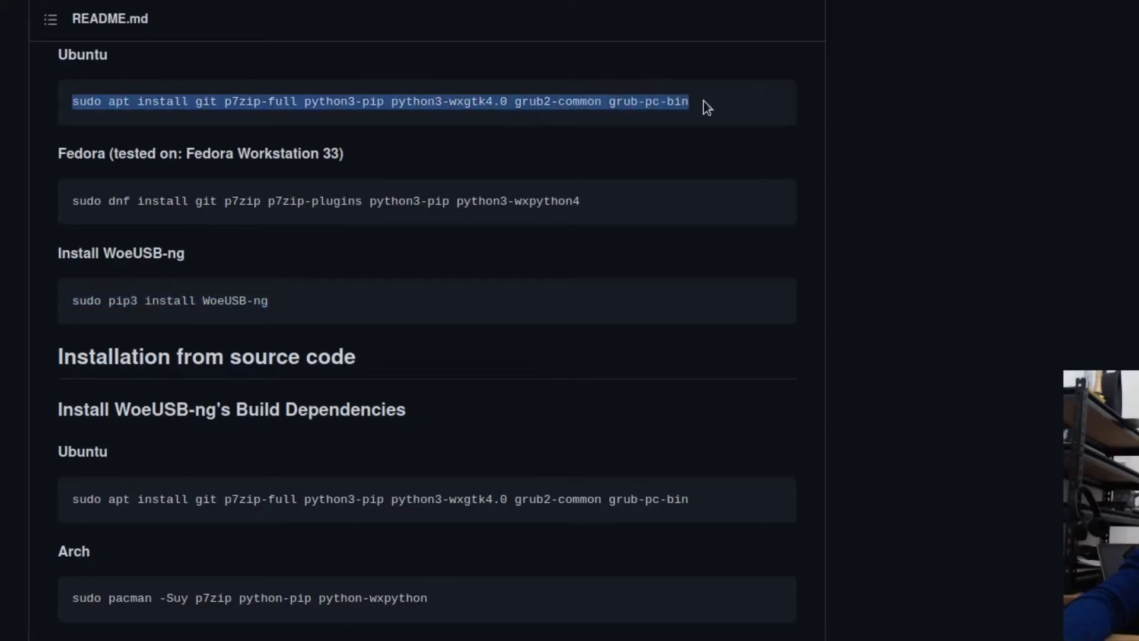
mouse_move(198, 205)
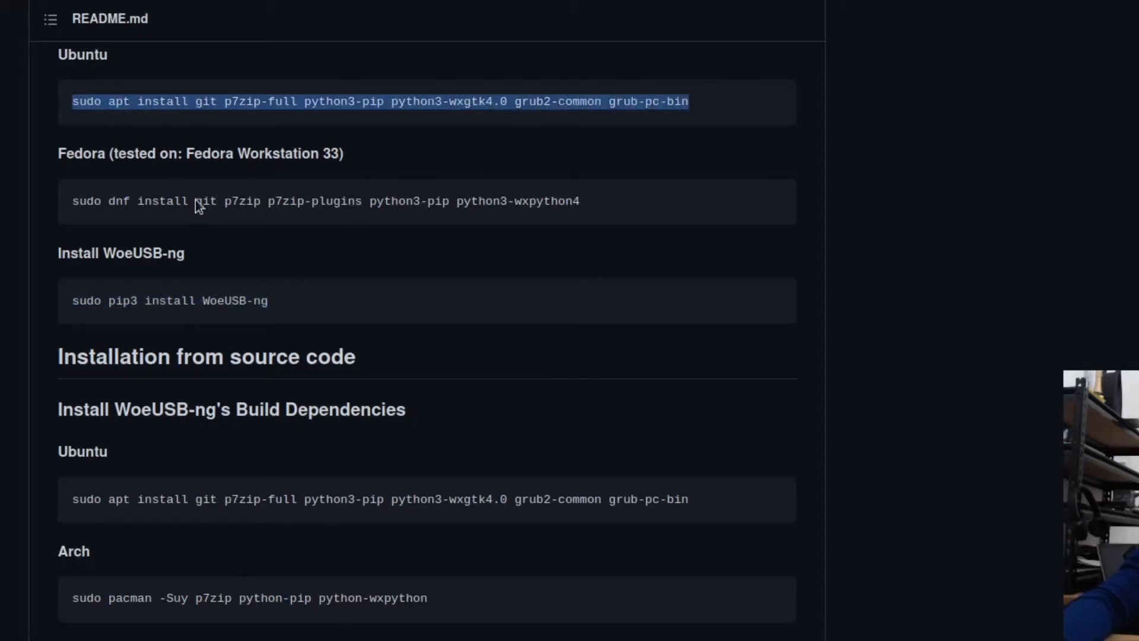
mouse_move(115, 318)
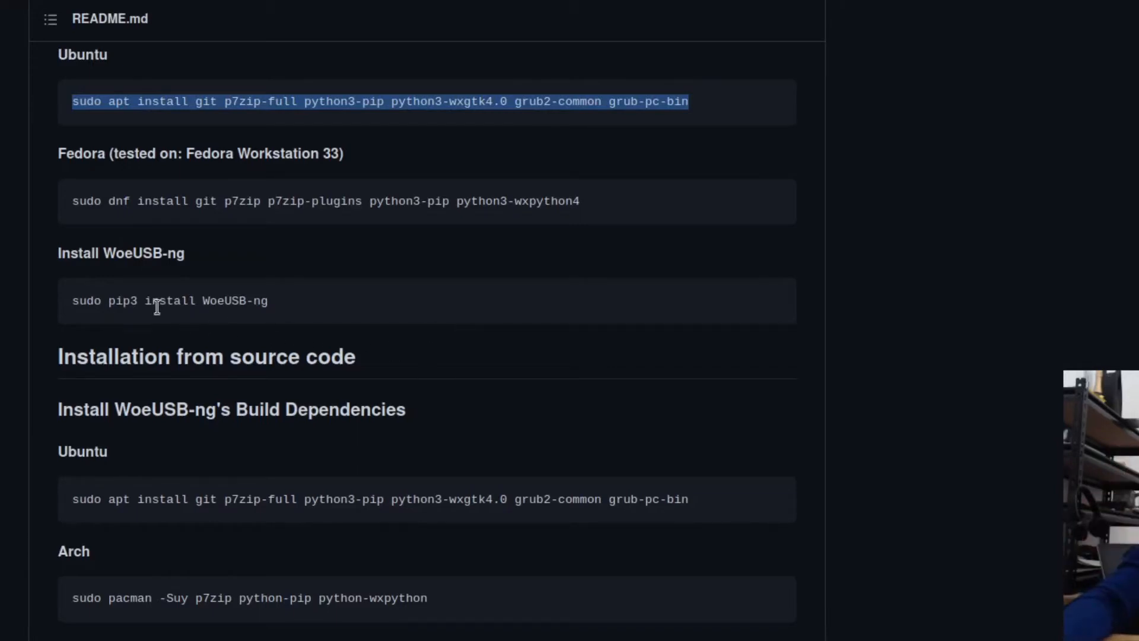
mouse_move(519, 290)
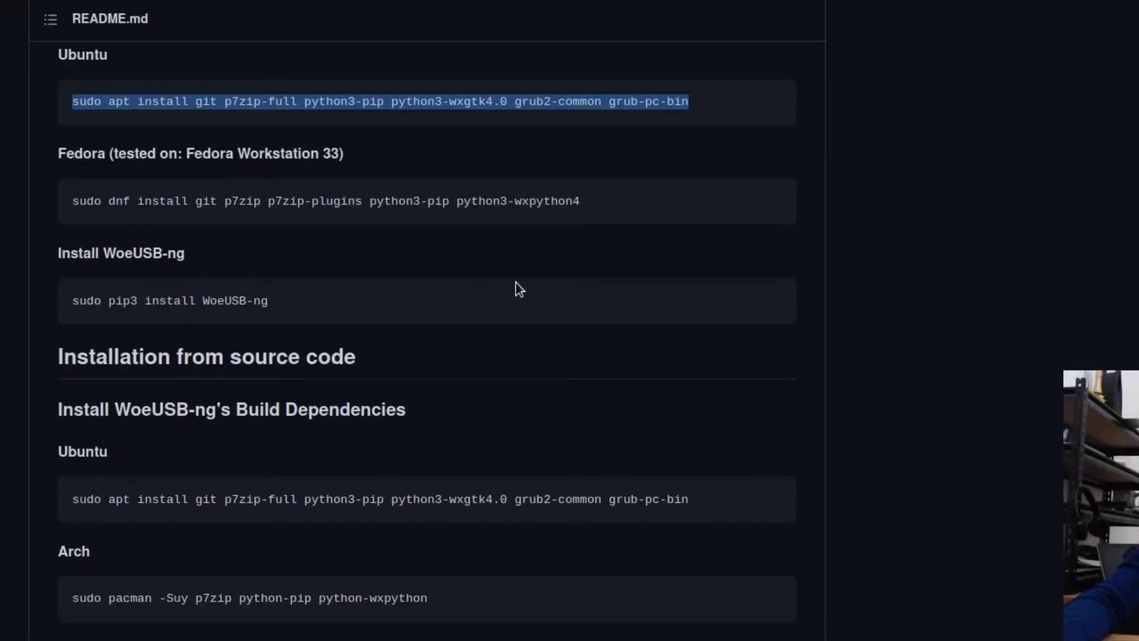
scroll("down", 3)
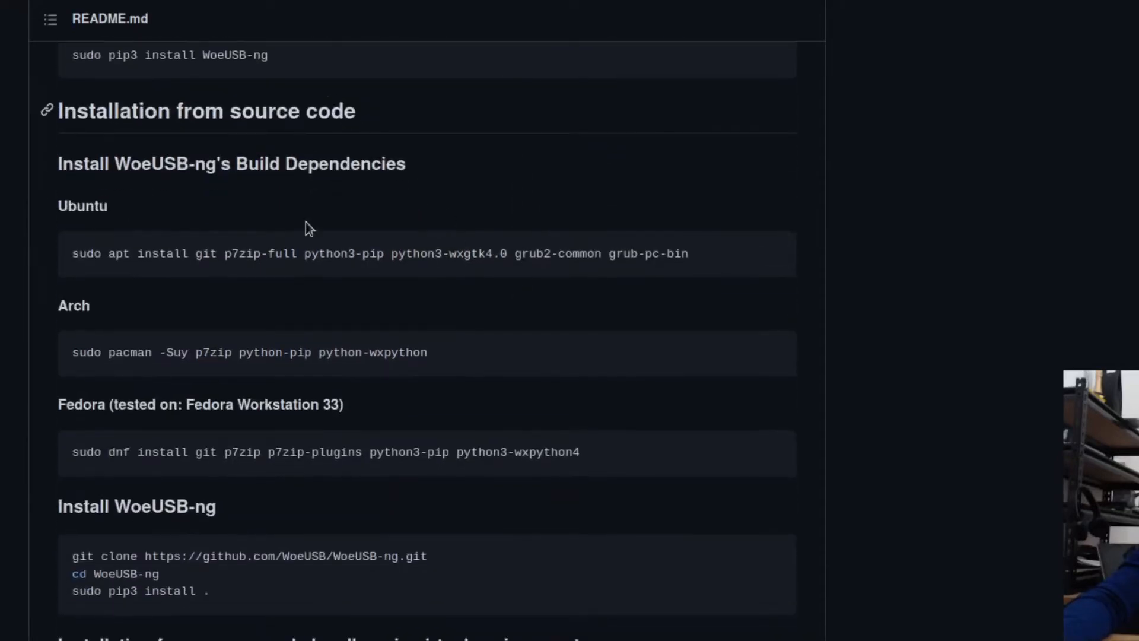
mouse_move(202, 232)
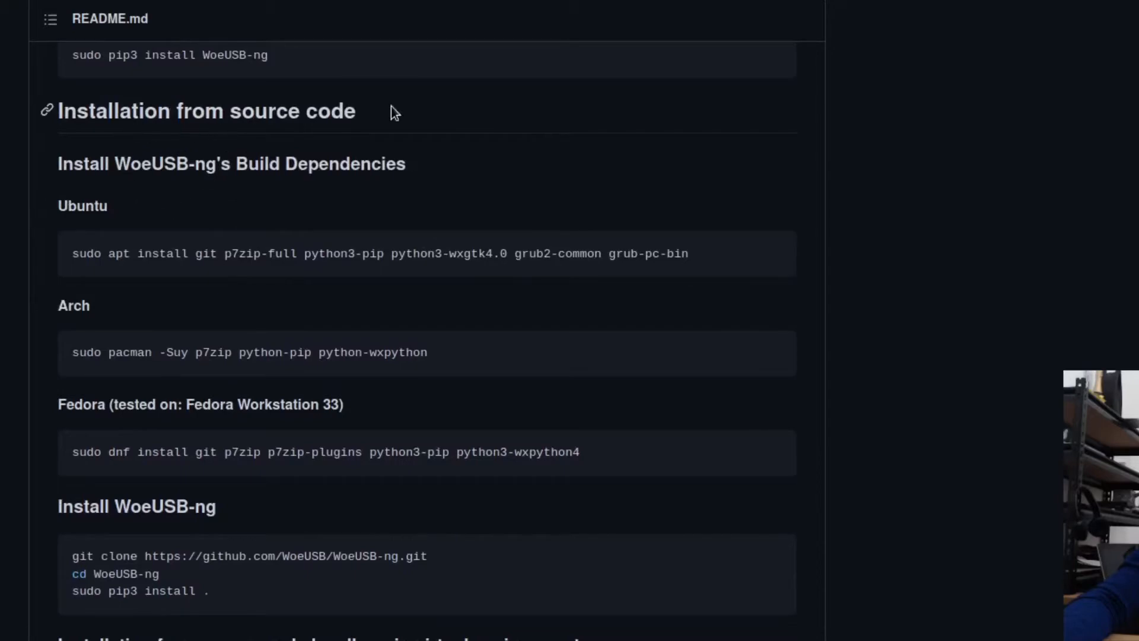
scroll("down", 3)
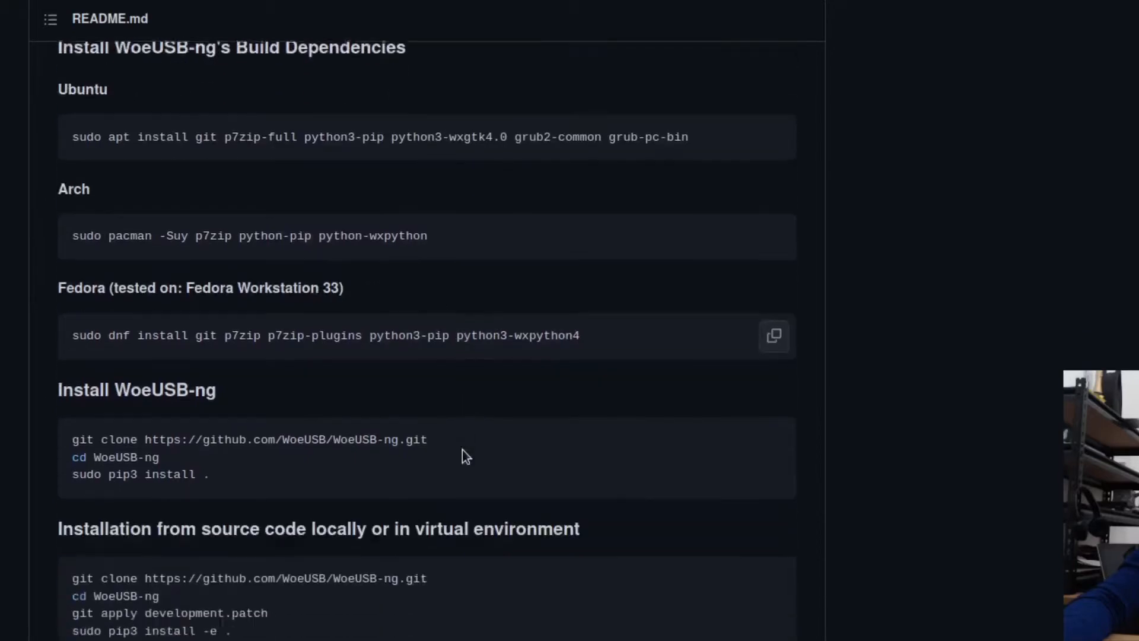
scroll("down", 3)
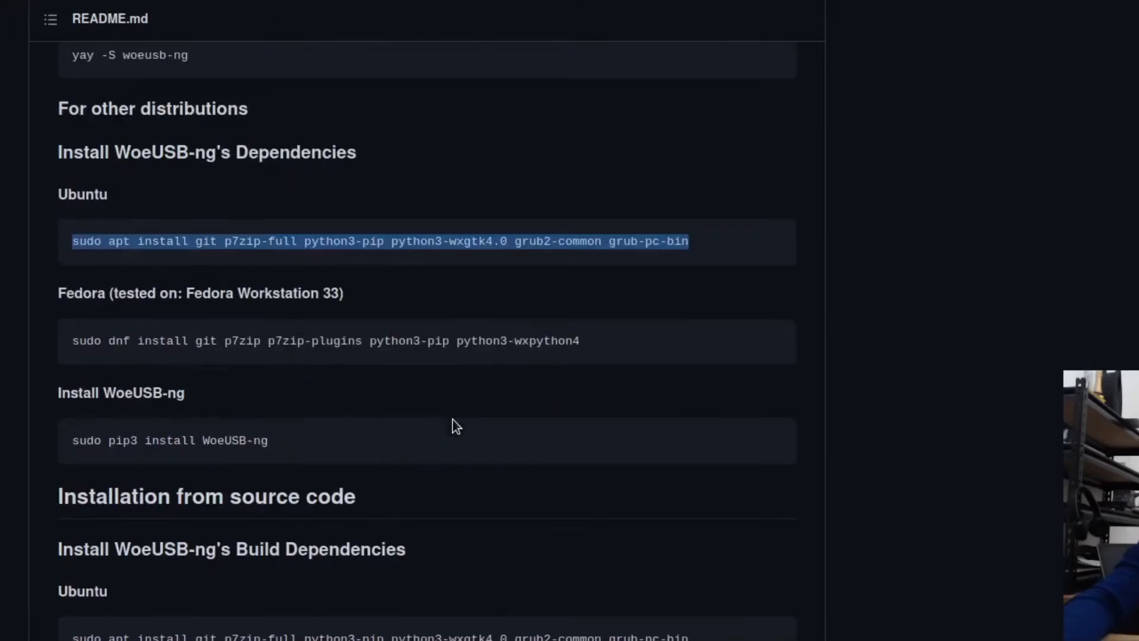
scroll("up", 3)
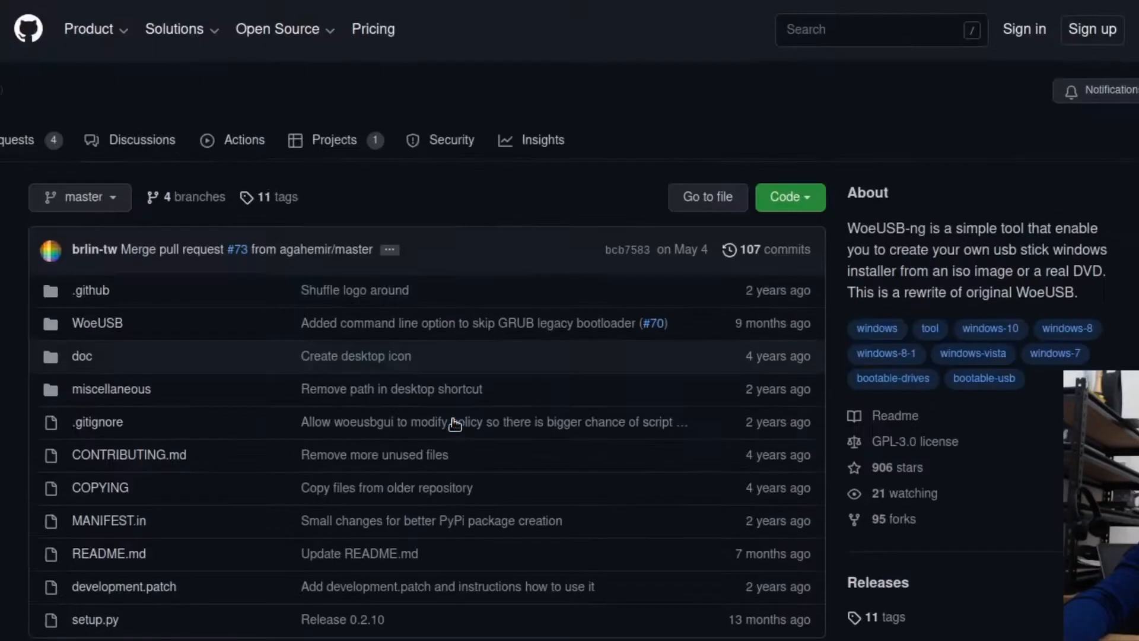
Launch WoeUSB-ng from Activities and authenticate with the password to run it as superuser.
scroll("down", 3)
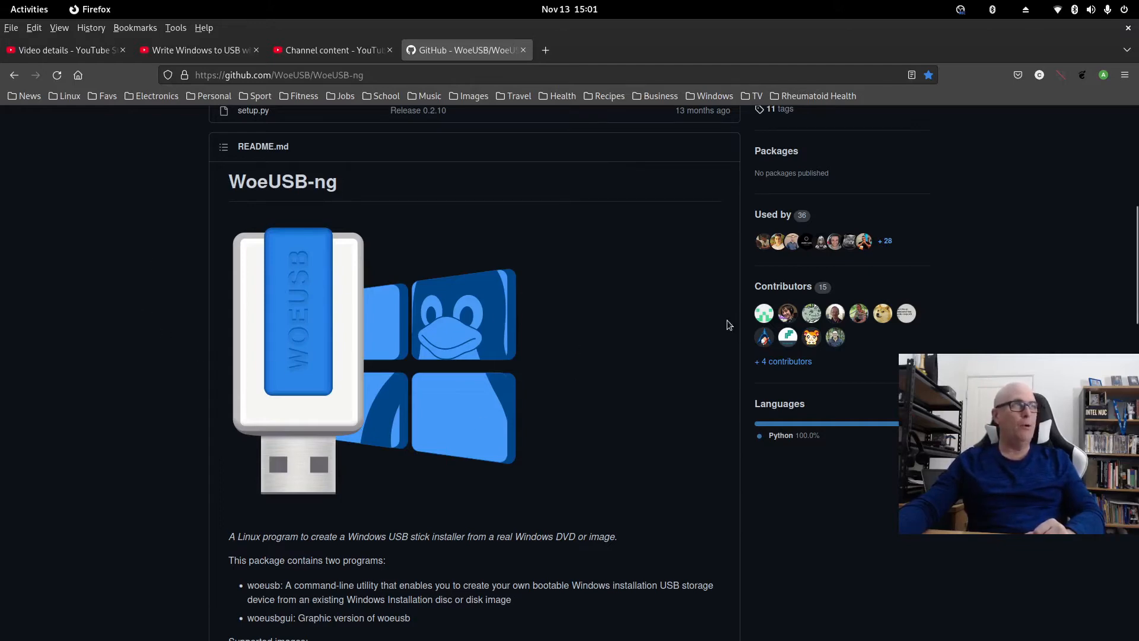
mouse_move(947, 256)
type("woe")
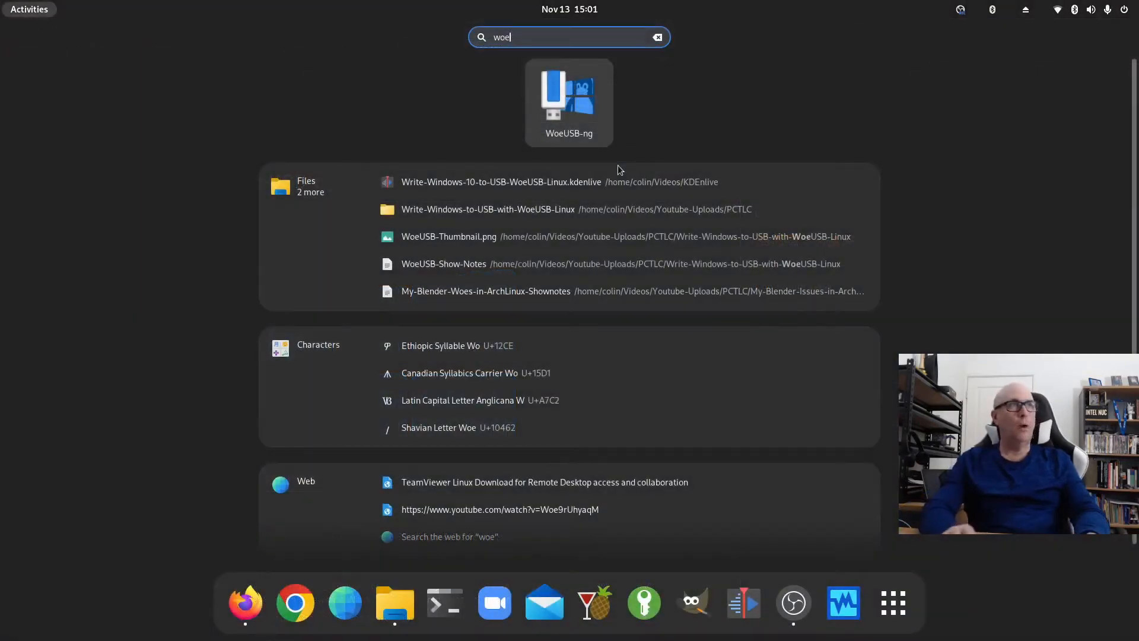
left_click(569, 102)
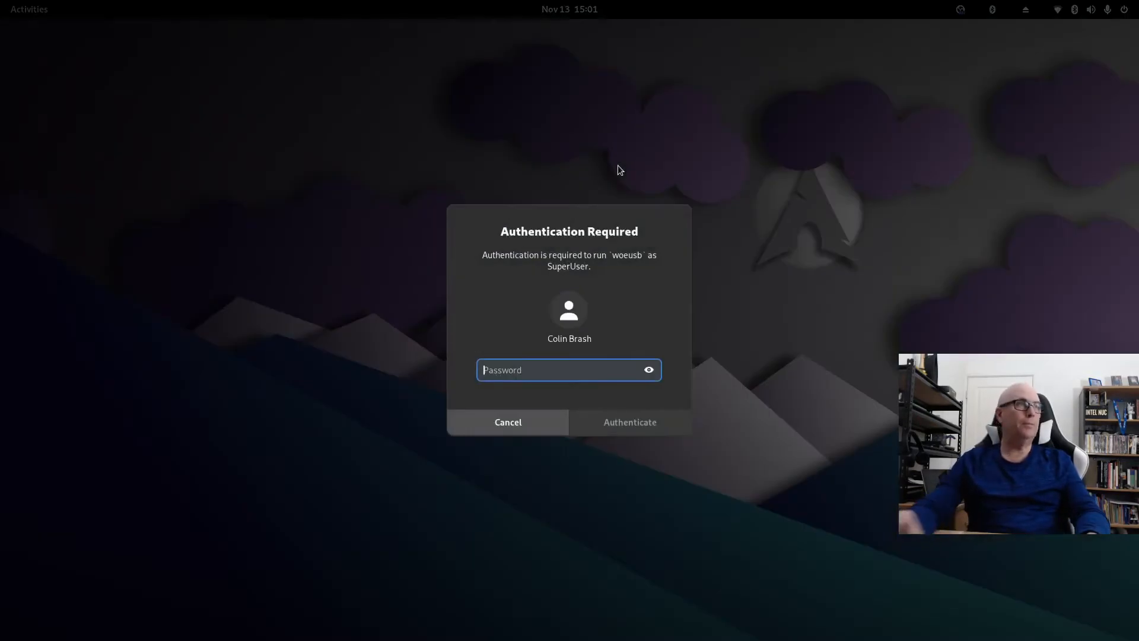
type("***")
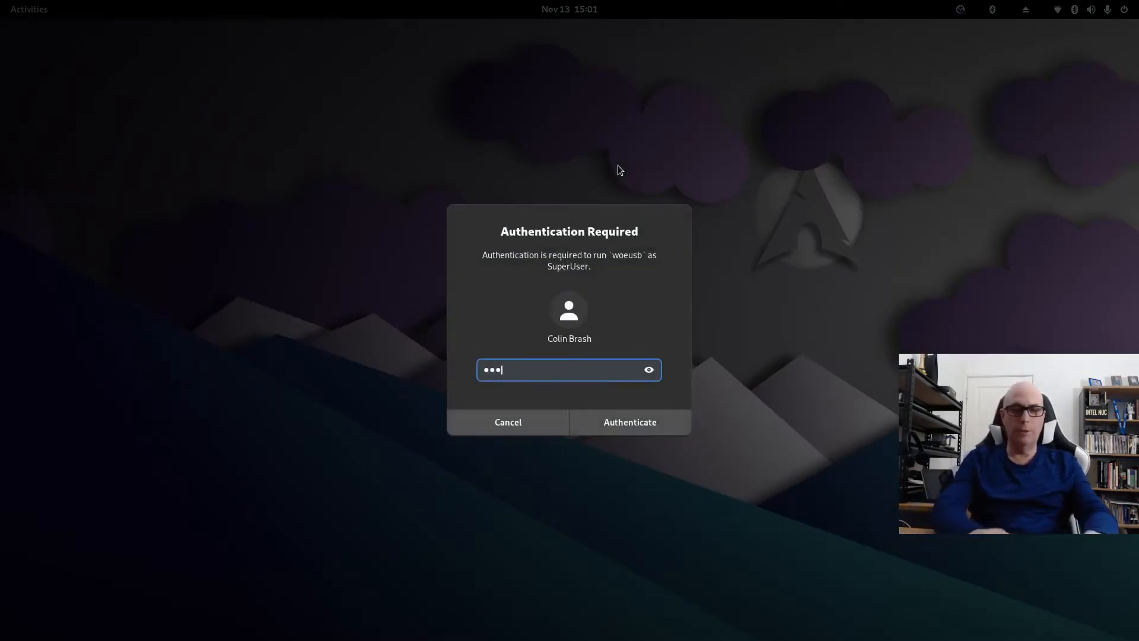
left_click(629, 422)
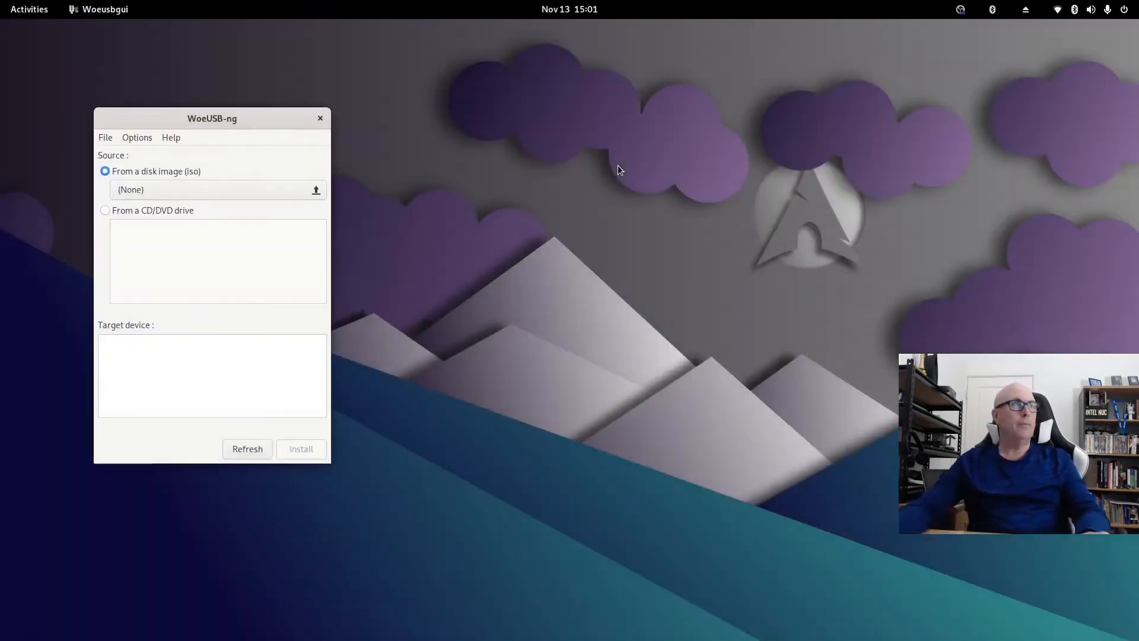
mouse_move(195, 157)
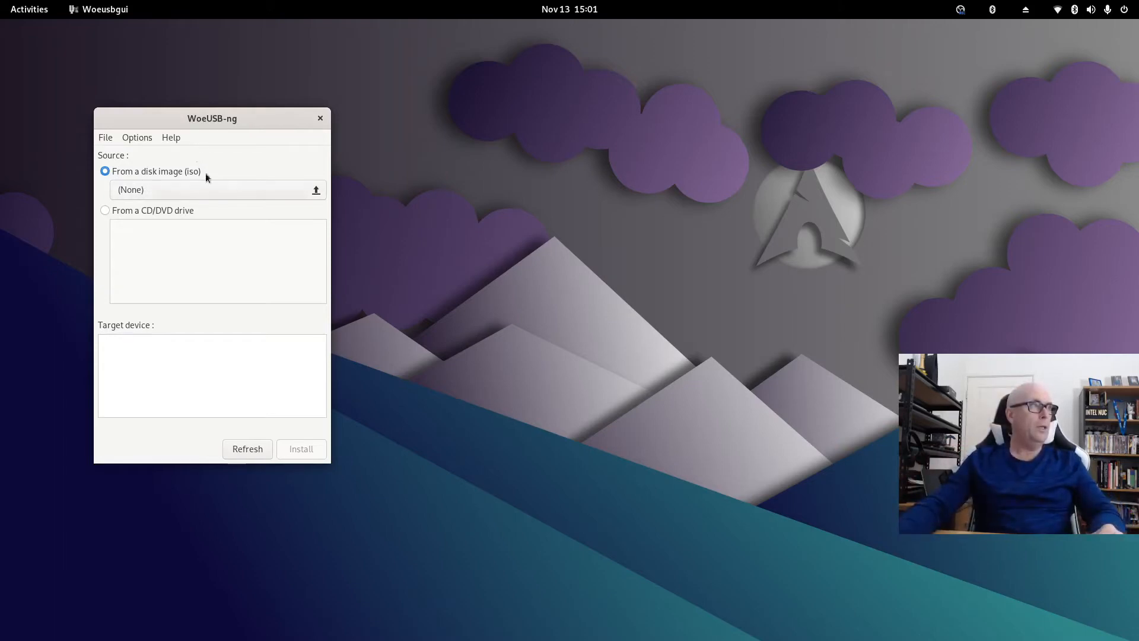
mouse_move(161, 227)
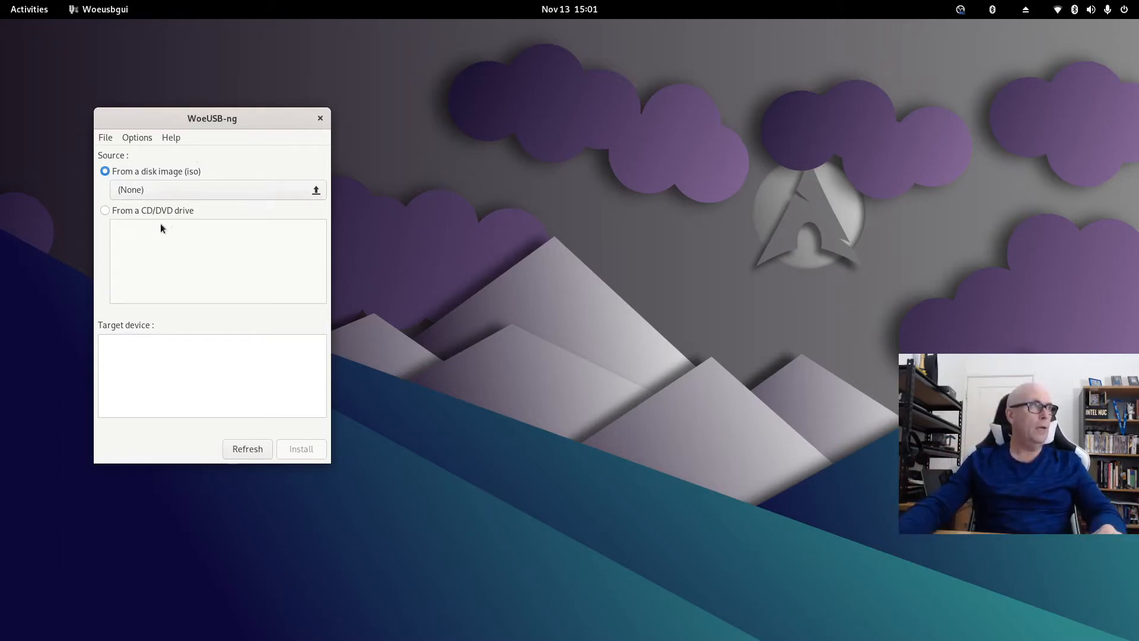
mouse_move(168, 366)
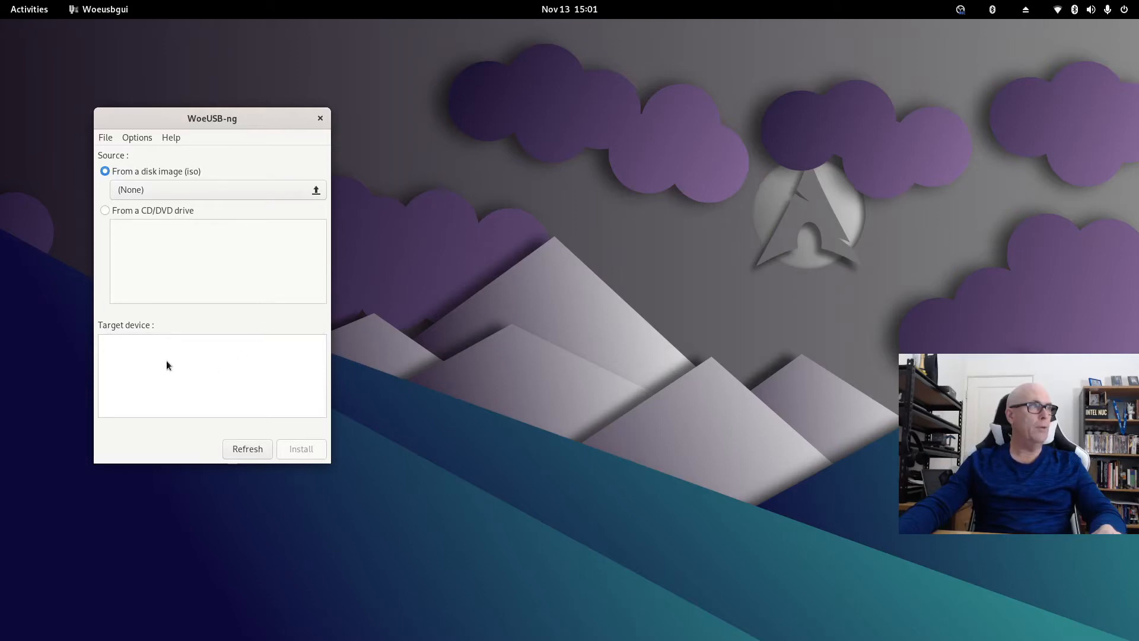
mouse_move(201, 349)
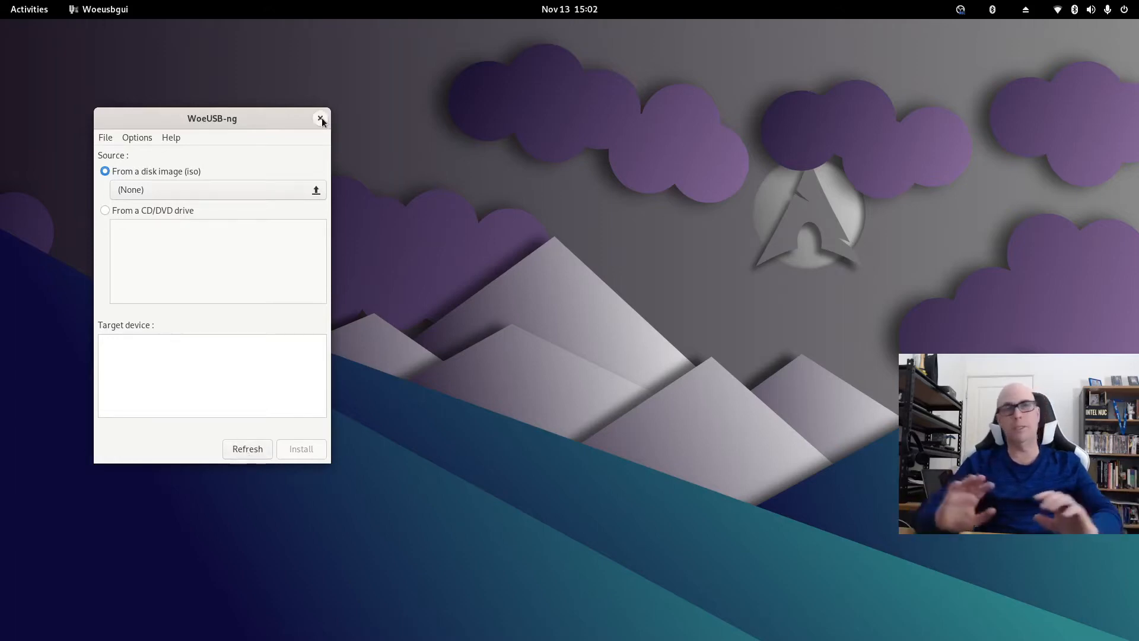
Close the WoeUSB-ng window and bring up the desktop overview.
left_click(321, 117)
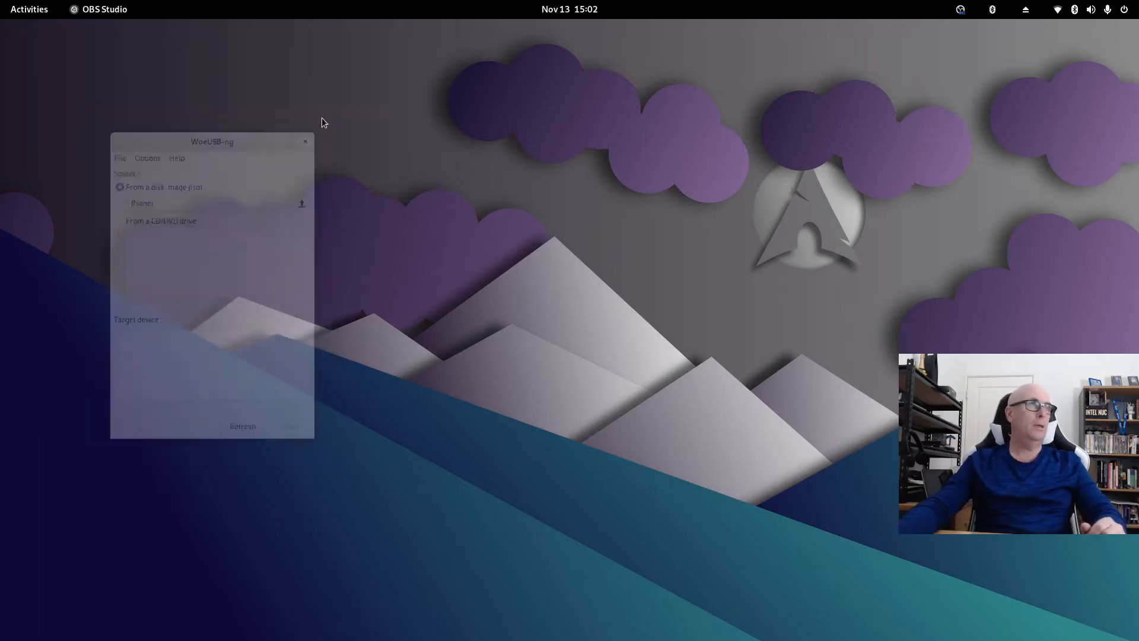
left_click(305, 142)
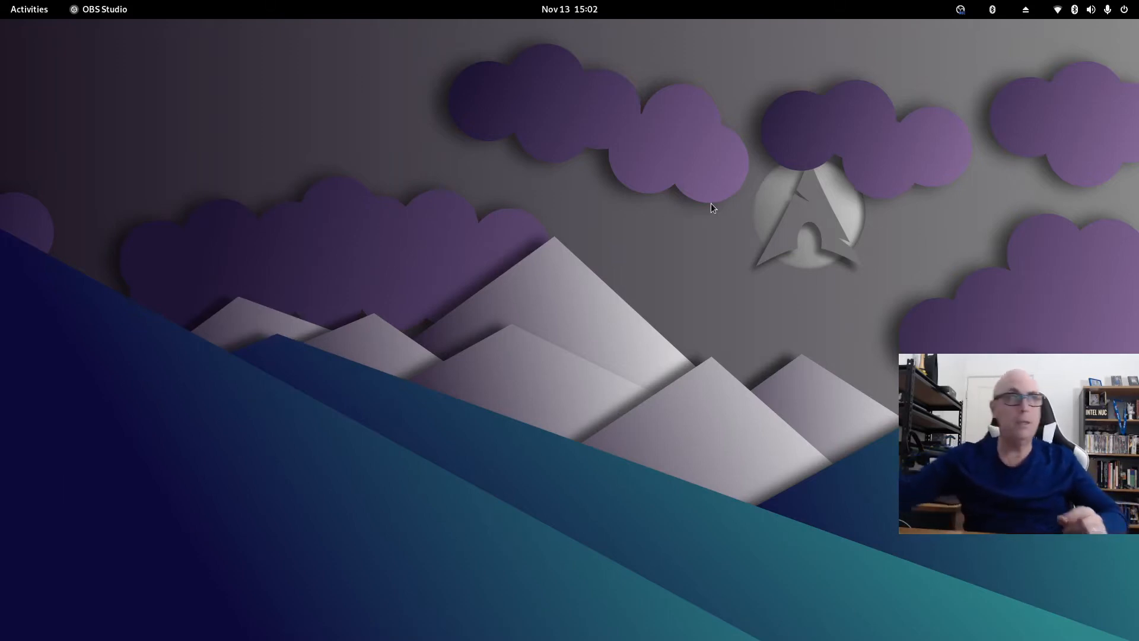
mouse_move(792, 223)
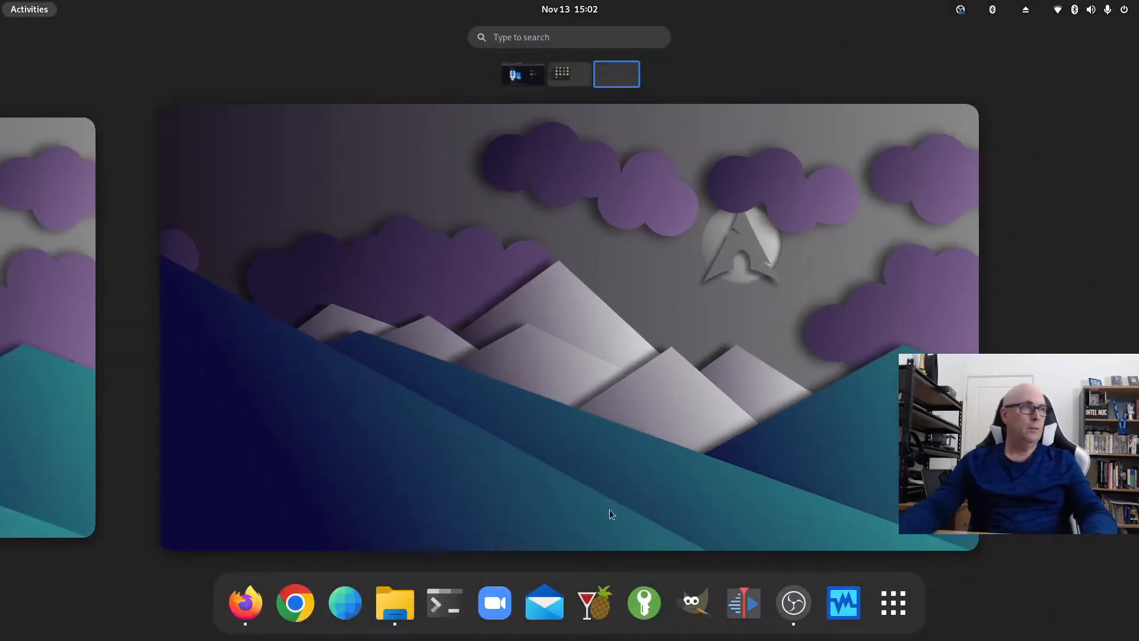
In Files, browse the UEFI_NTFS volume and eject the USB stick's volumes, returning to Home.
left_click(394, 603)
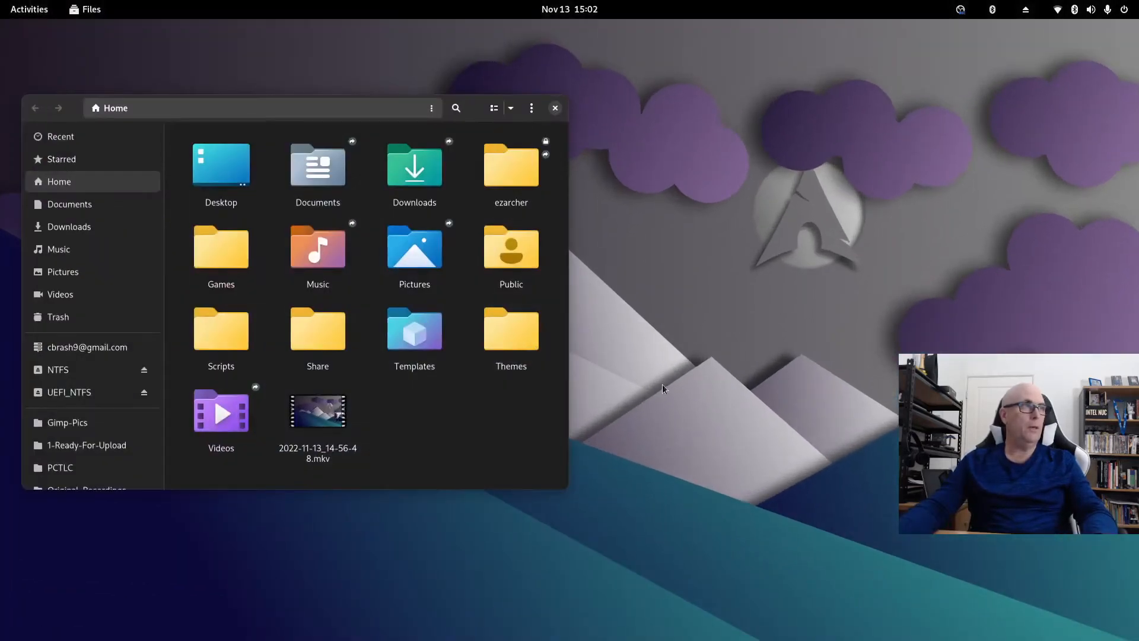
mouse_move(57, 369)
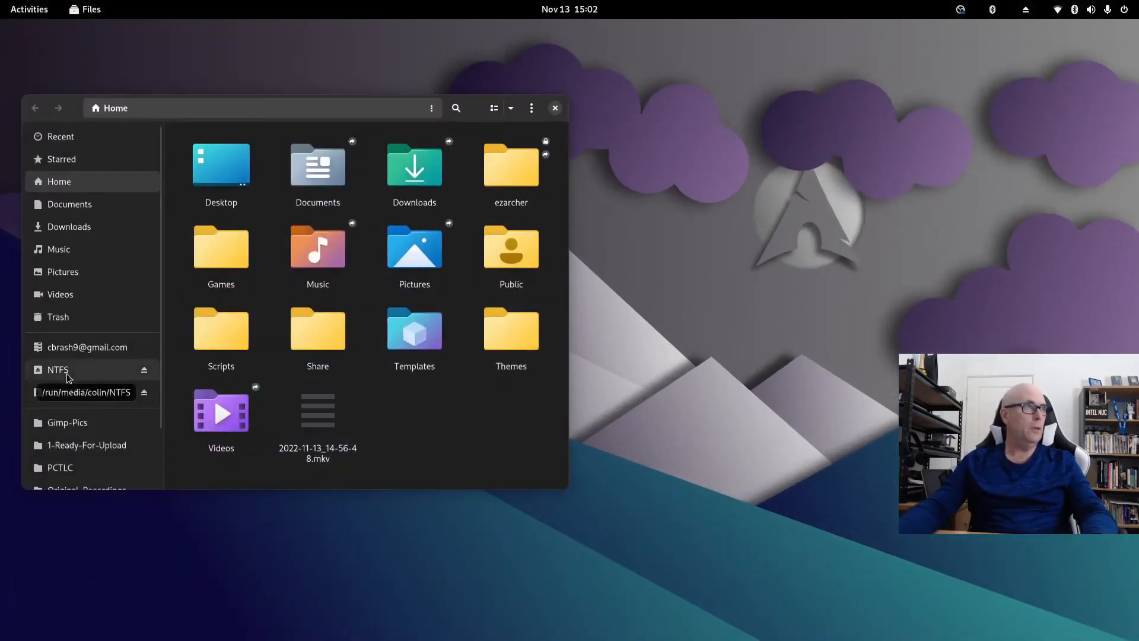
left_click(69, 393)
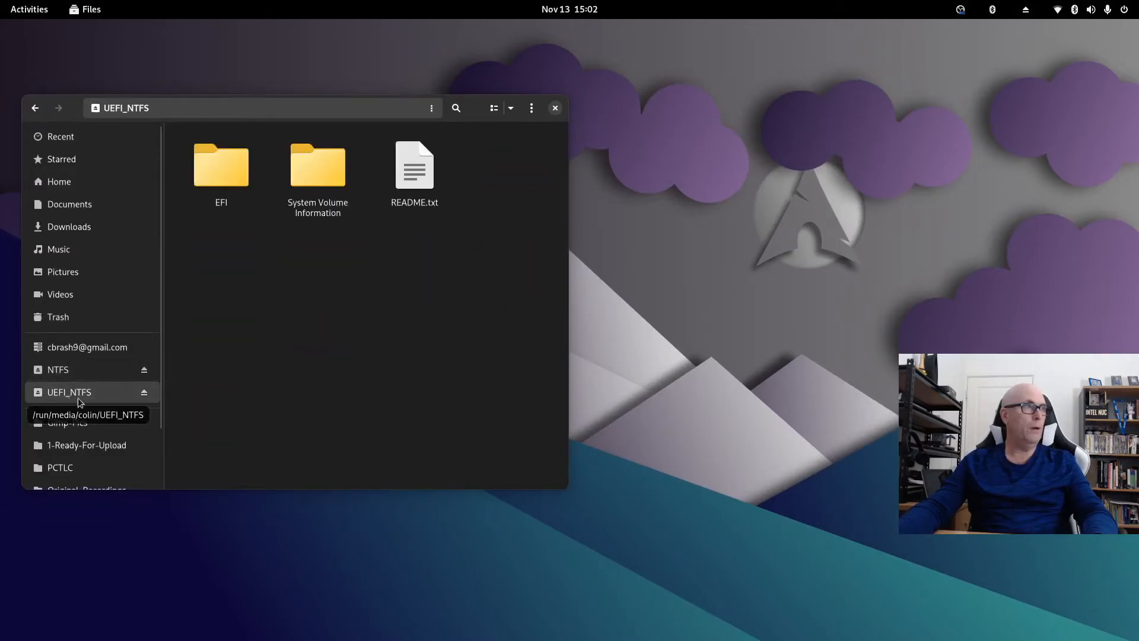
left_click(57, 369)
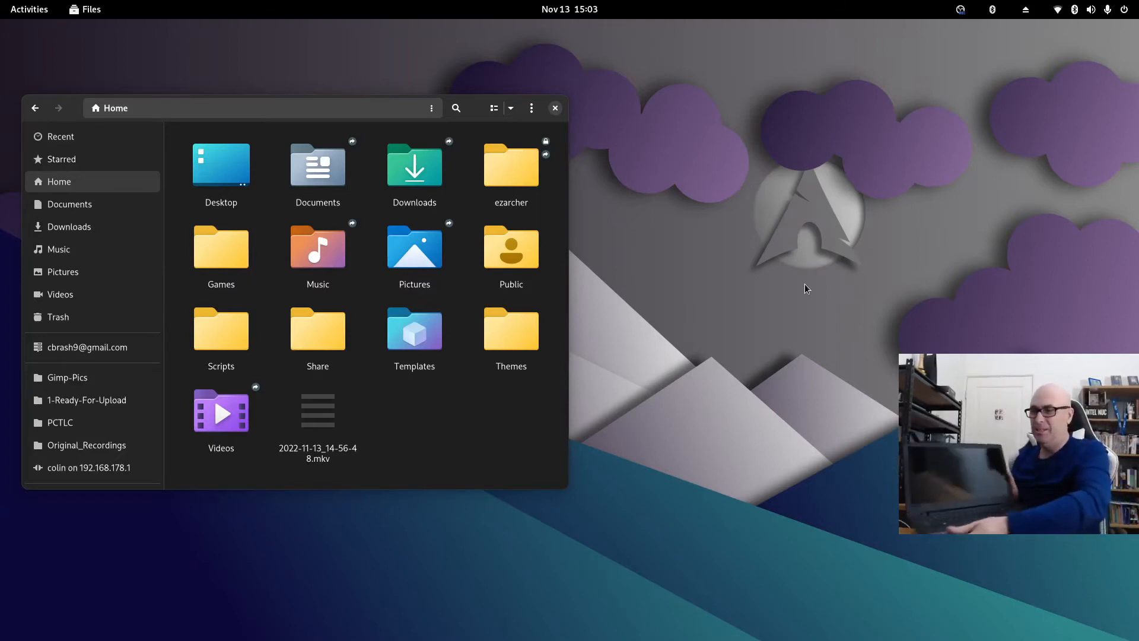
mouse_move(898, 290)
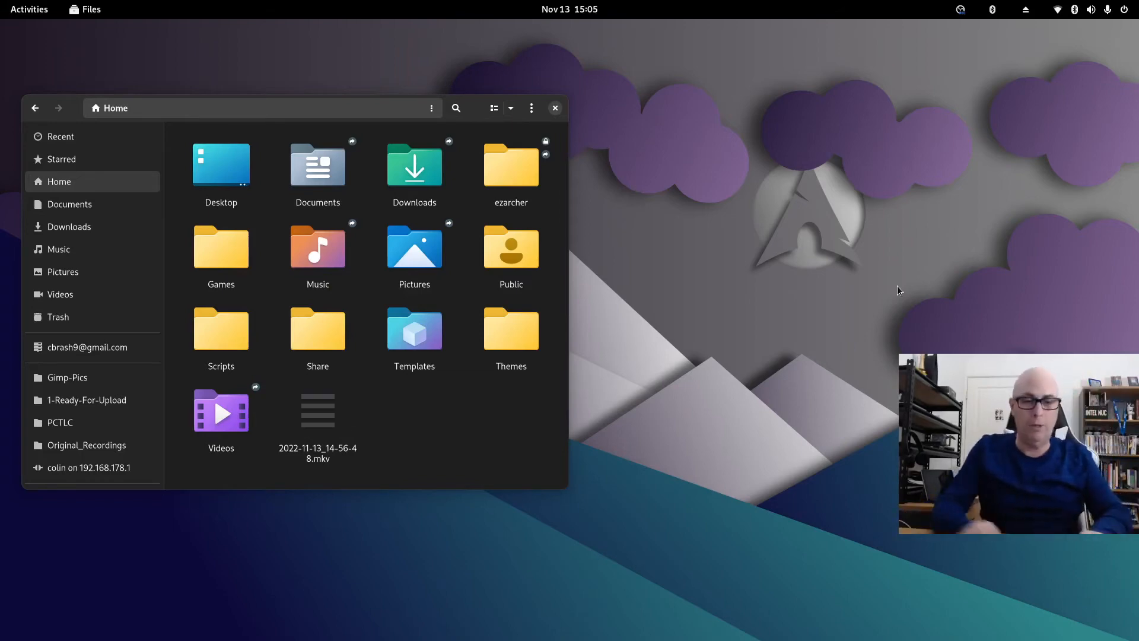
Launch CherryTree via 'cherr', read the Windows 11 note, then close the notes app.
type("cherr")
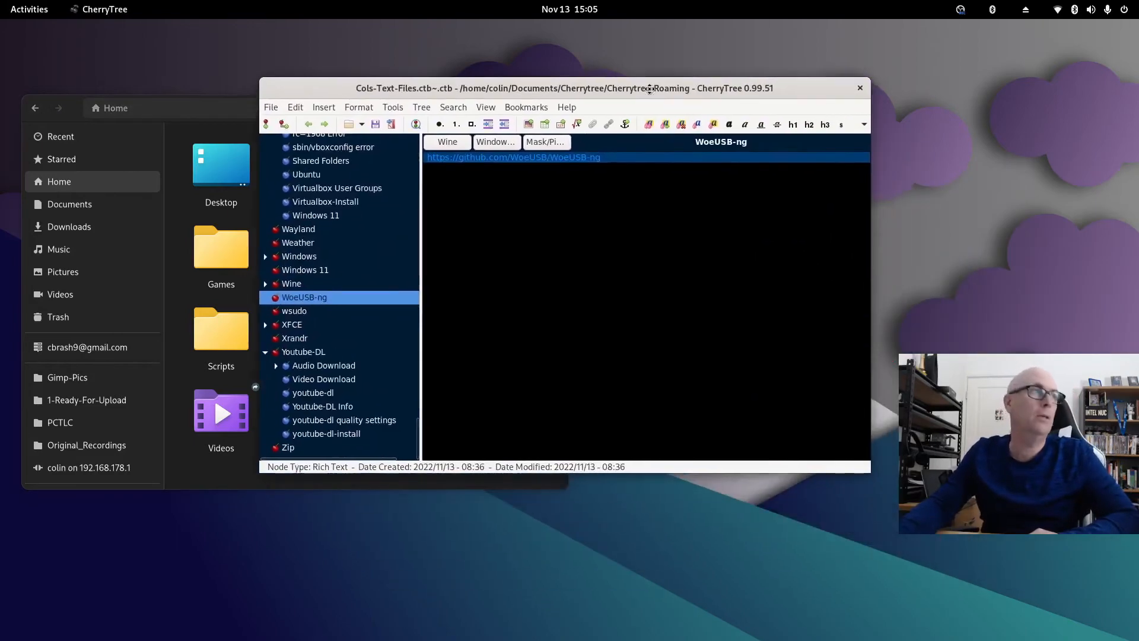
left_click(305, 269)
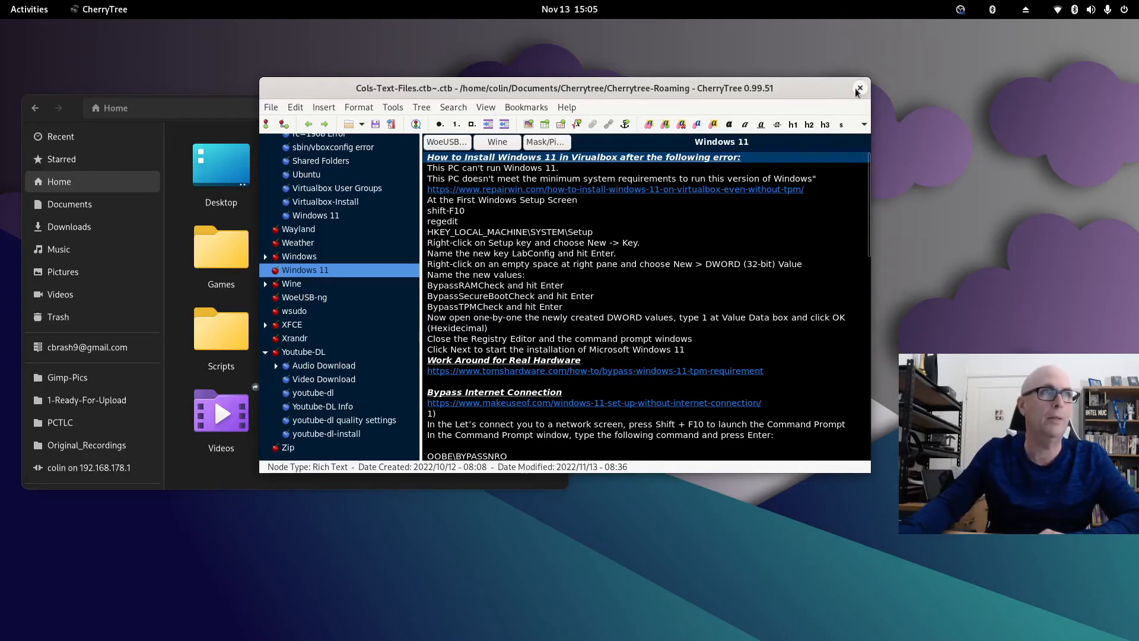
left_click(859, 88)
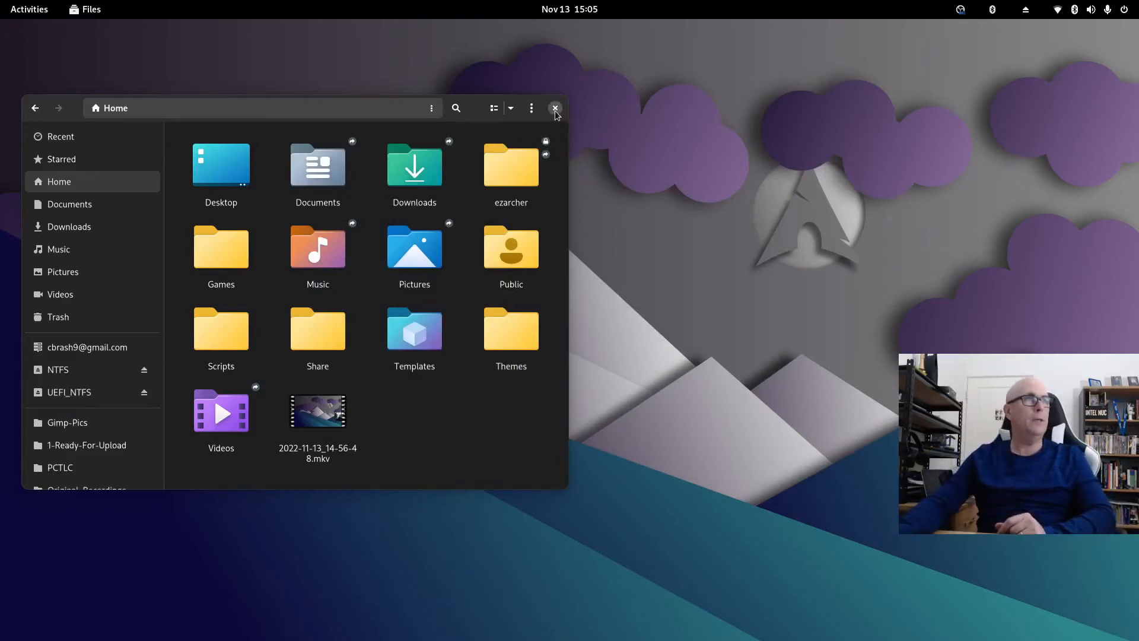
Close Files, launch Disks and select the 16 GB Toshiba drive to show its partitions.
left_click(556, 108)
type("di")
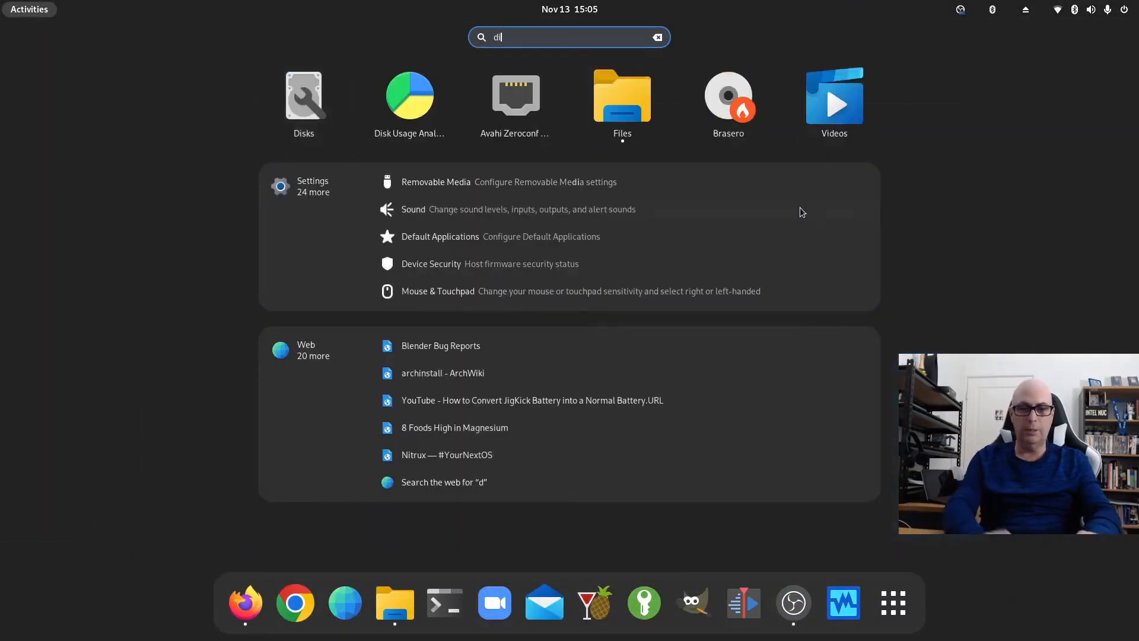
left_click(302, 95)
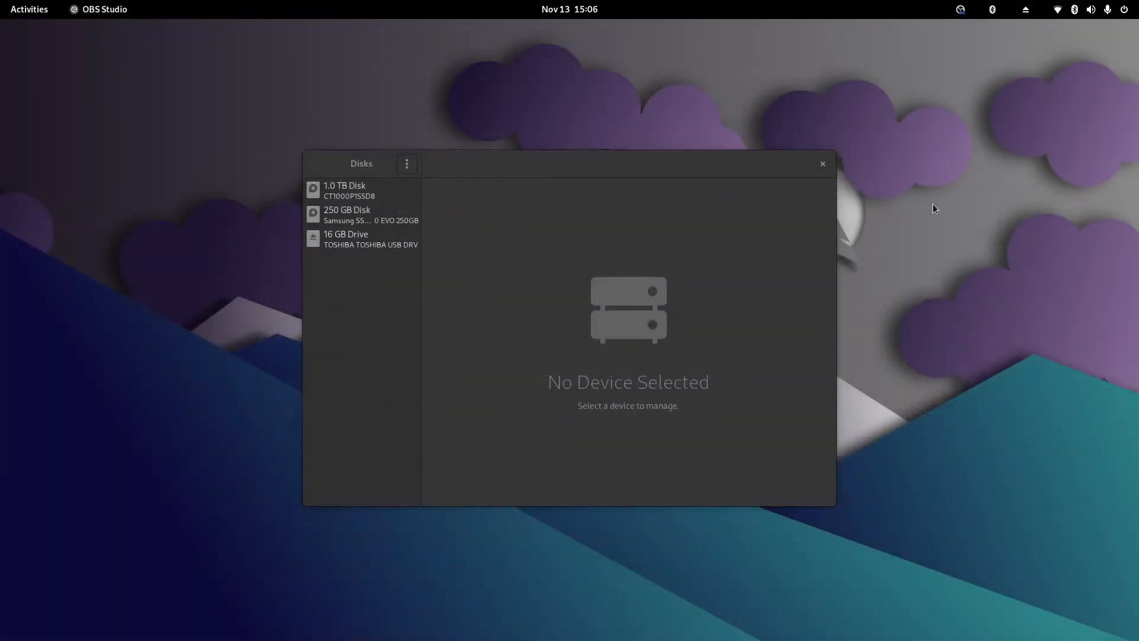
left_click(360, 239)
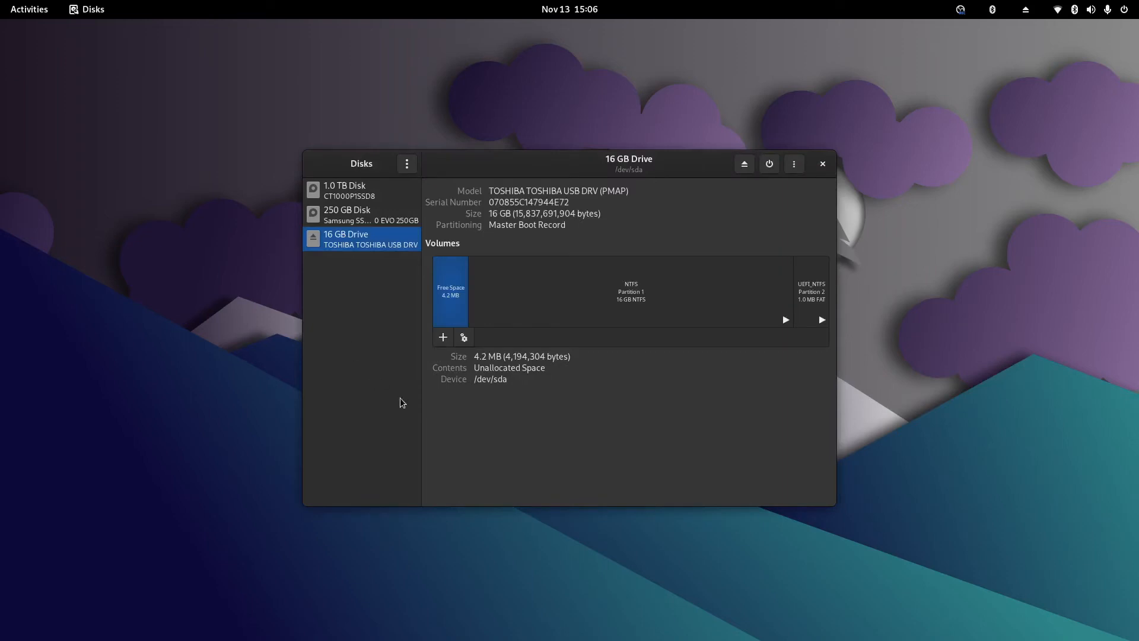
mouse_move(537, 429)
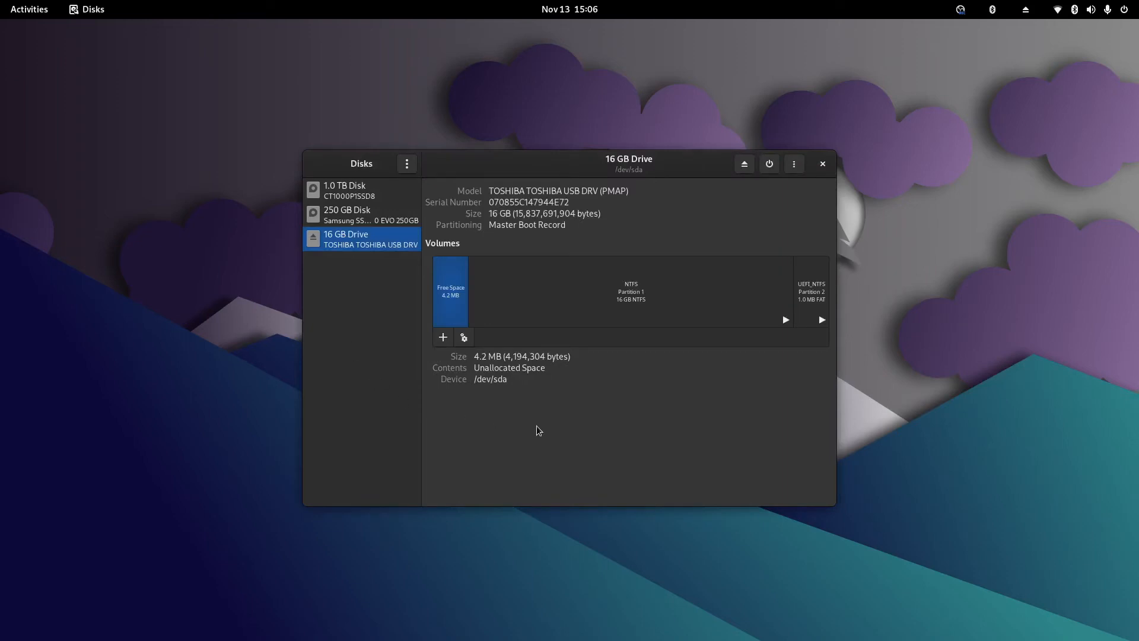
mouse_move(463, 337)
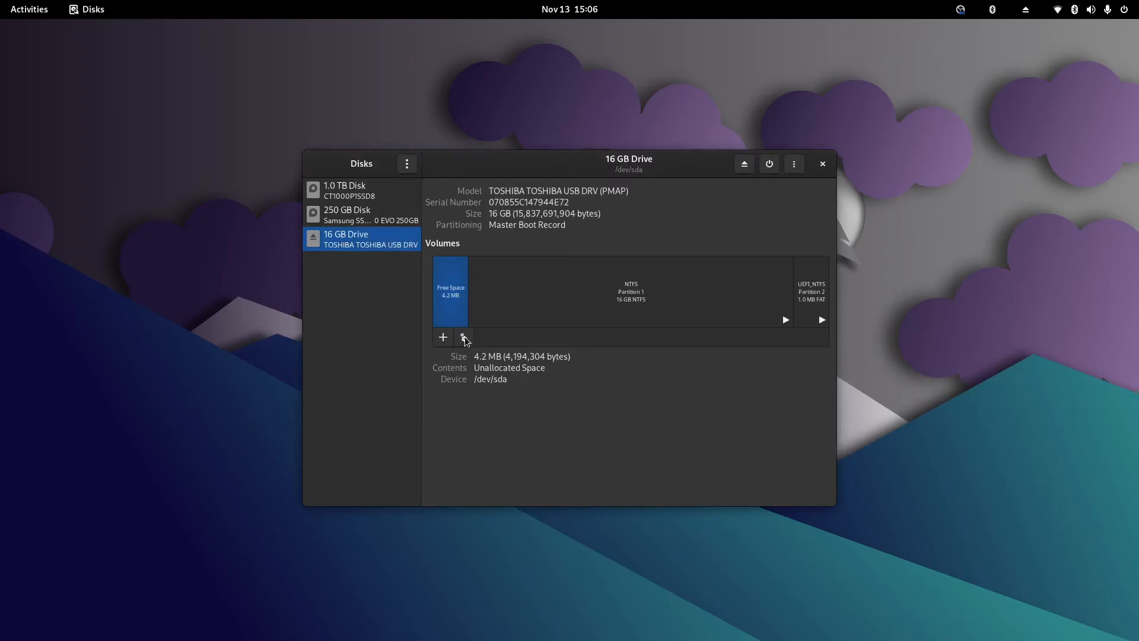
mouse_move(772, 315)
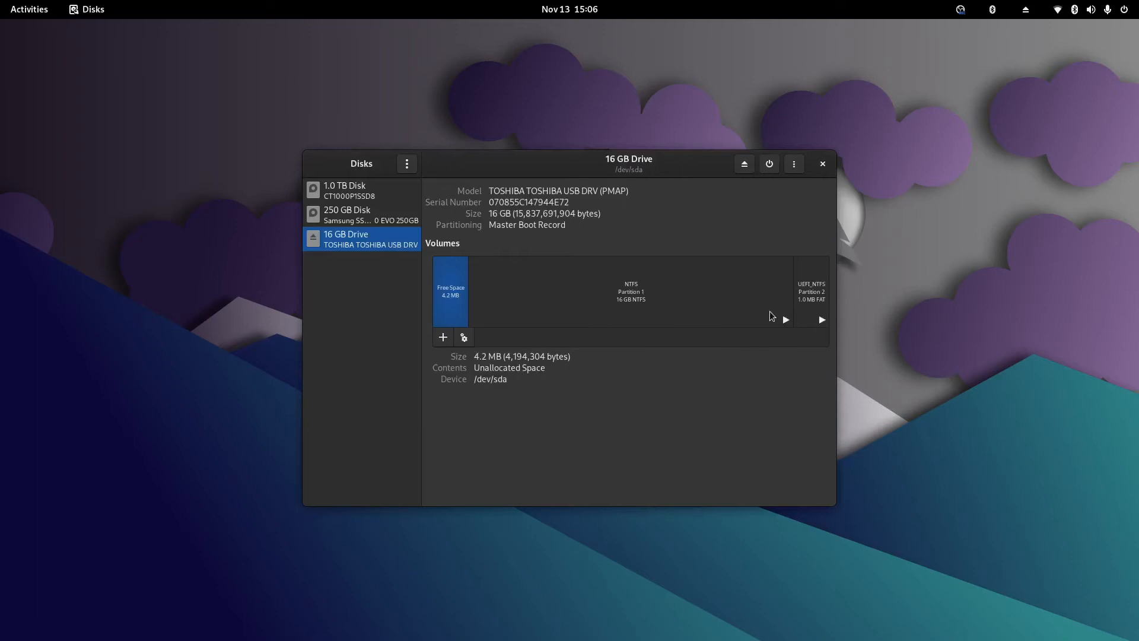
Delete the NTFS partition with confirmation, then delete the small UEFI_NTFS partition.
left_click(629, 291)
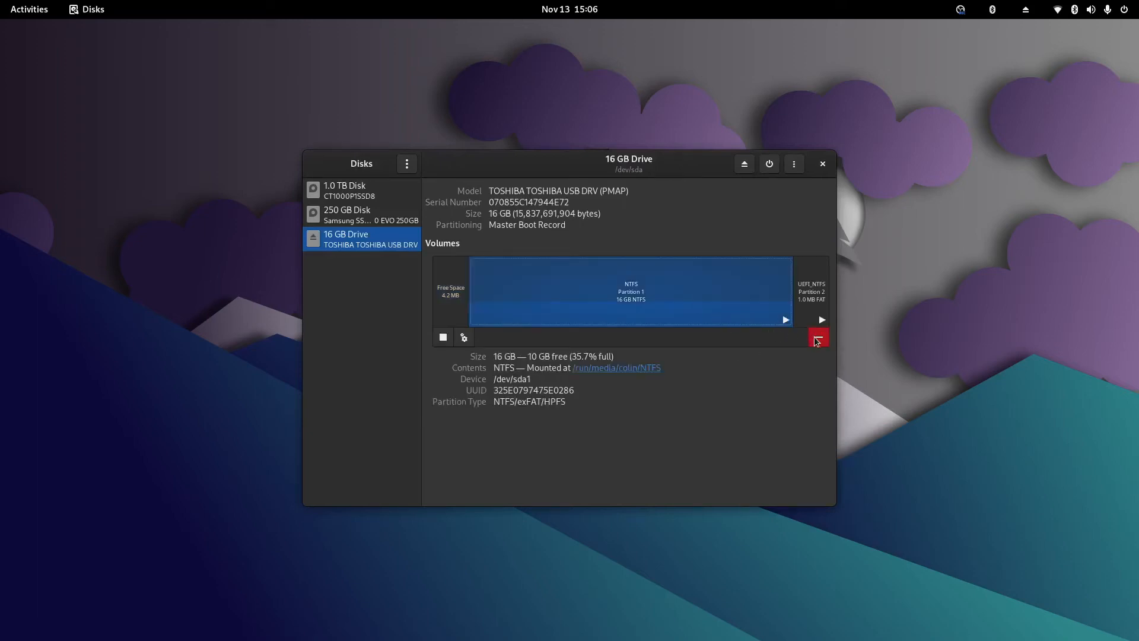
mouse_move(454, 342)
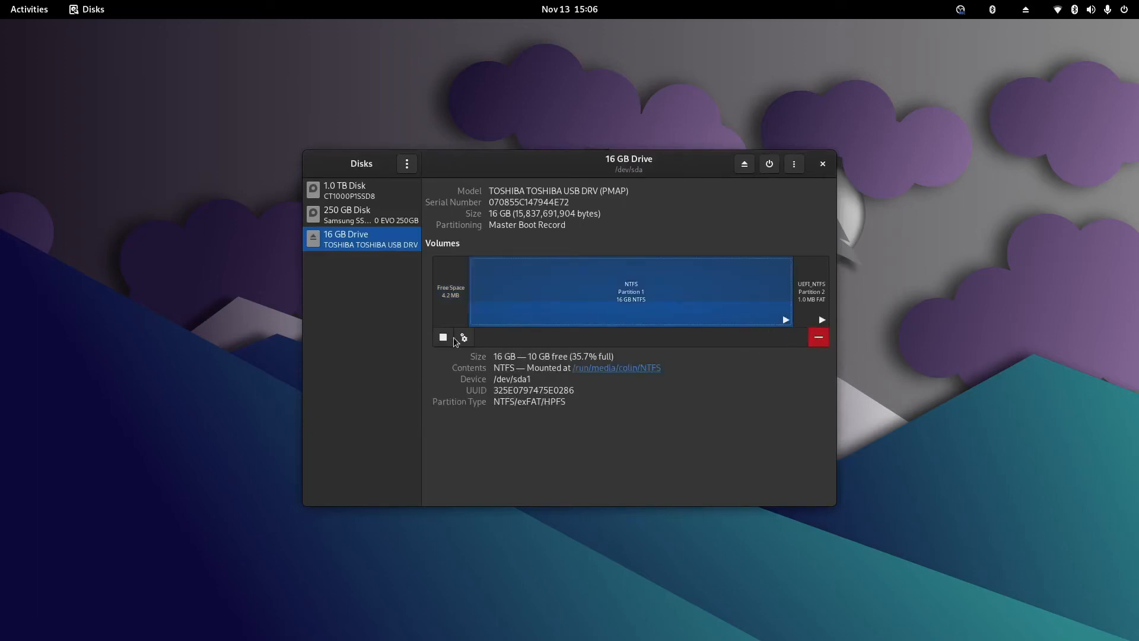
left_click(817, 335)
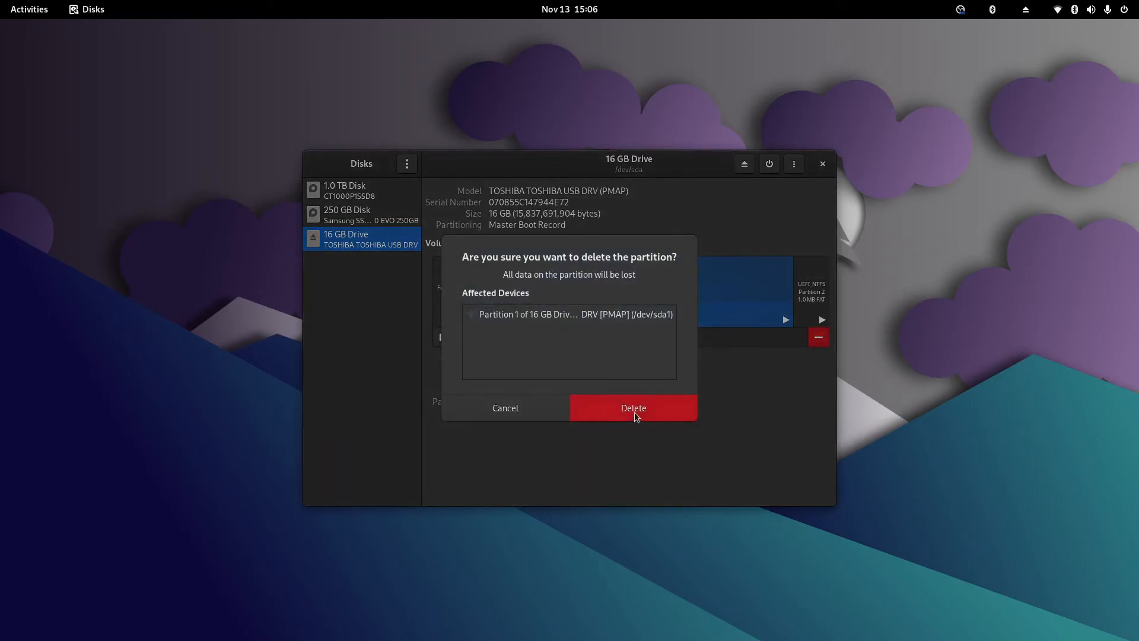
left_click(632, 407)
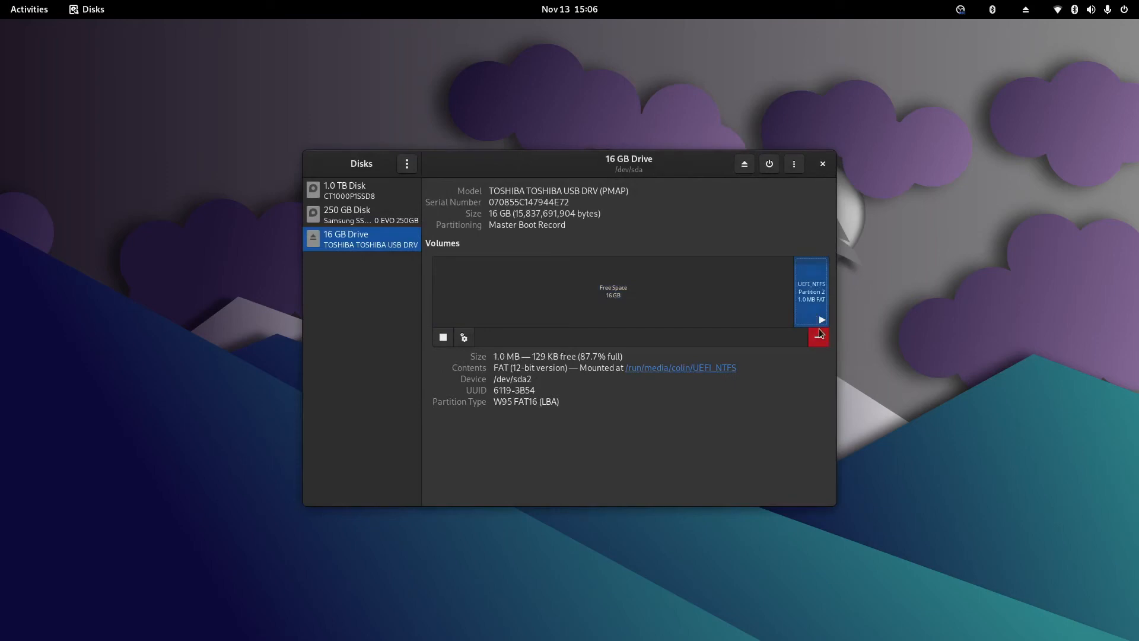
left_click(819, 336)
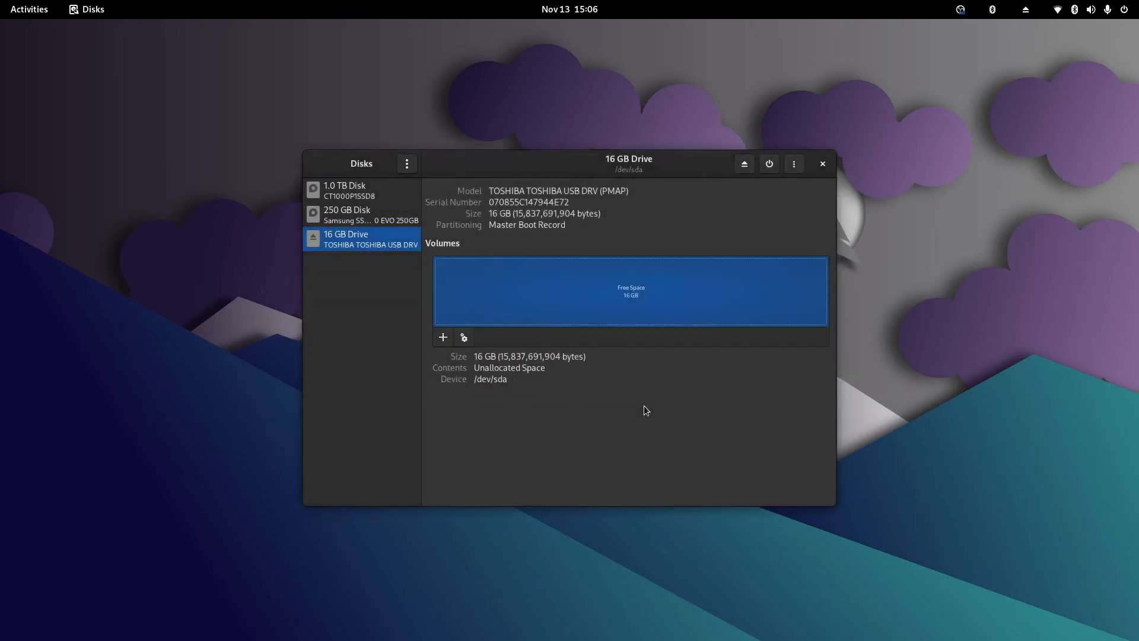
mouse_move(640, 407)
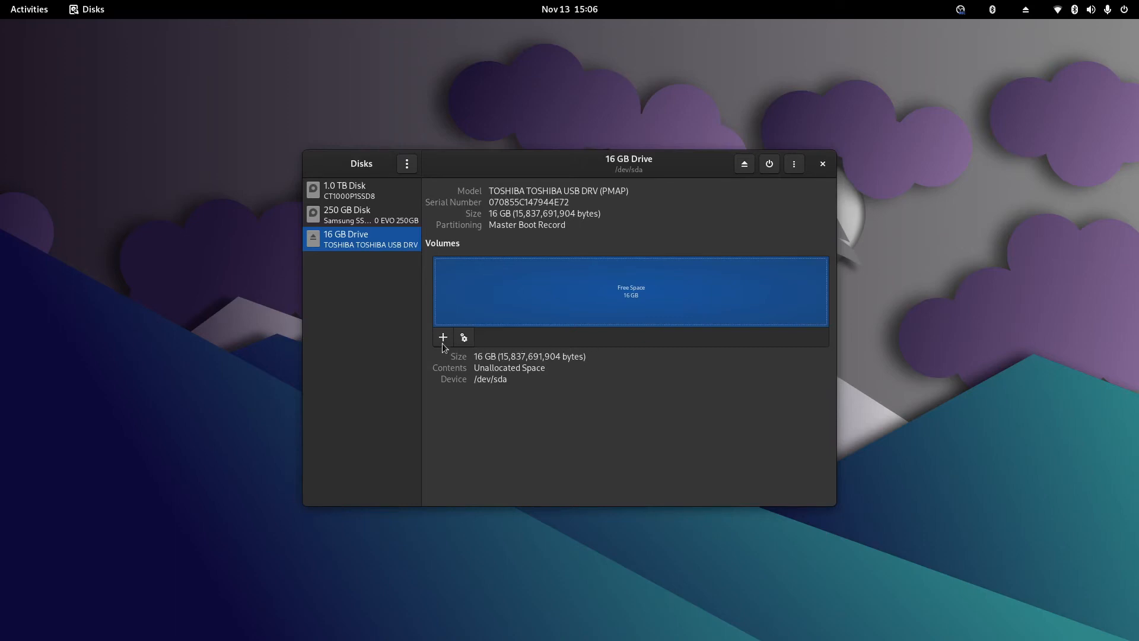
Create a full-size FAT partition named Data in the drive's free space.
left_click(441, 336)
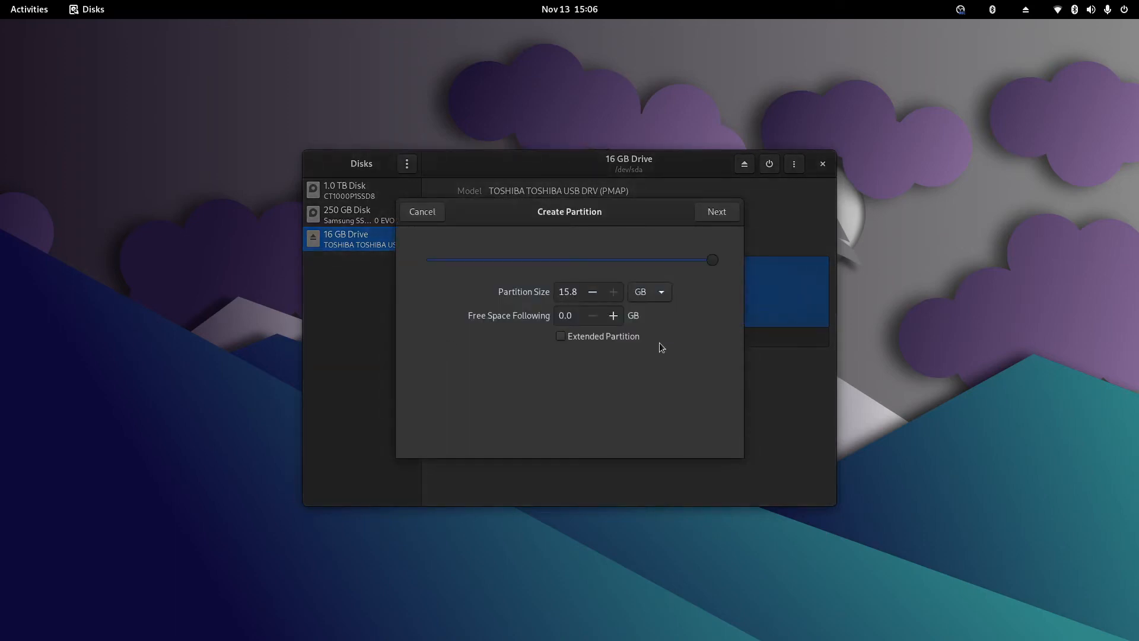
left_click(714, 211)
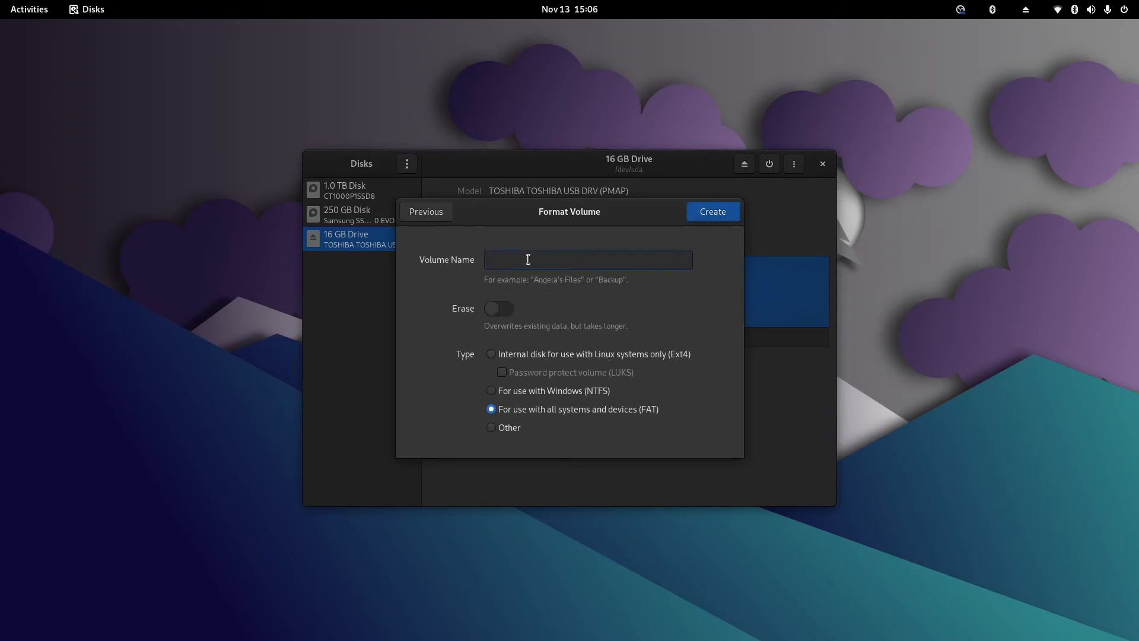
type("Data")
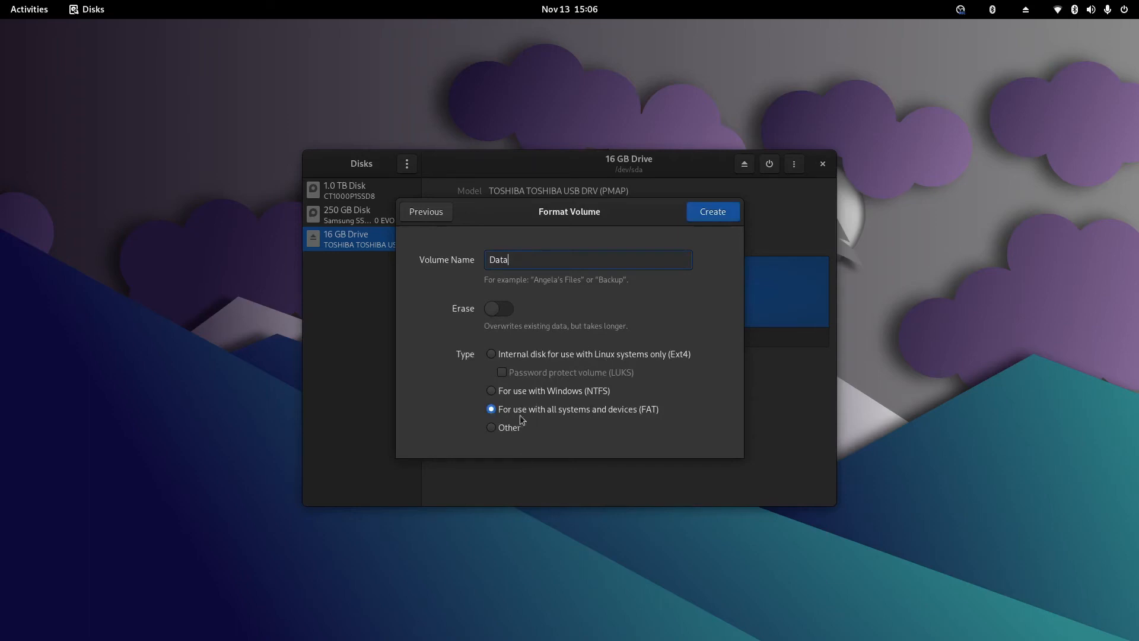
left_click(711, 211)
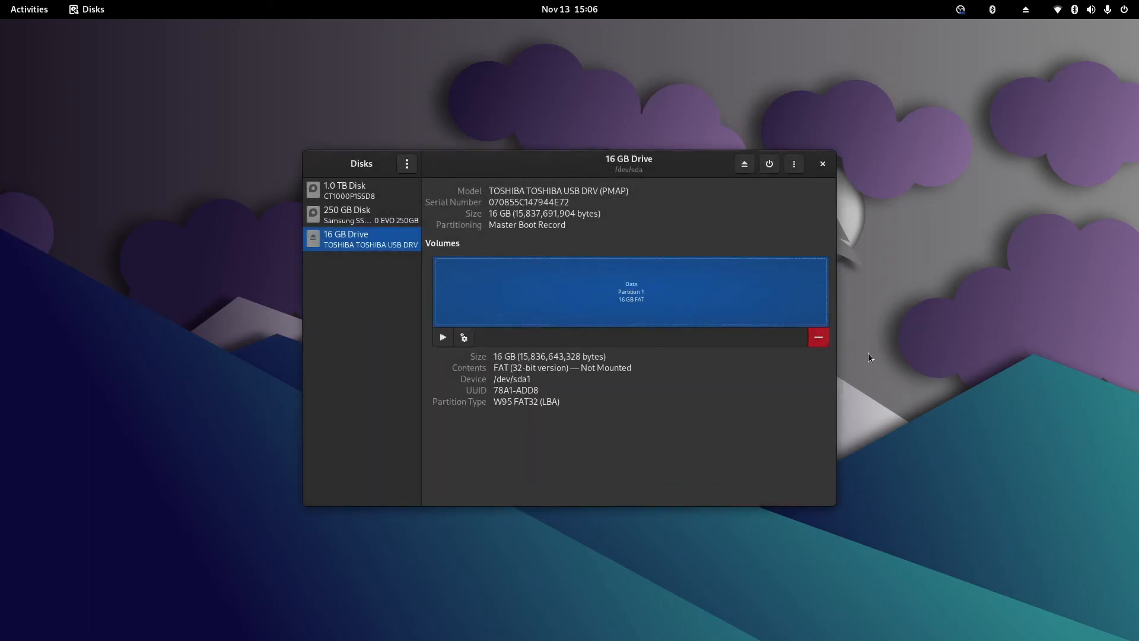
mouse_move(822, 163)
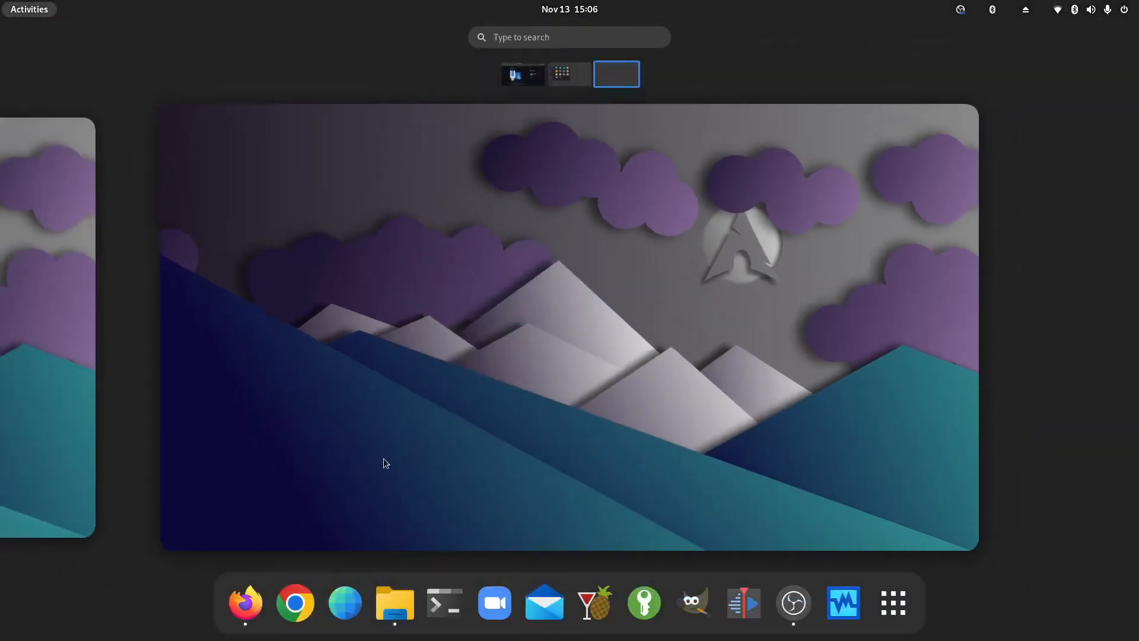
In Files, open the empty Data volume, eject it, and close the file manager.
left_click(394, 603)
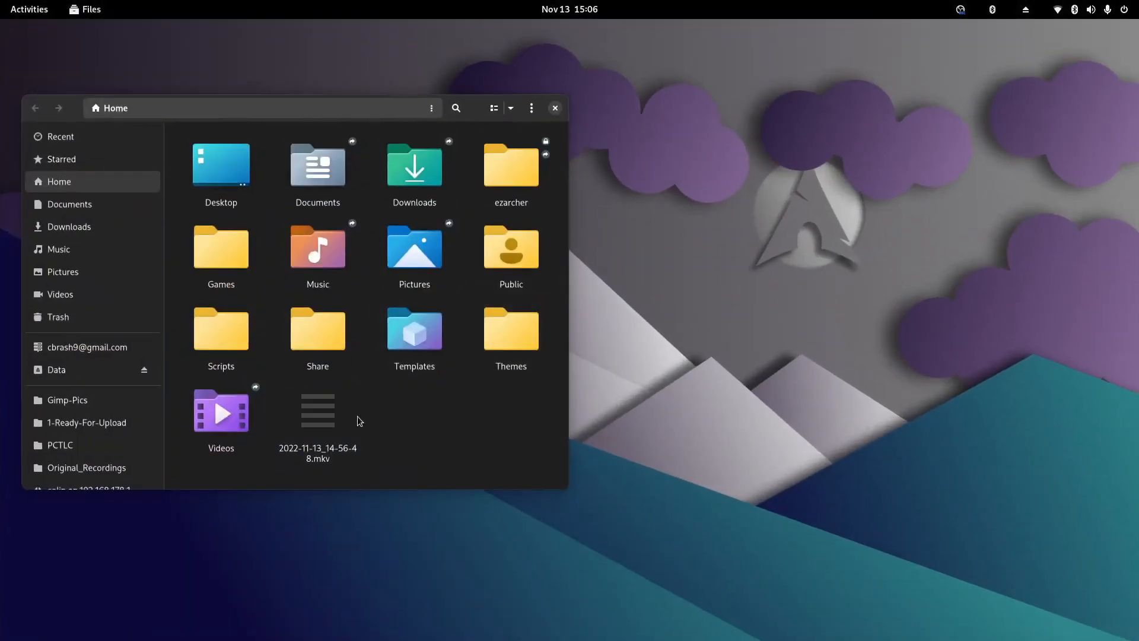
left_click(56, 369)
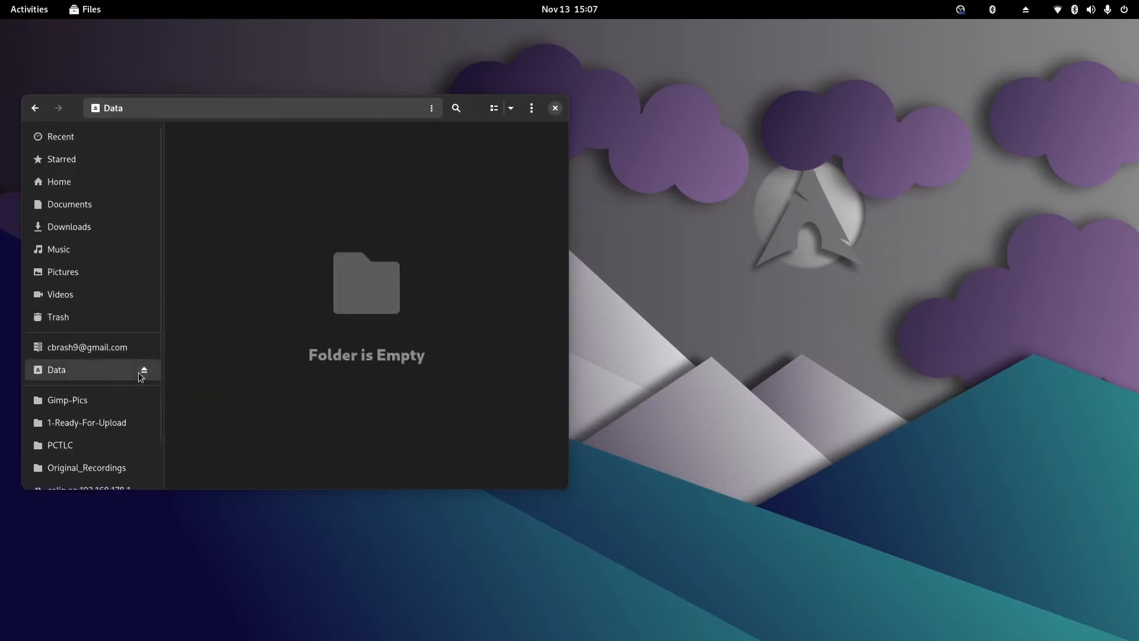
left_click(59, 181)
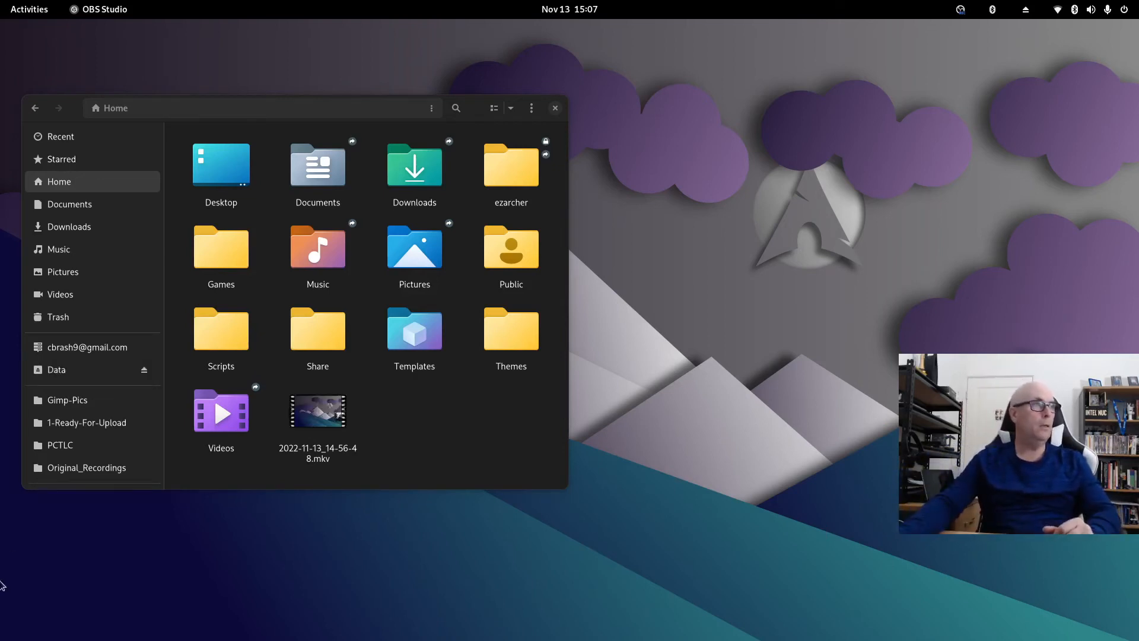
mouse_move(102, 369)
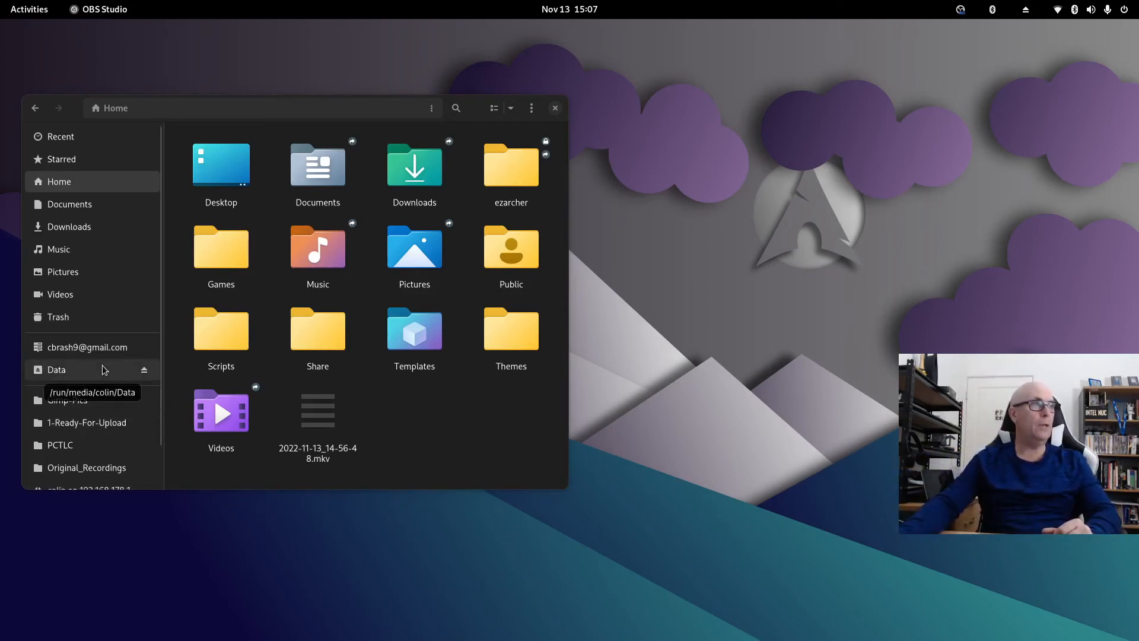
left_click(55, 370)
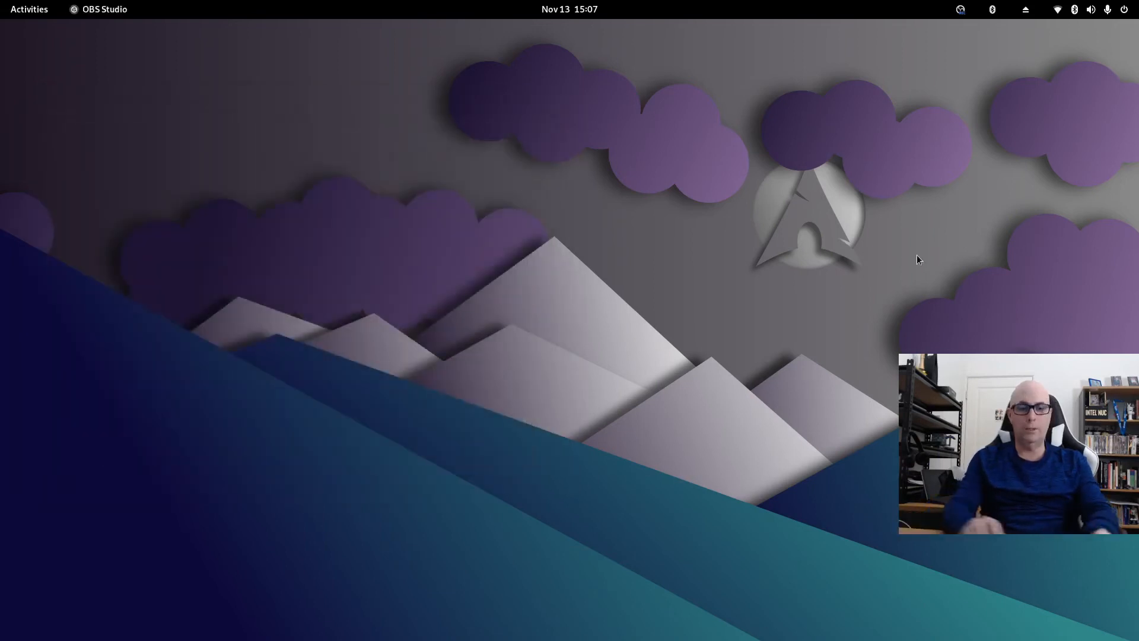
Launch WoeUSB-ng and browse to the Downloads ISO folder for a source image.
left_click(28, 8)
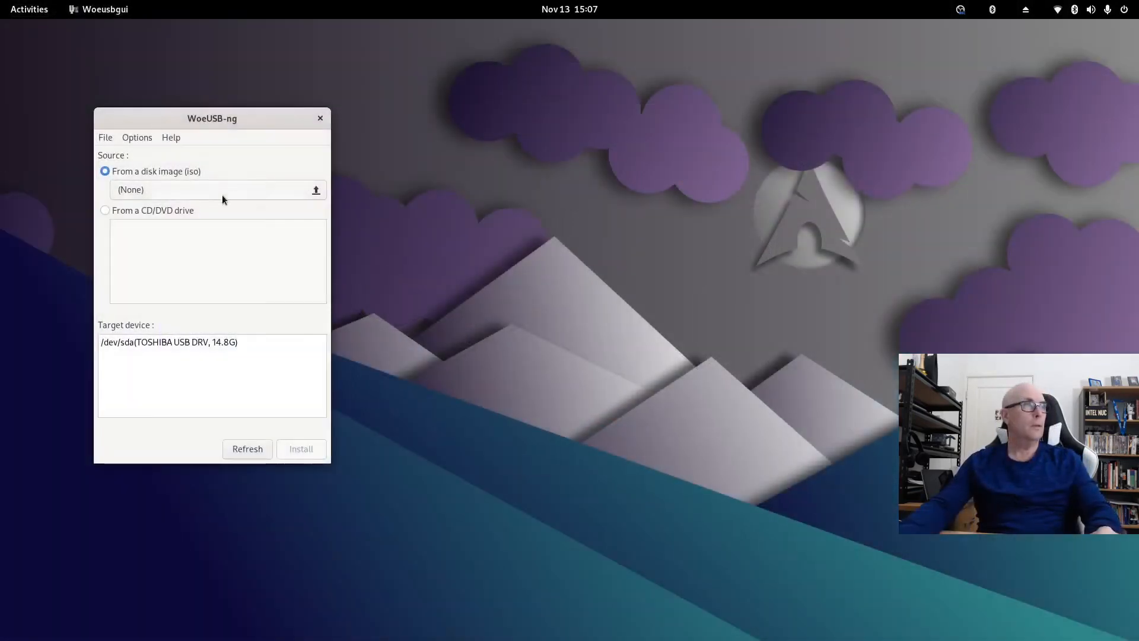
left_click(316, 190)
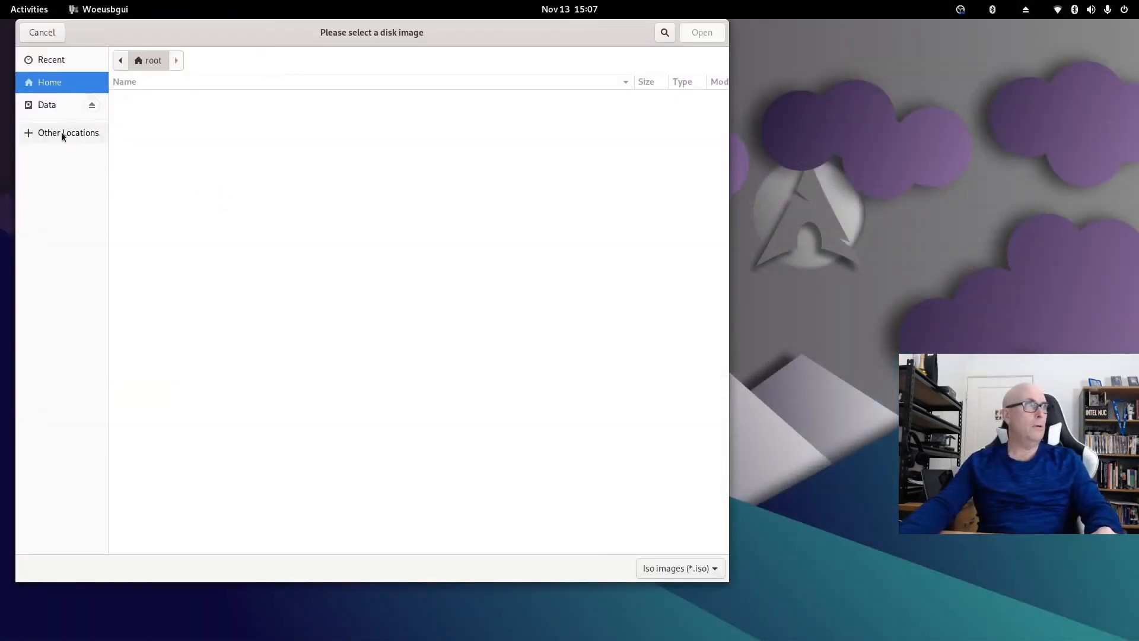
mouse_move(60, 135)
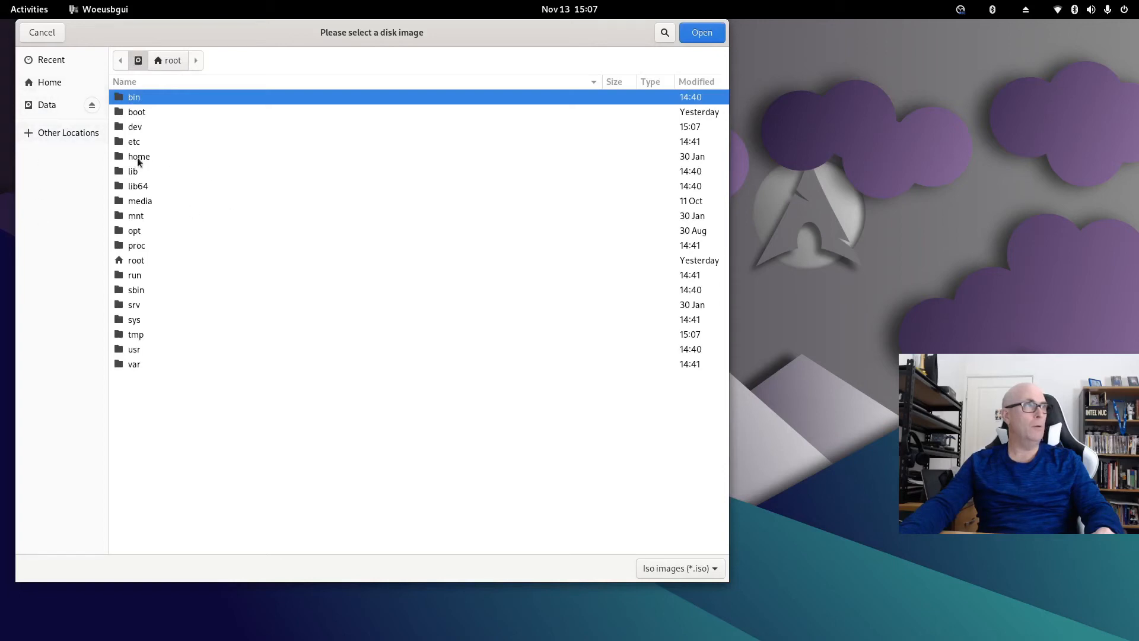
double_click(137, 157)
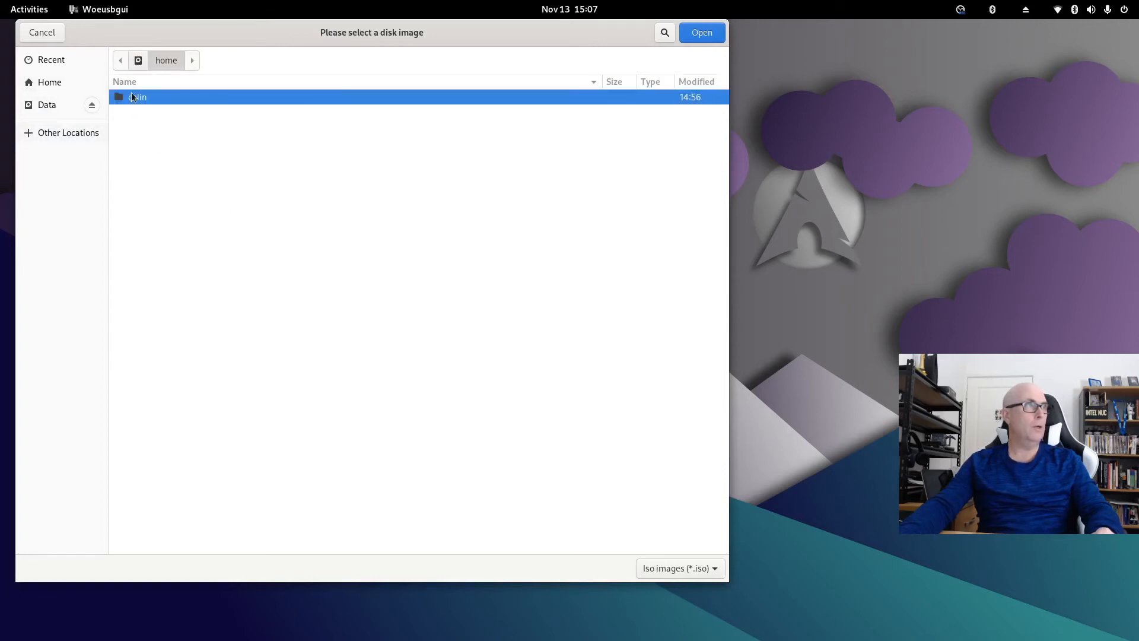
double_click(137, 96)
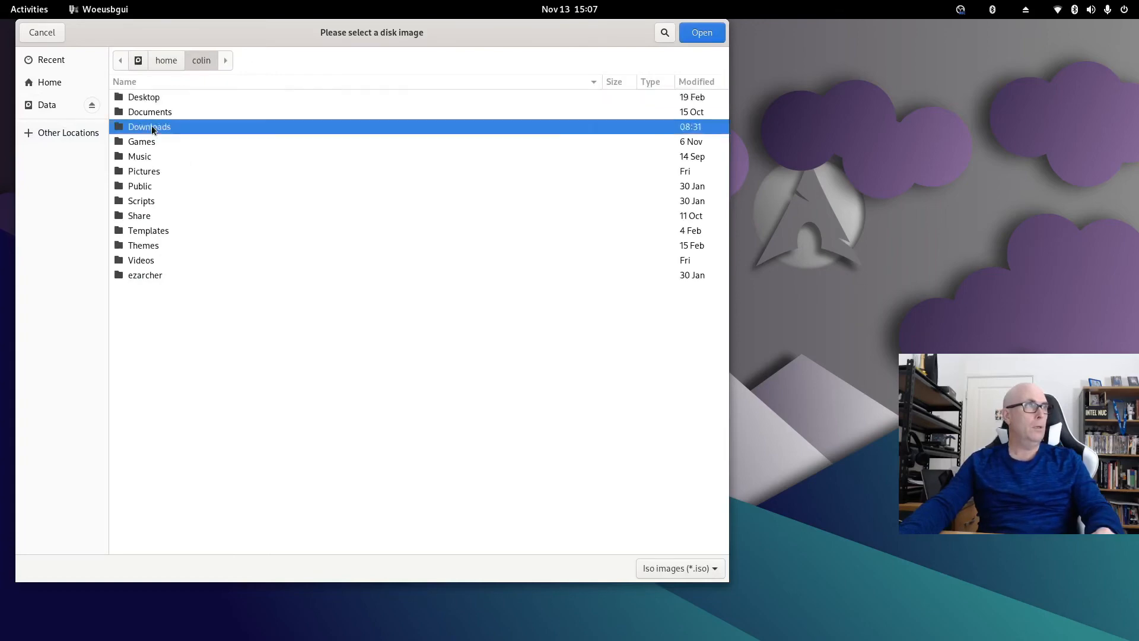
double_click(149, 127)
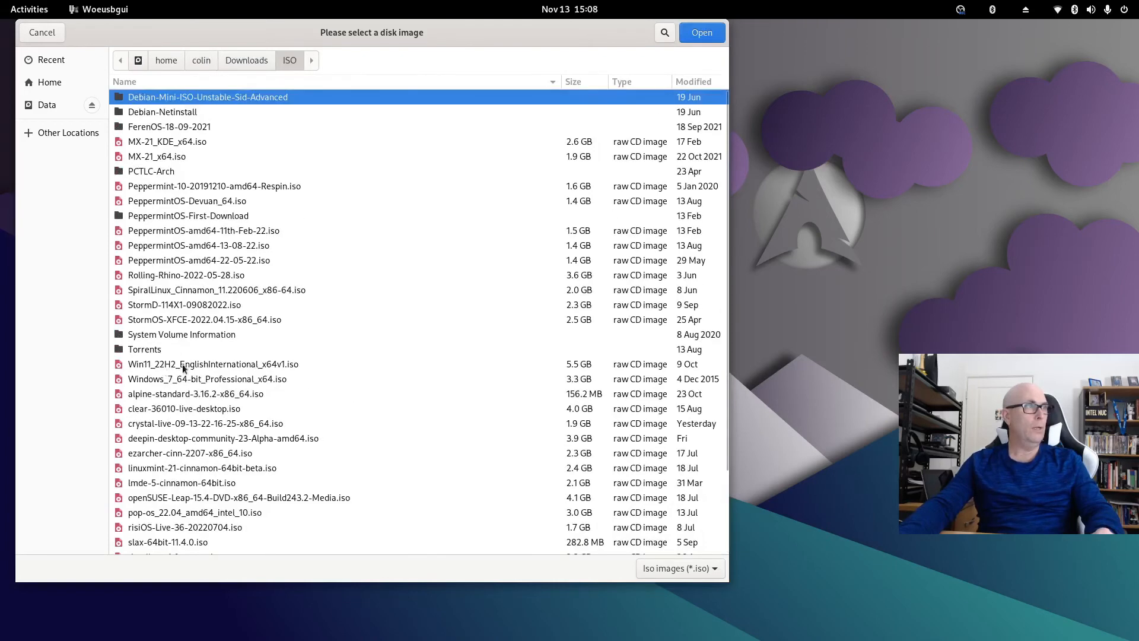
Select Win11_22H2_EnglishInternational_x64v1.iso as the source image.
left_click(213, 364)
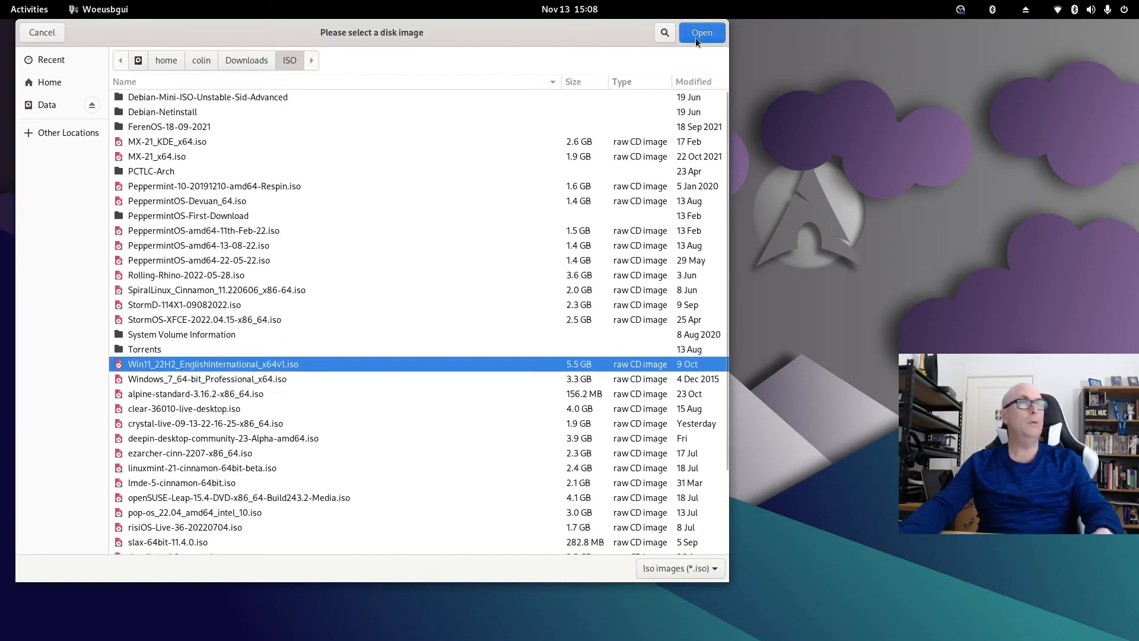
left_click(700, 32)
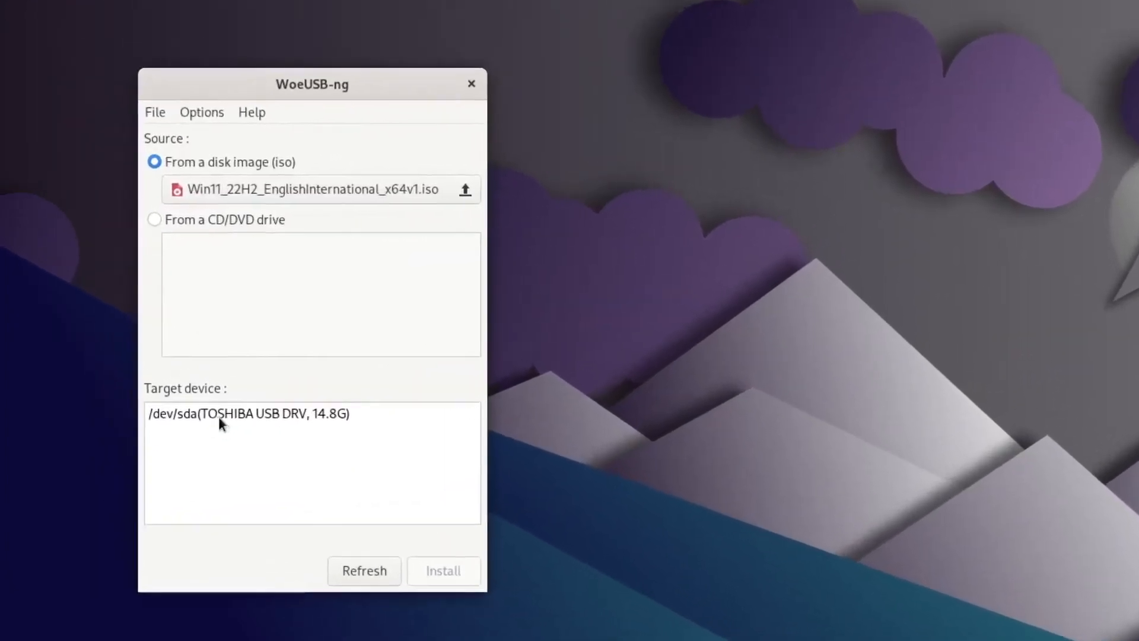
Write the ISO to the Toshiba USB stick, confirming the wipe, and acknowledge success.
left_click(251, 416)
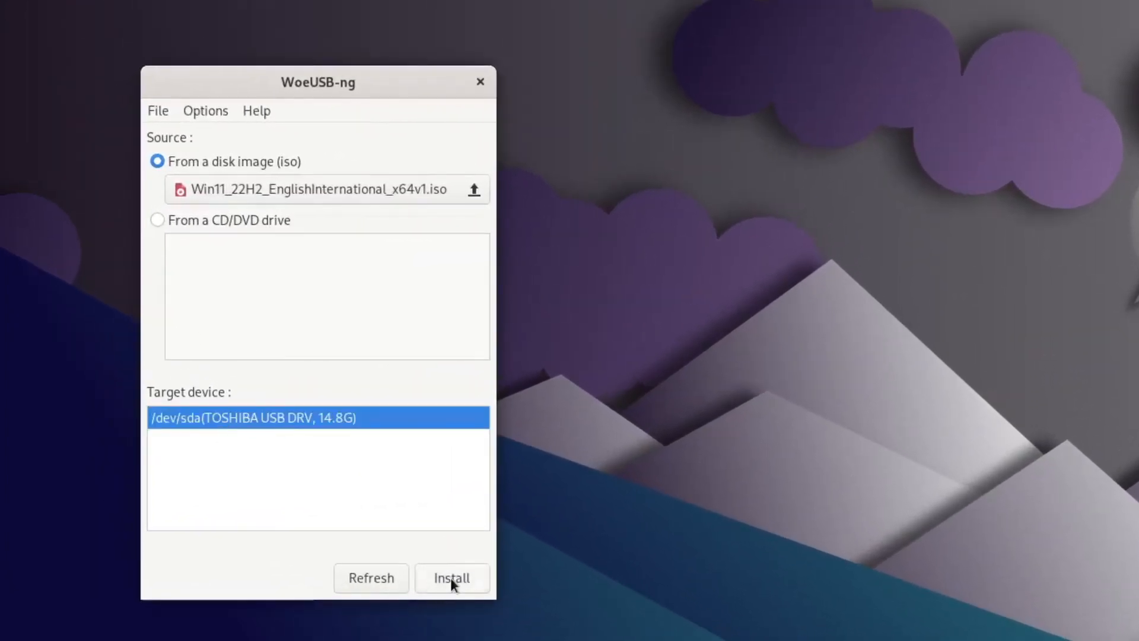
mouse_move(495, 598)
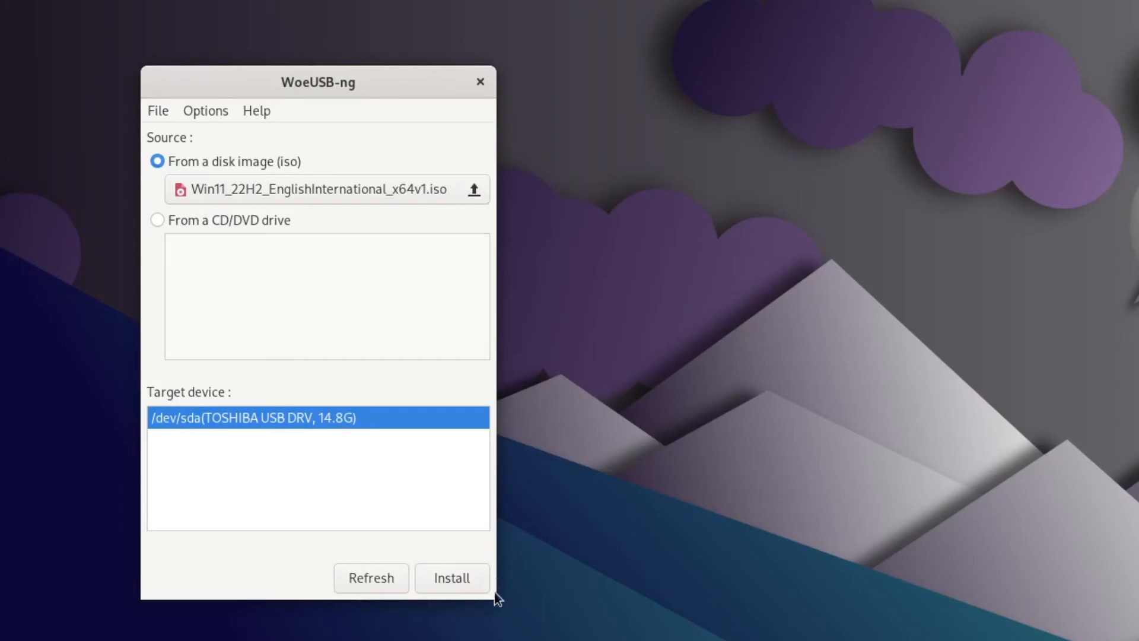
mouse_move(471, 583)
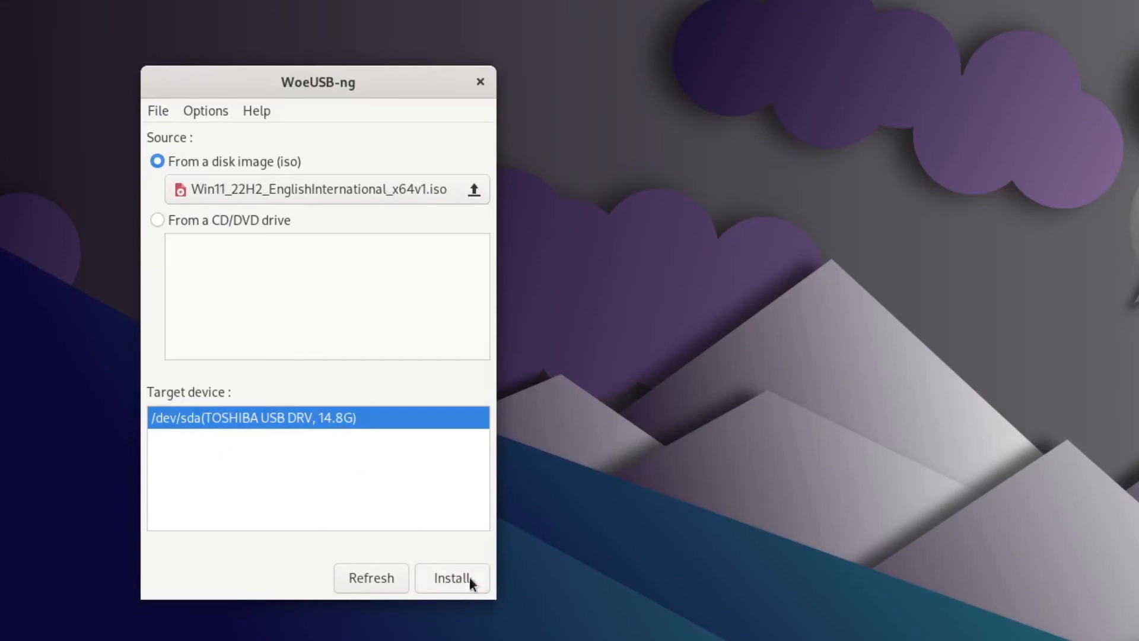
left_click(450, 577)
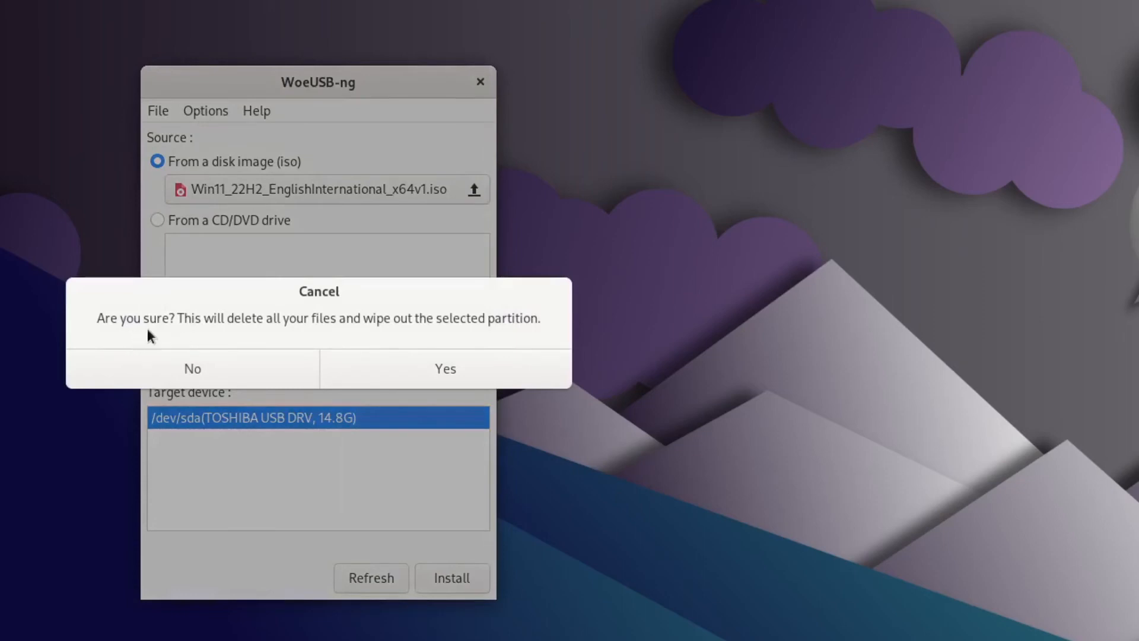
mouse_move(397, 335)
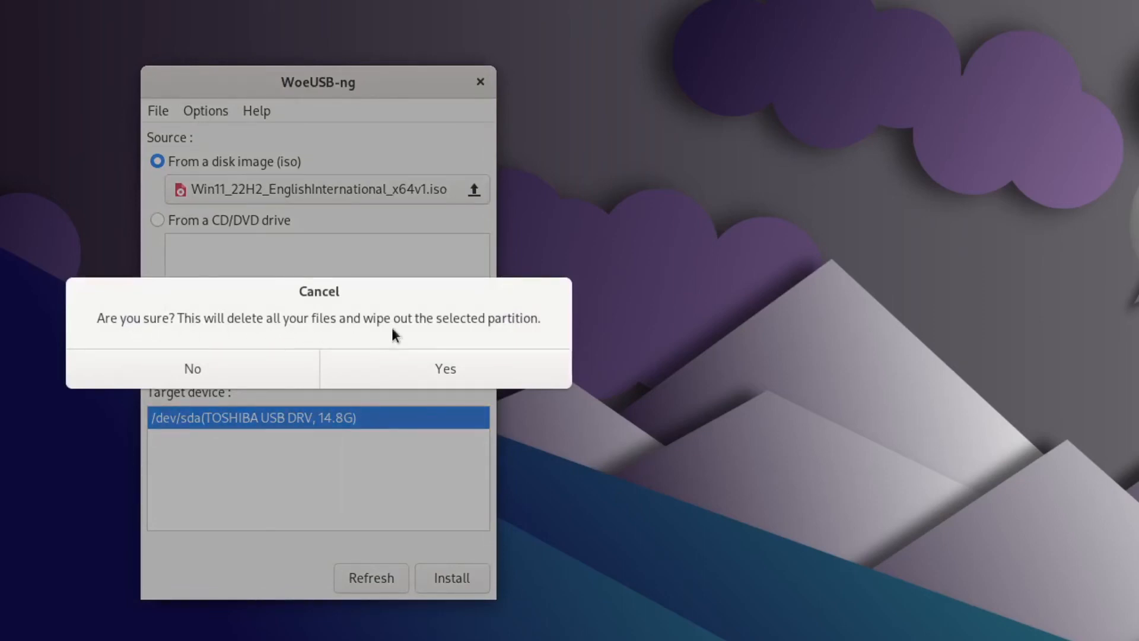
left_click(445, 368)
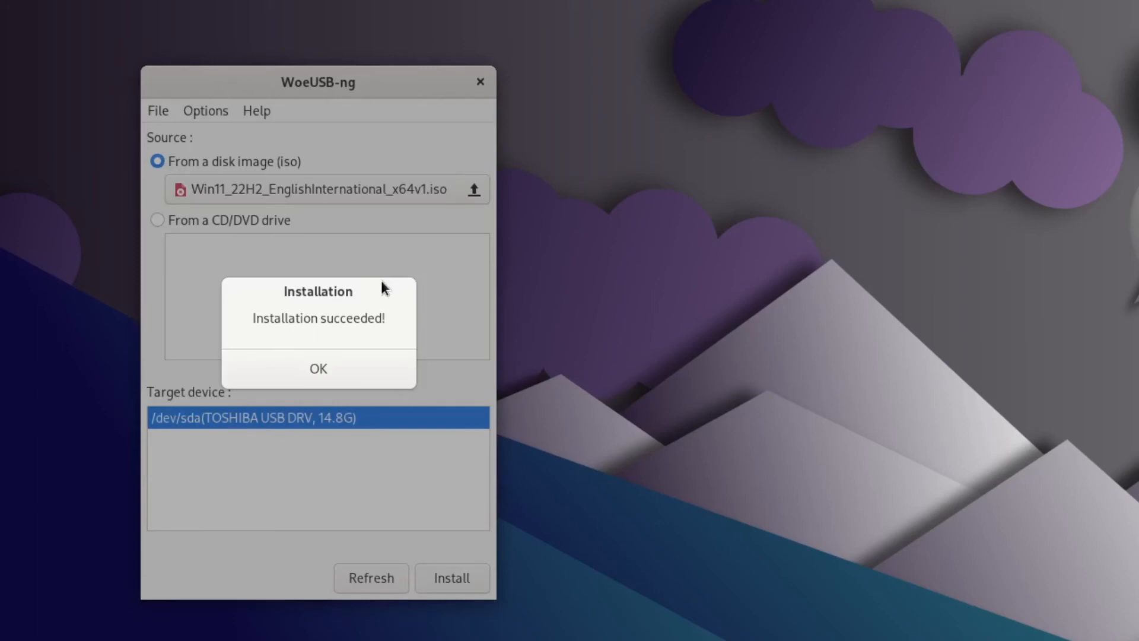
mouse_move(338, 338)
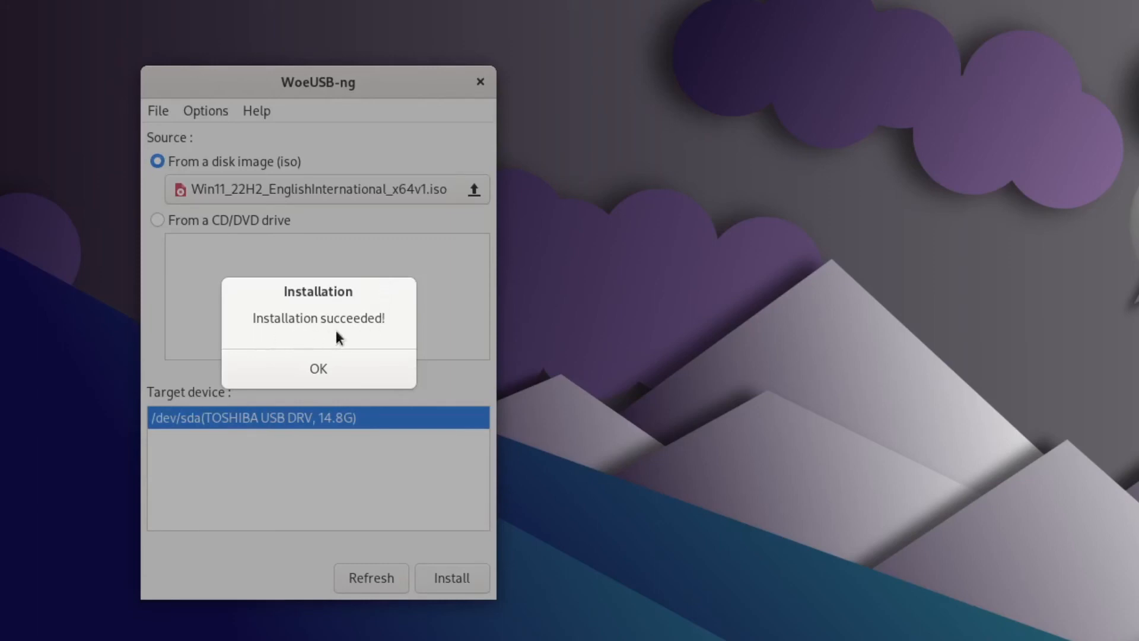
left_click(318, 368)
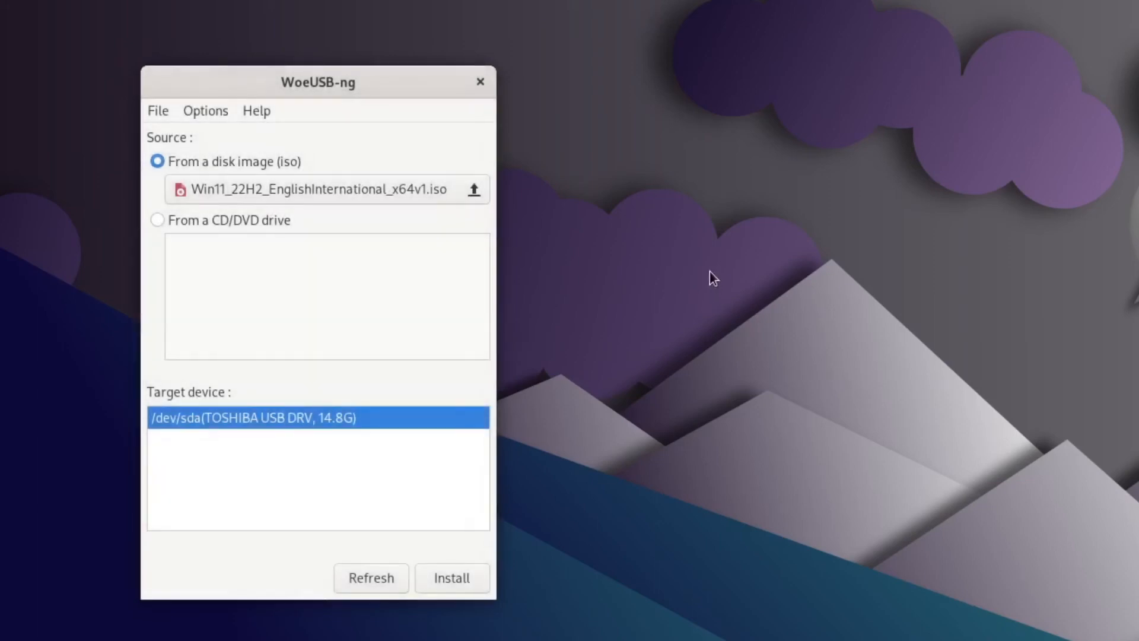
mouse_move(478, 82)
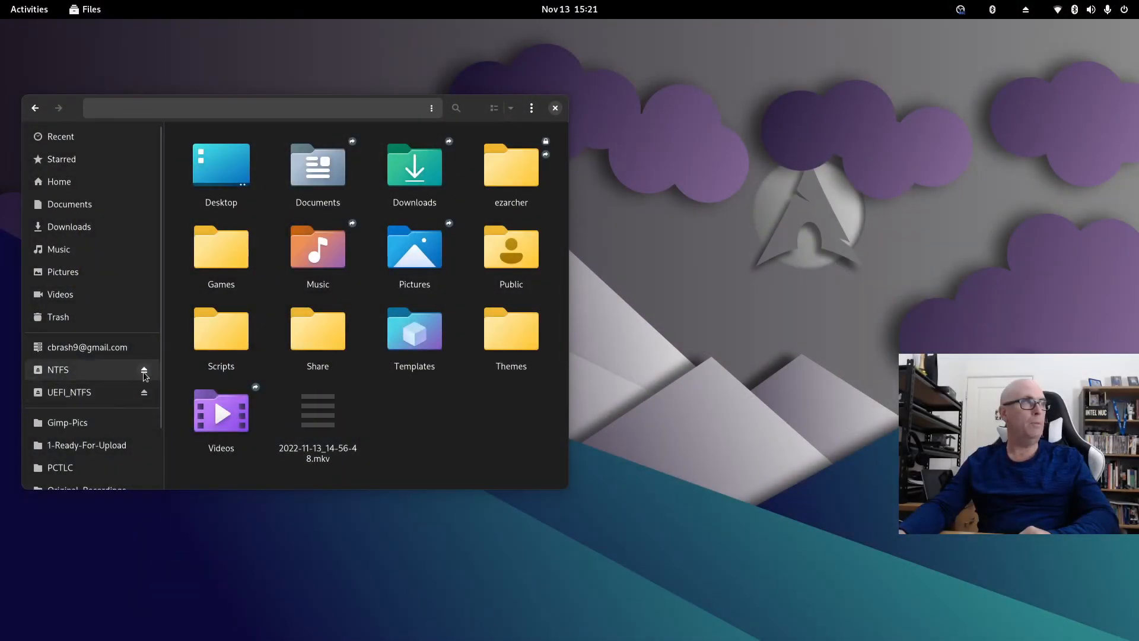
Eject the USB stick's NTFS volume from the Files sidebar.
left_click(143, 369)
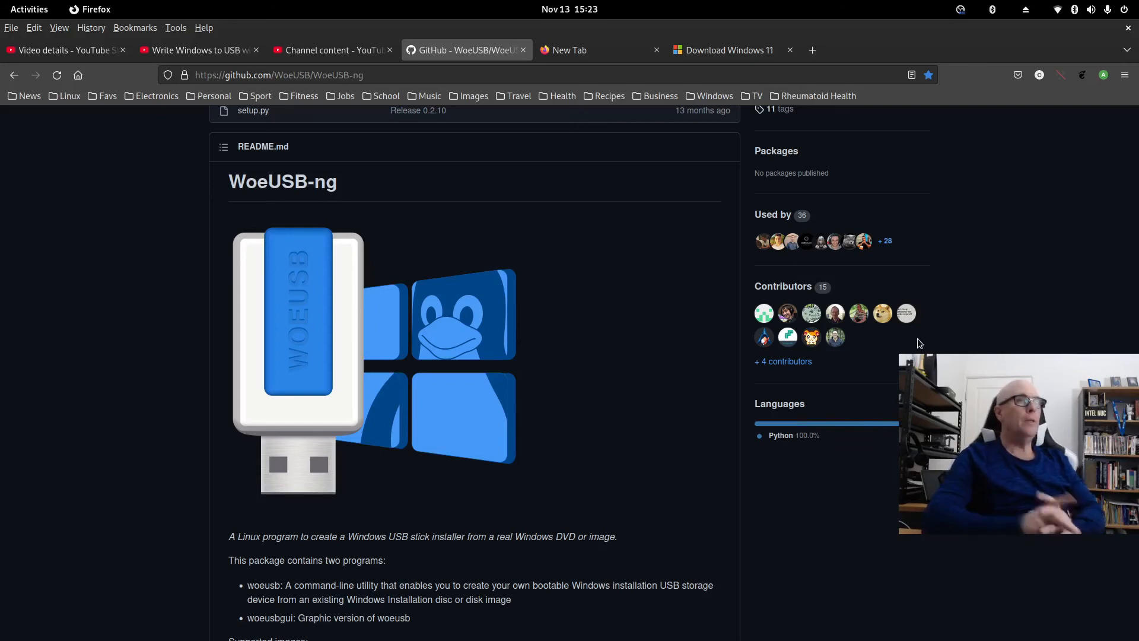
mouse_move(1078, 289)
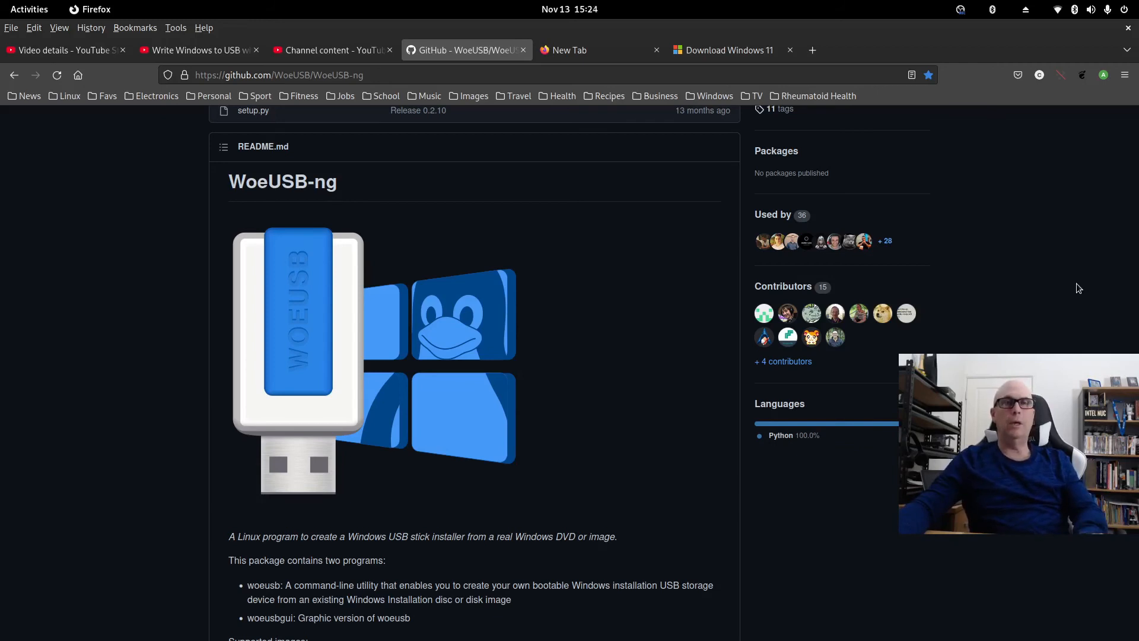
mouse_move(732, 279)
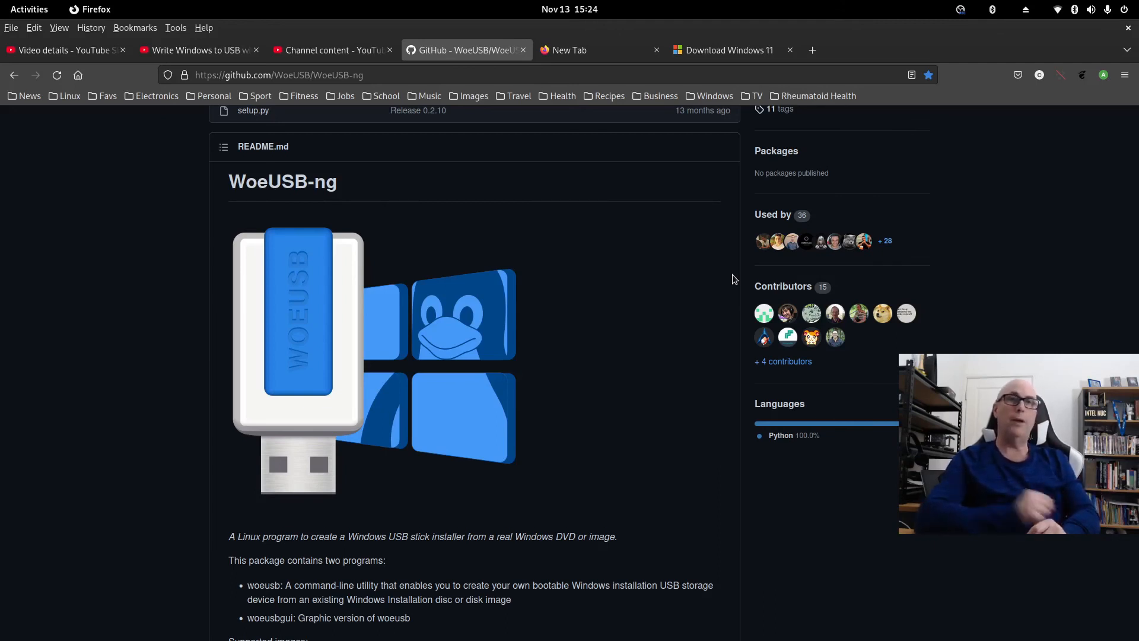
mouse_move(725, 50)
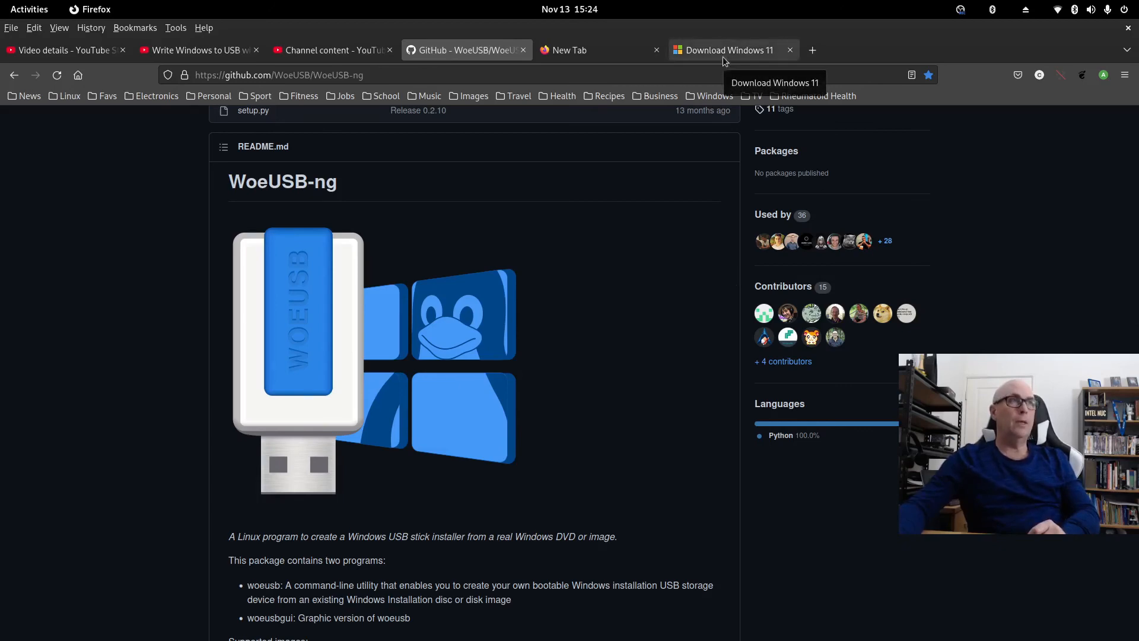
On Microsoft's Download Windows 11 page, choose the Windows 11 multi-edition ISO.
left_click(726, 50)
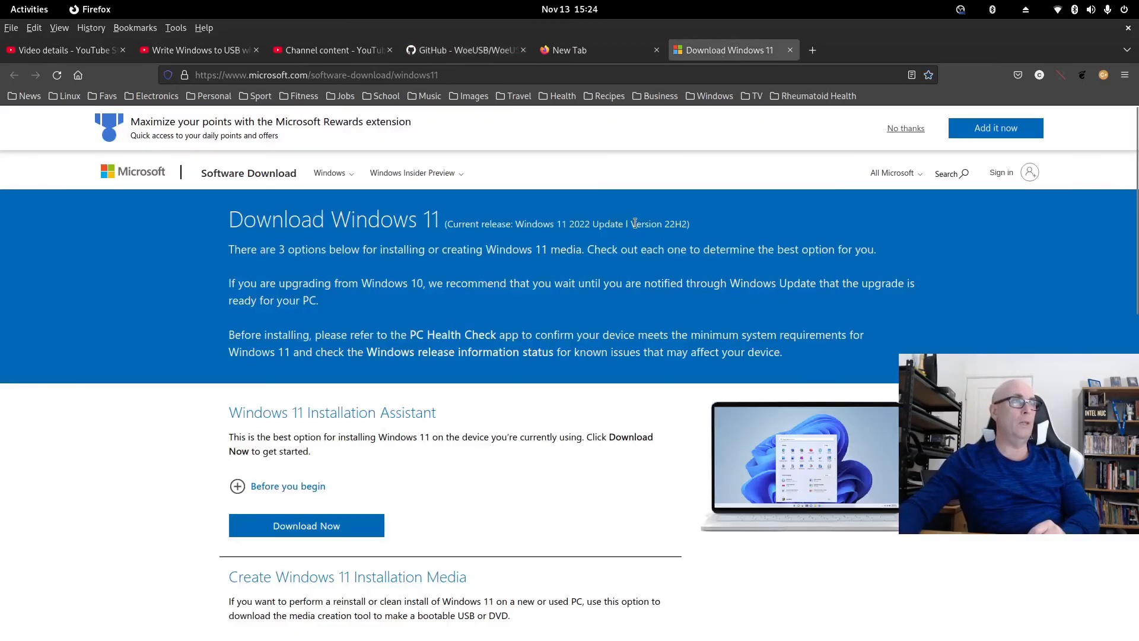
mouse_move(411, 323)
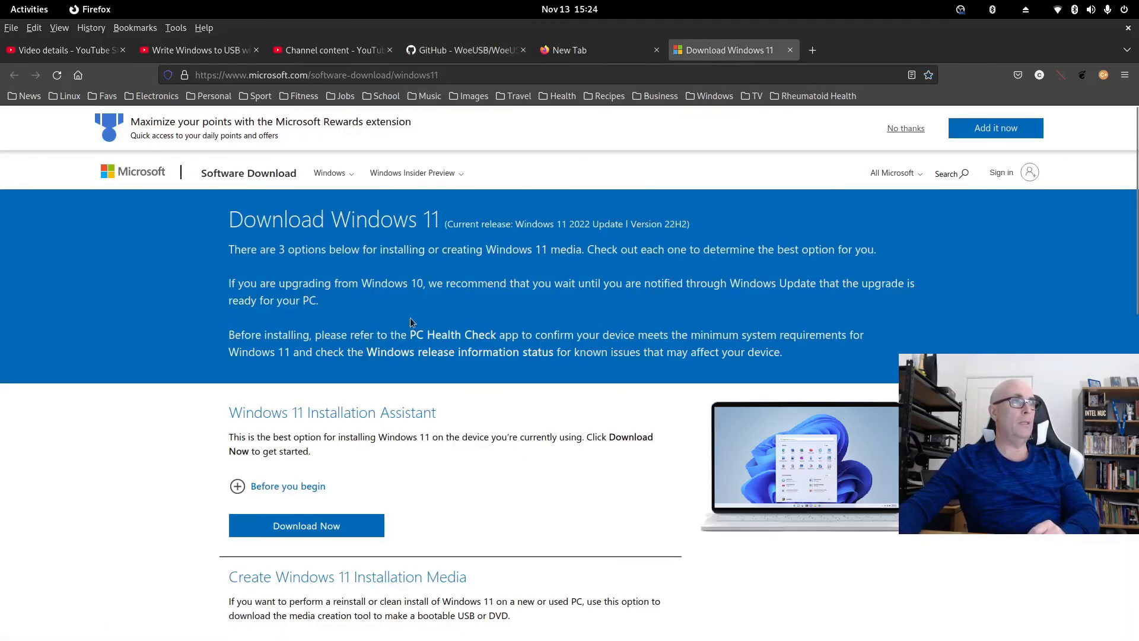
scroll("down", 3)
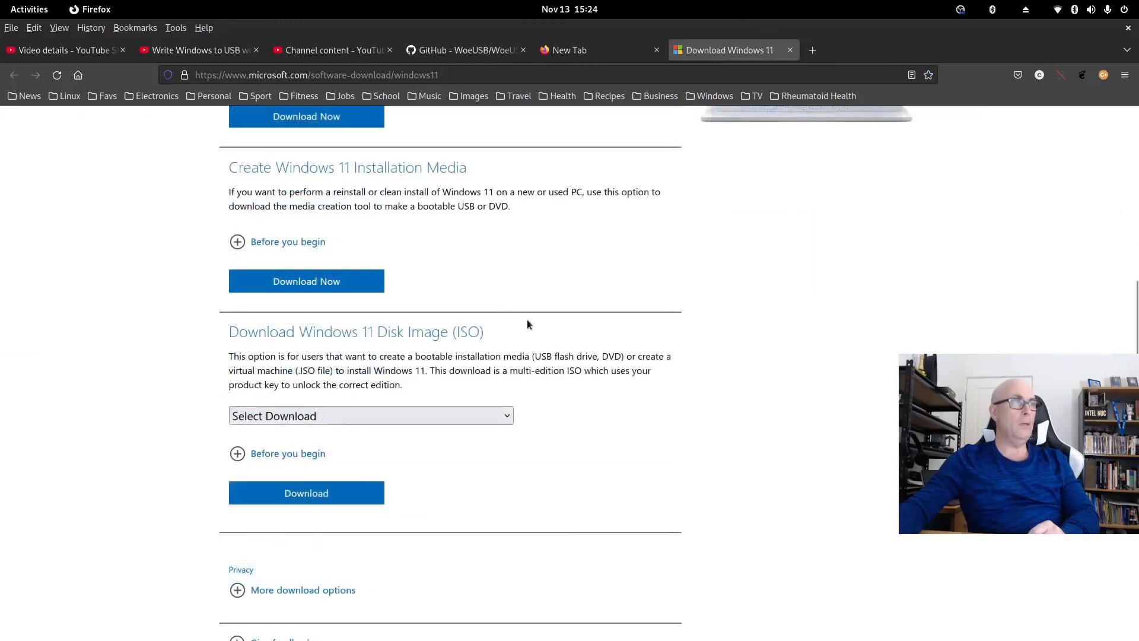
mouse_move(442, 341)
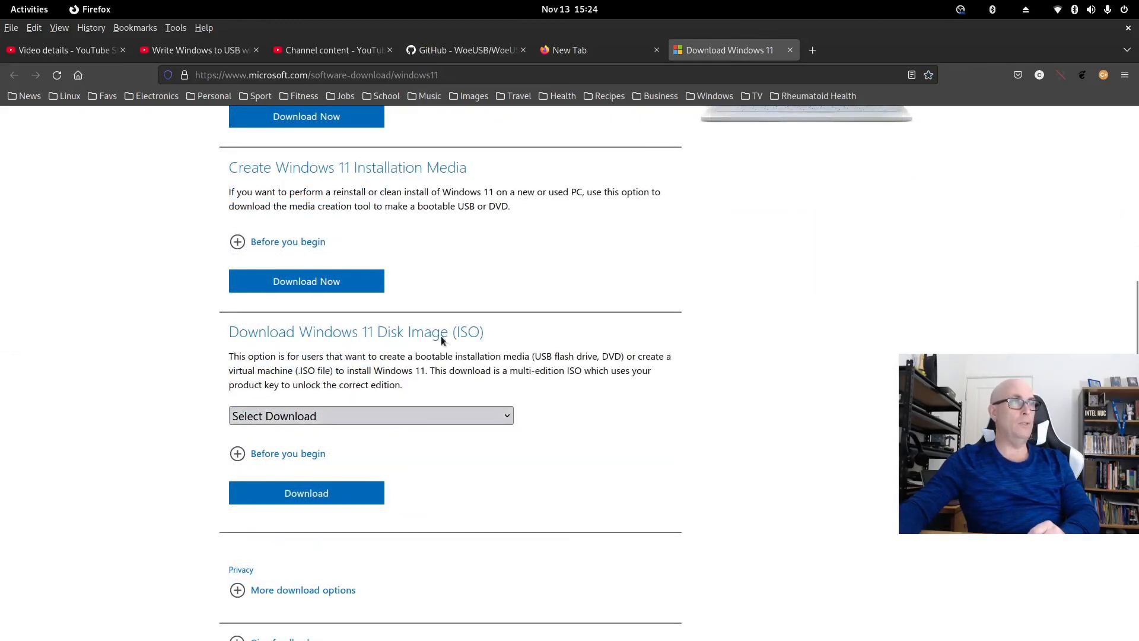
left_click(370, 415)
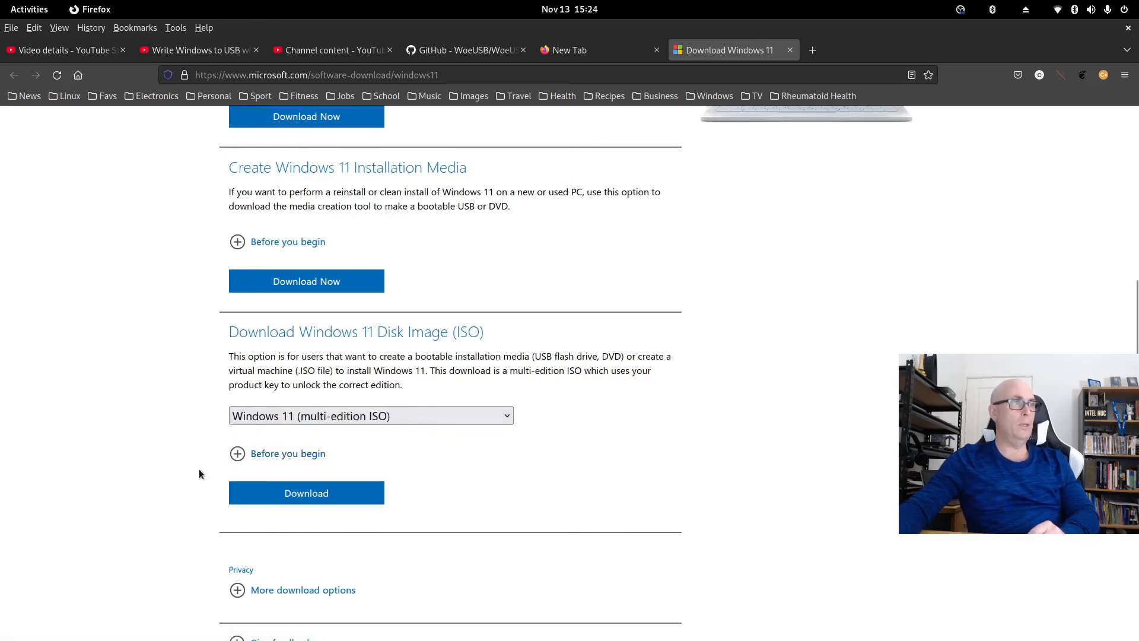
scroll("down", 3)
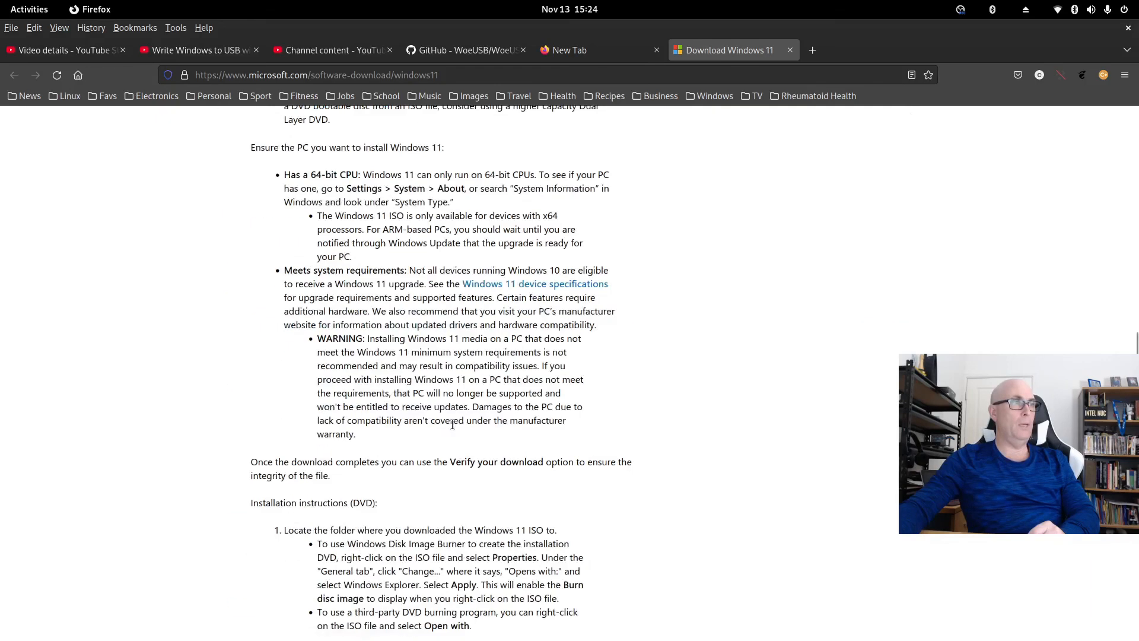
scroll("down", 3)
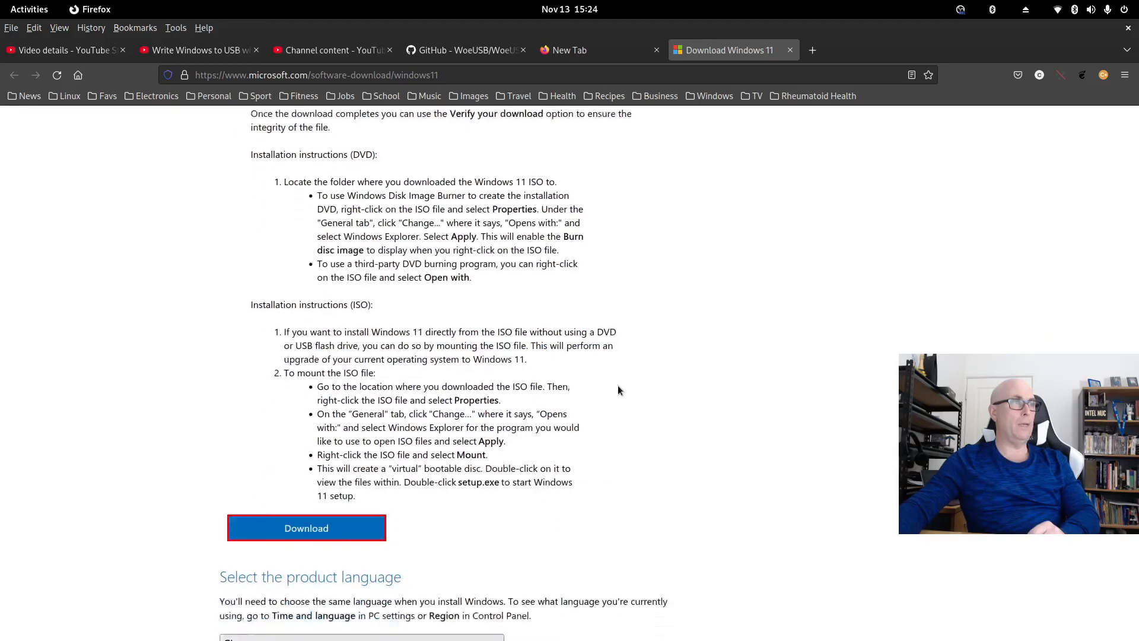
scroll("down", 3)
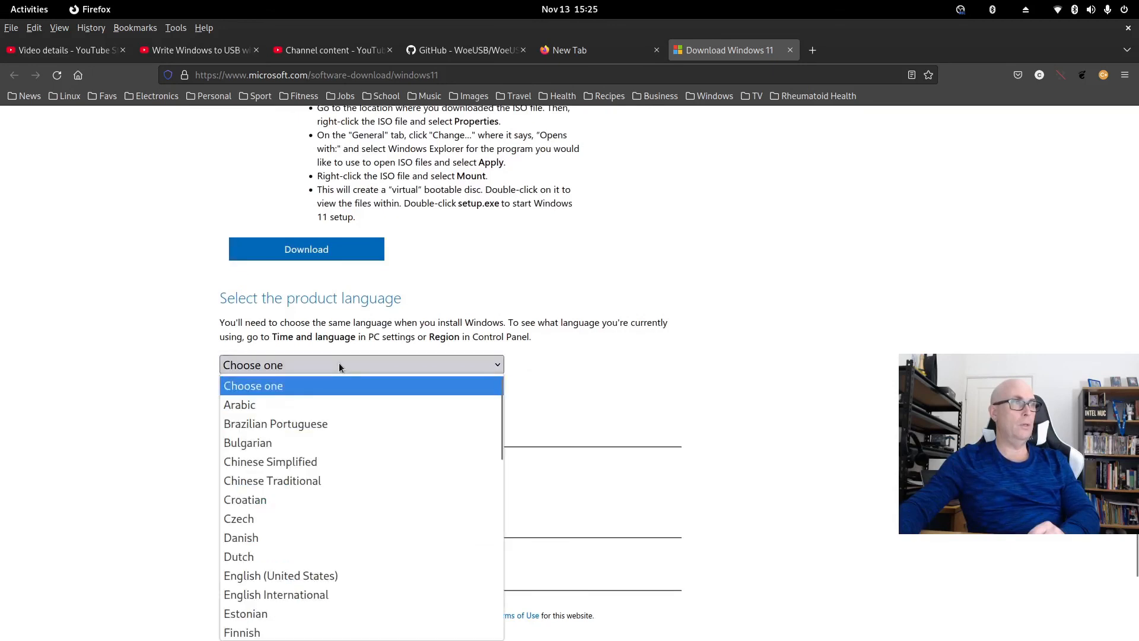
mouse_move(276, 594)
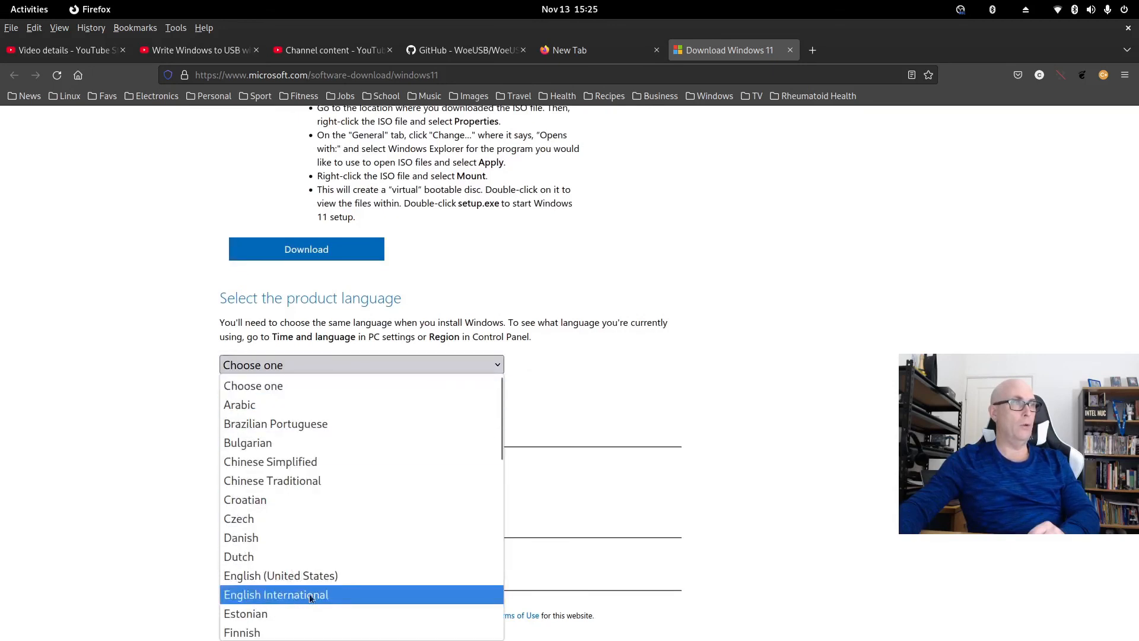
mouse_move(323, 596)
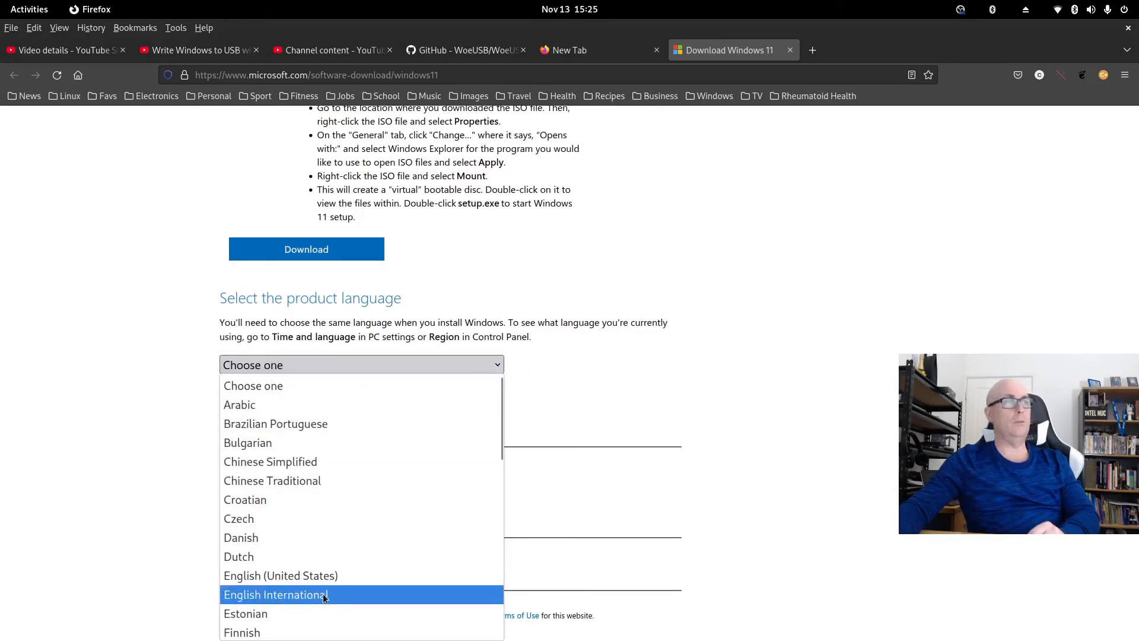
Choose English International, start the 64-bit ISO download, and close the page.
left_click(274, 594)
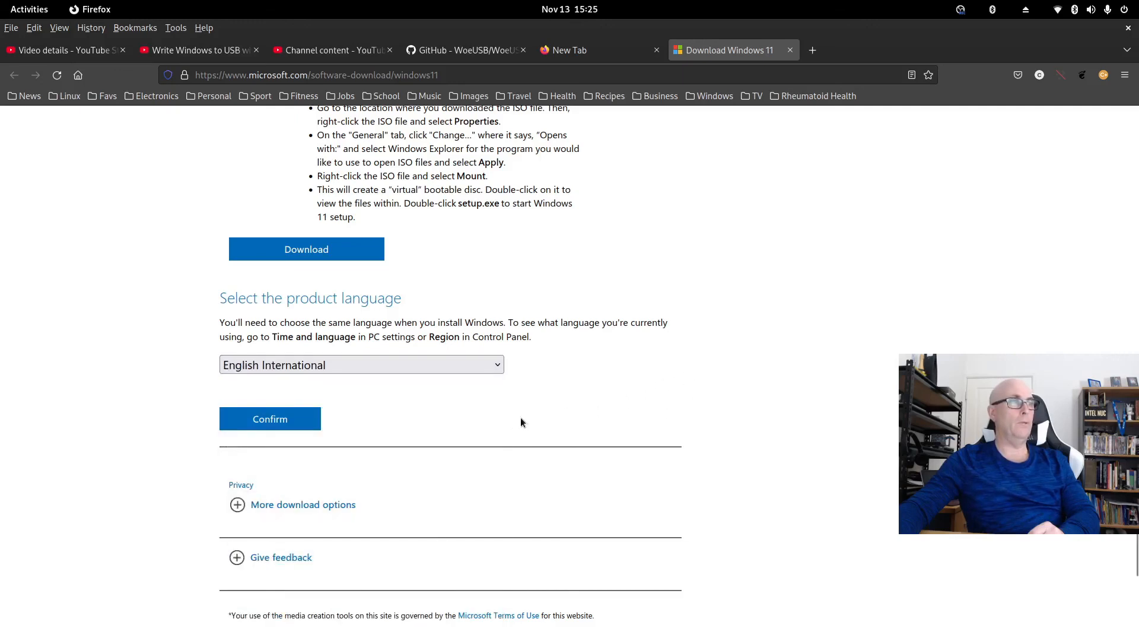
left_click(269, 419)
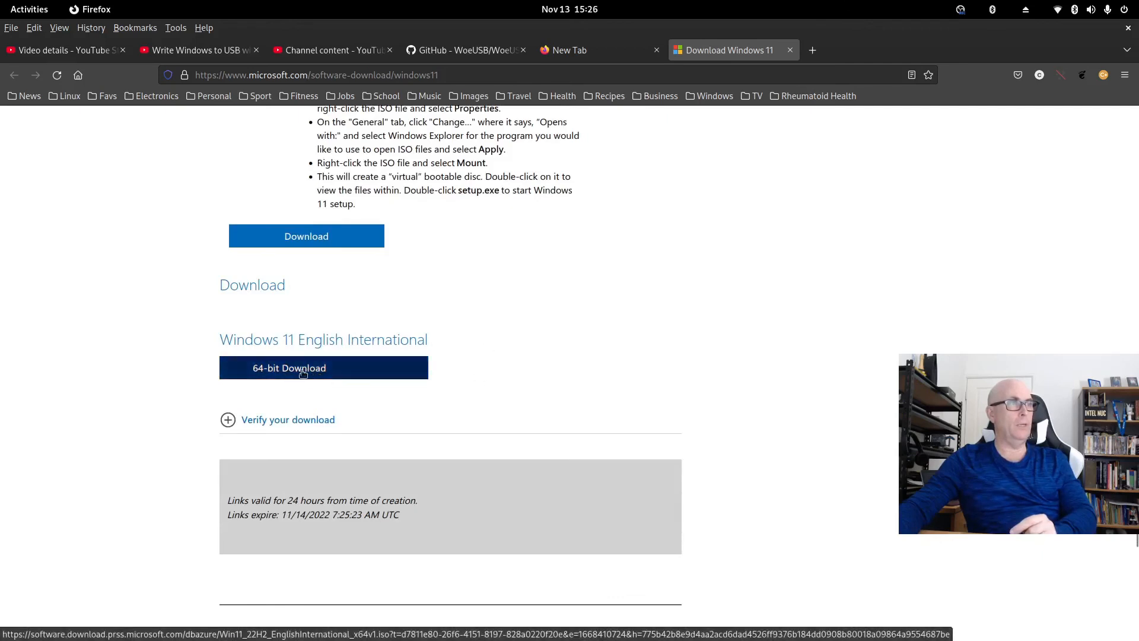
left_click(322, 367)
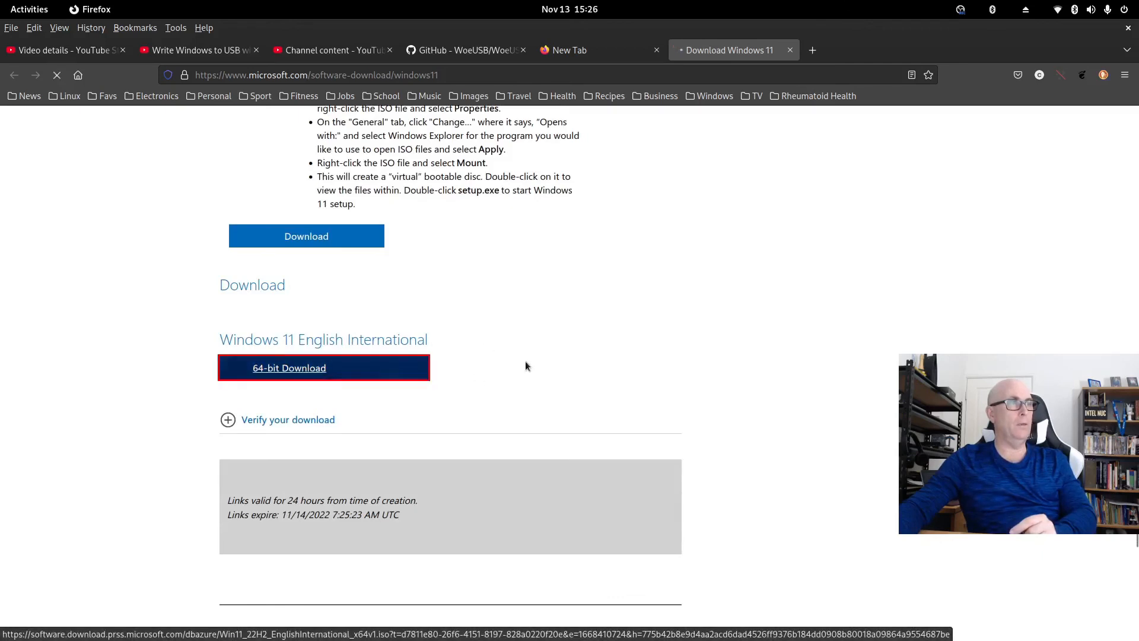
left_click(289, 368)
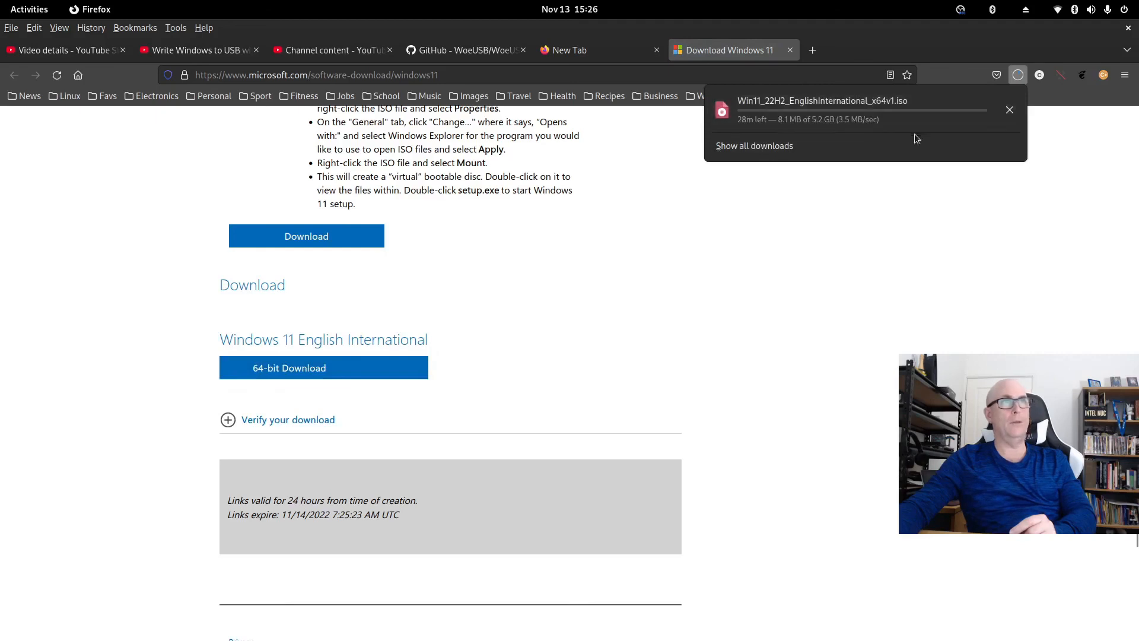
left_click(571, 50)
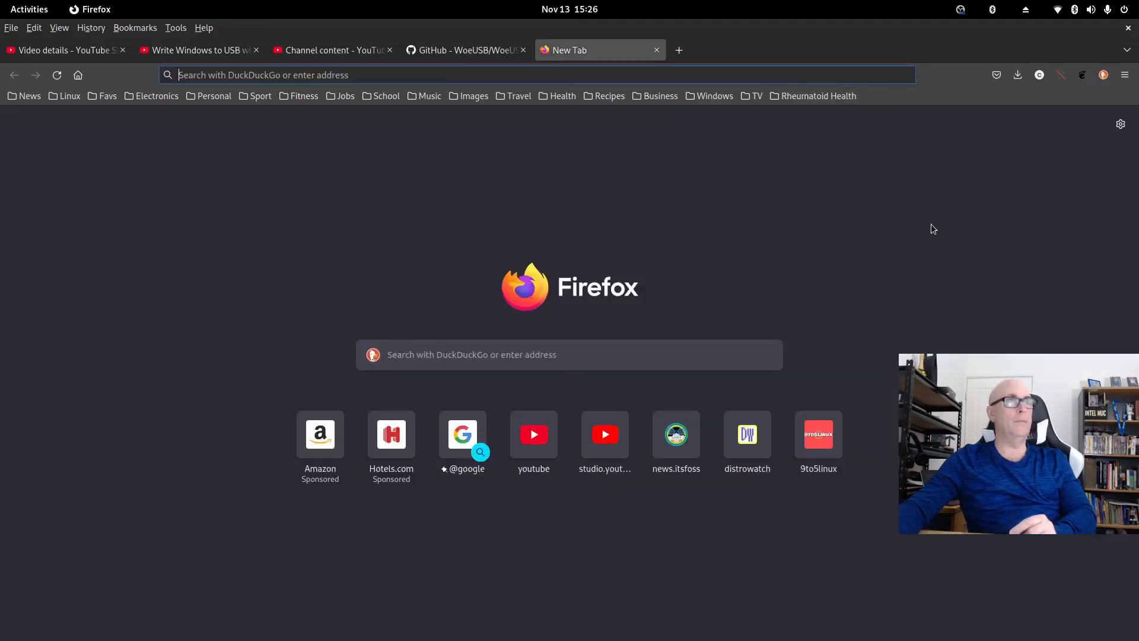